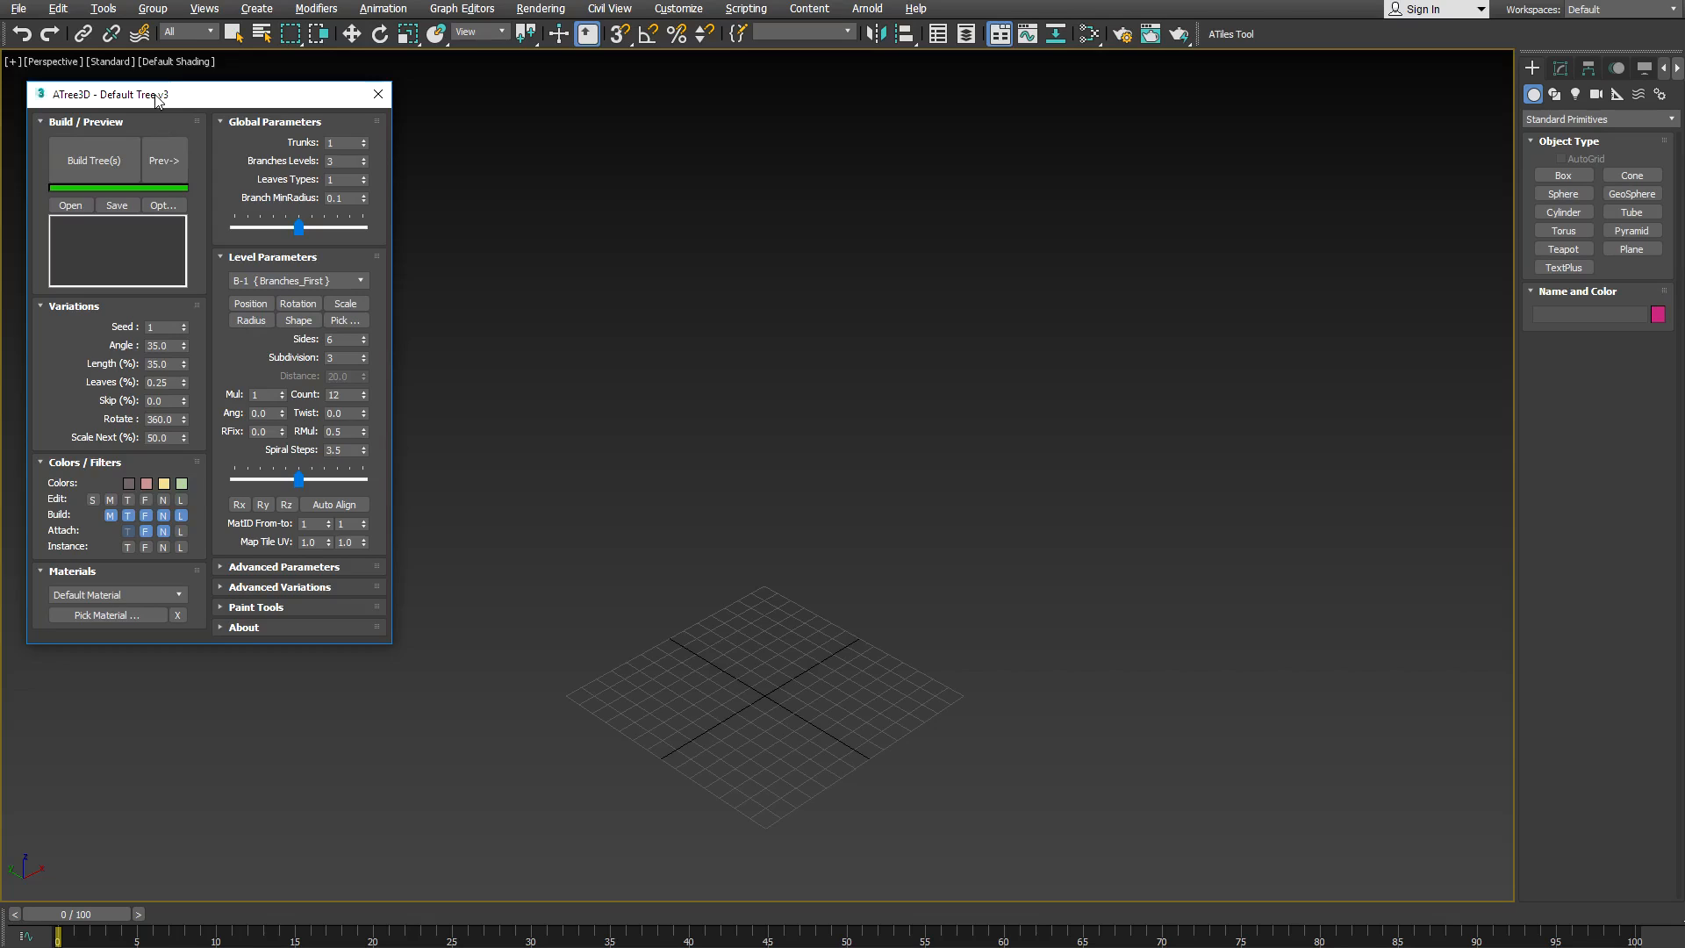
- Nudge the ATree3D panel and toggle the Variations rollout to restore the two-column layout
{"action": "left_click_drag", "start_coordinate": [135, 93], "coordinate": [136, 108]}
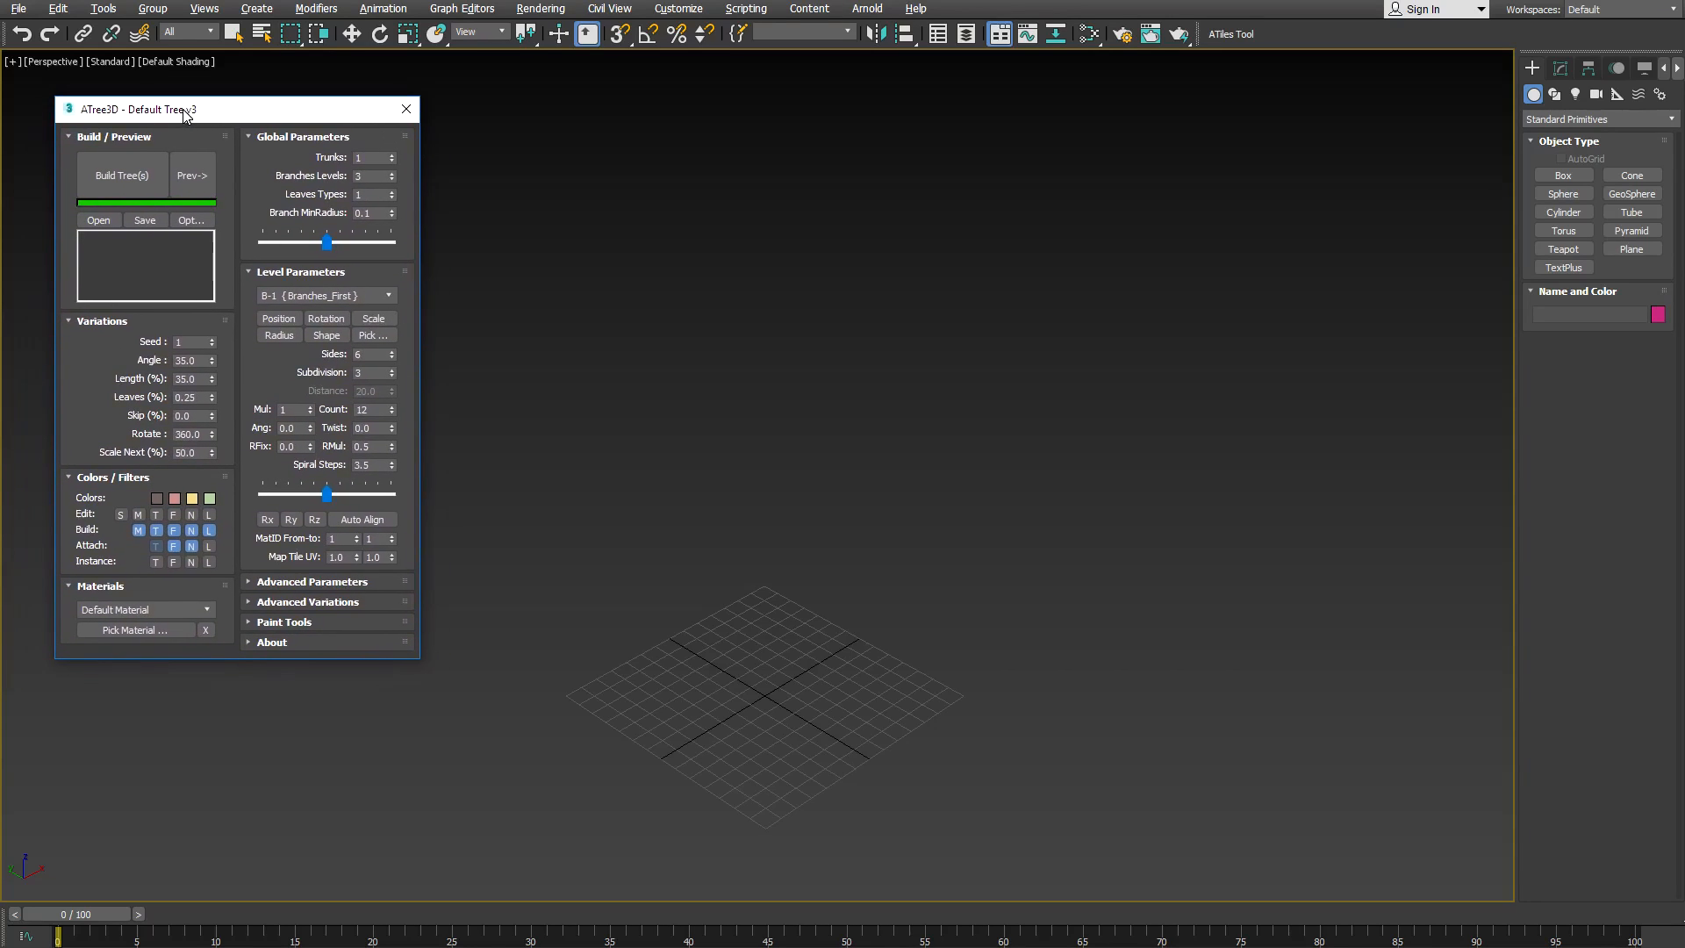
{"action": "mouse_move", "coordinate": [421, 658]}
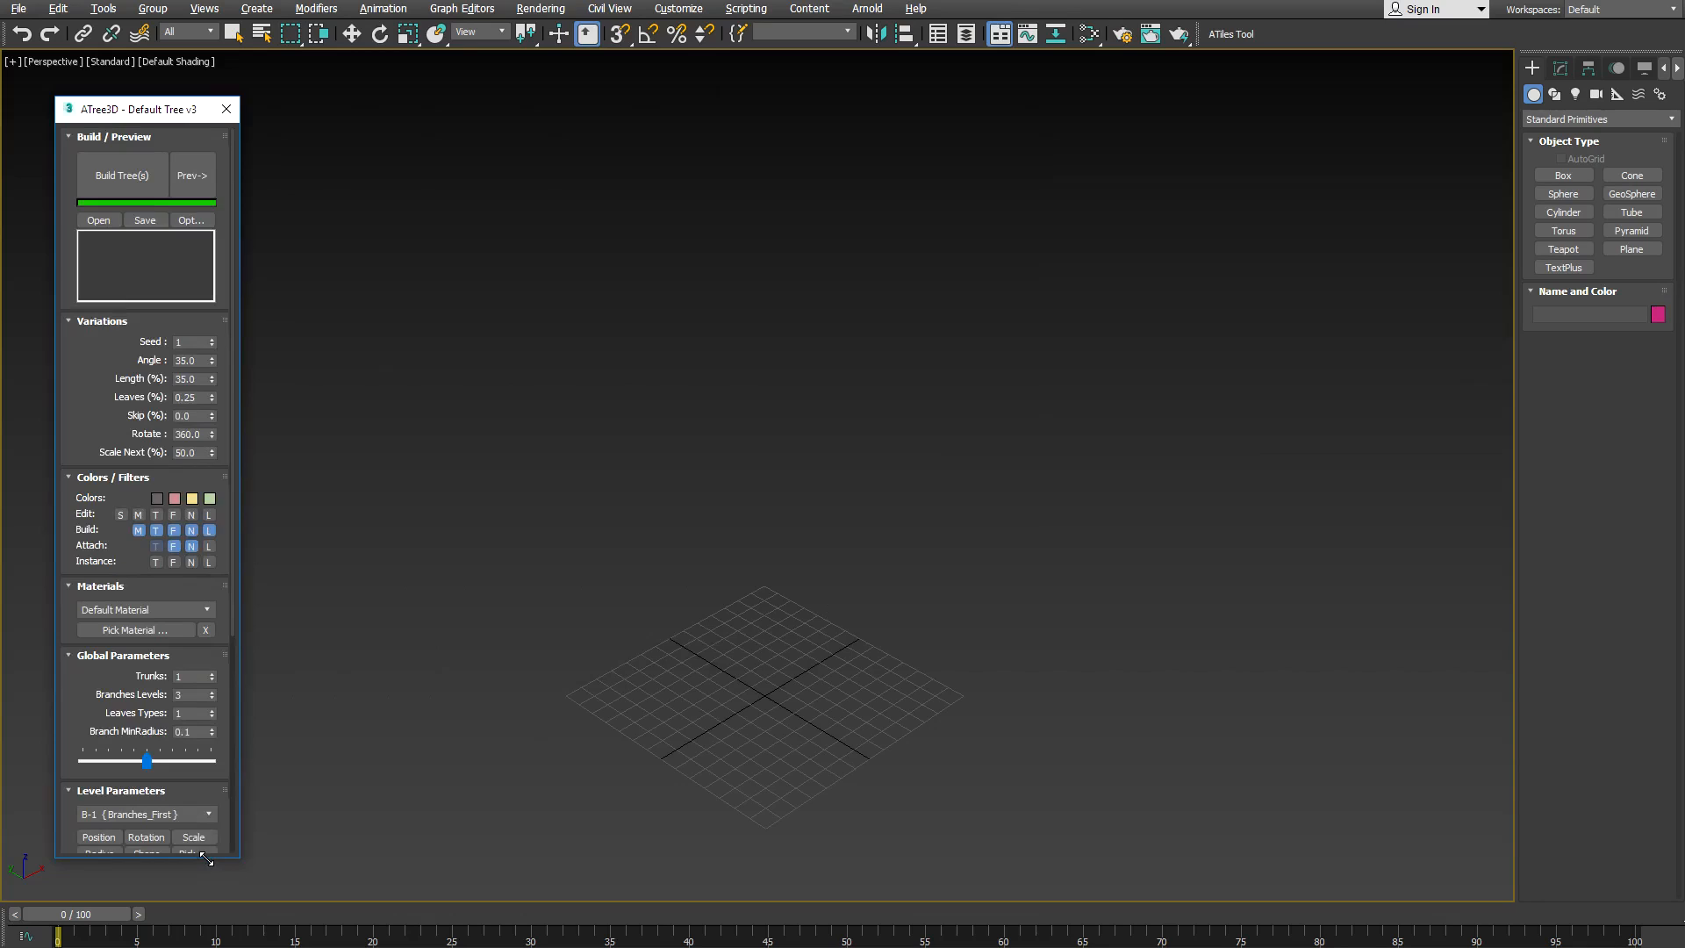
{"action": "left_click", "coordinate": [102, 320]}
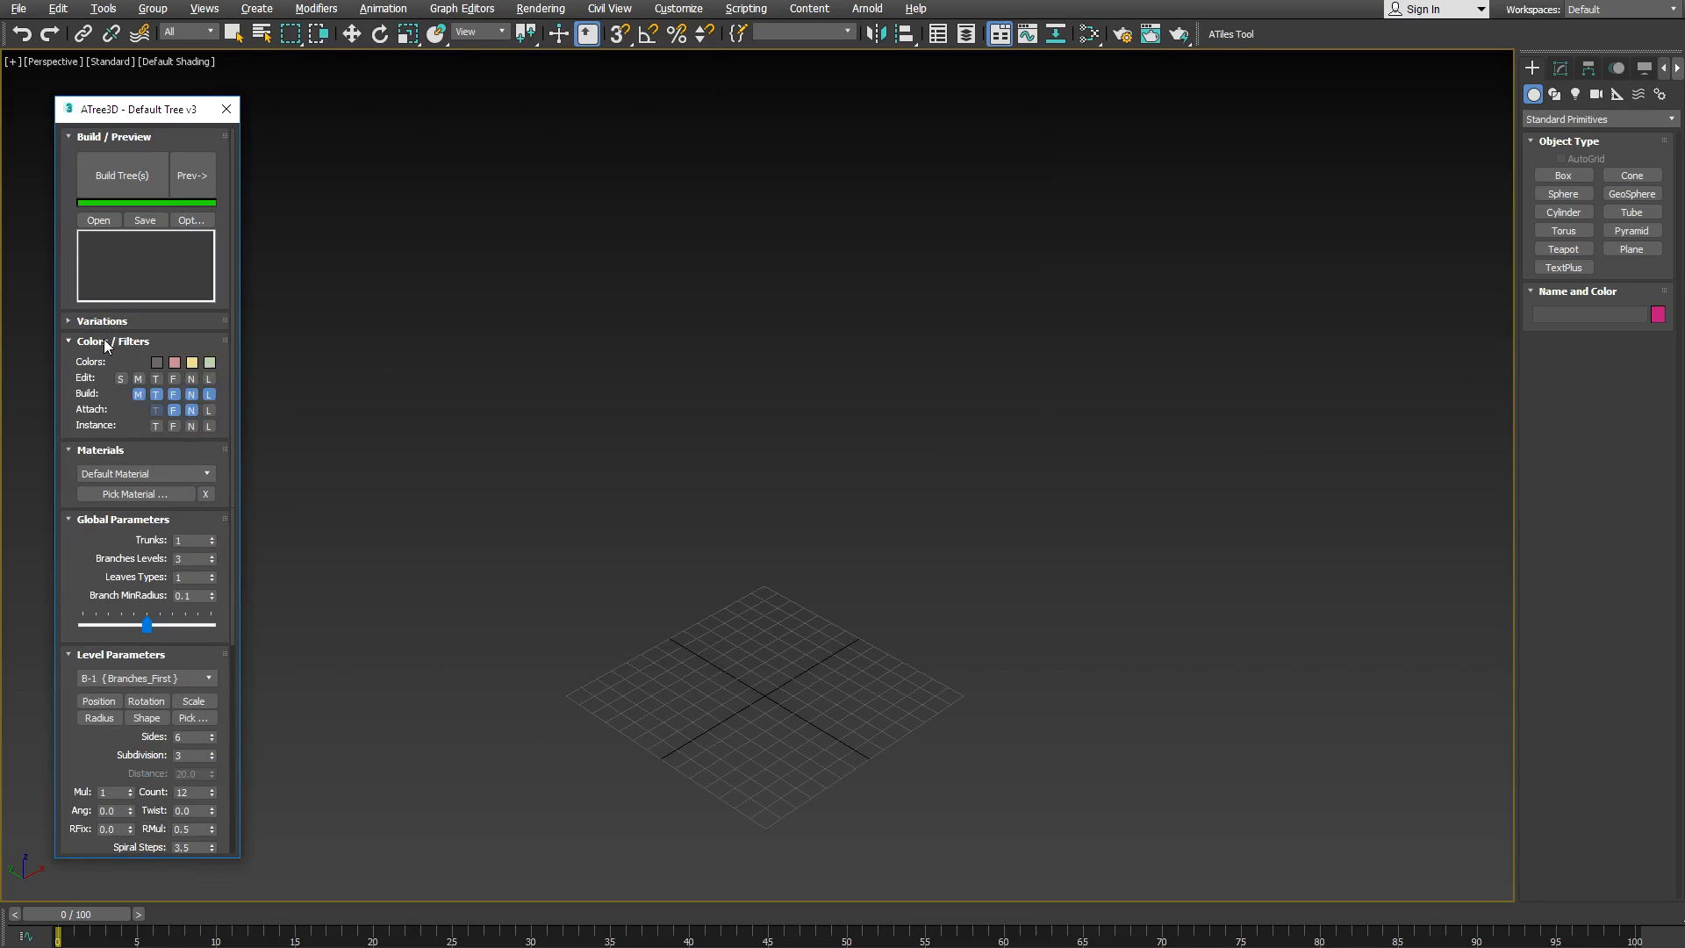
{"action": "left_click", "coordinate": [100, 320]}
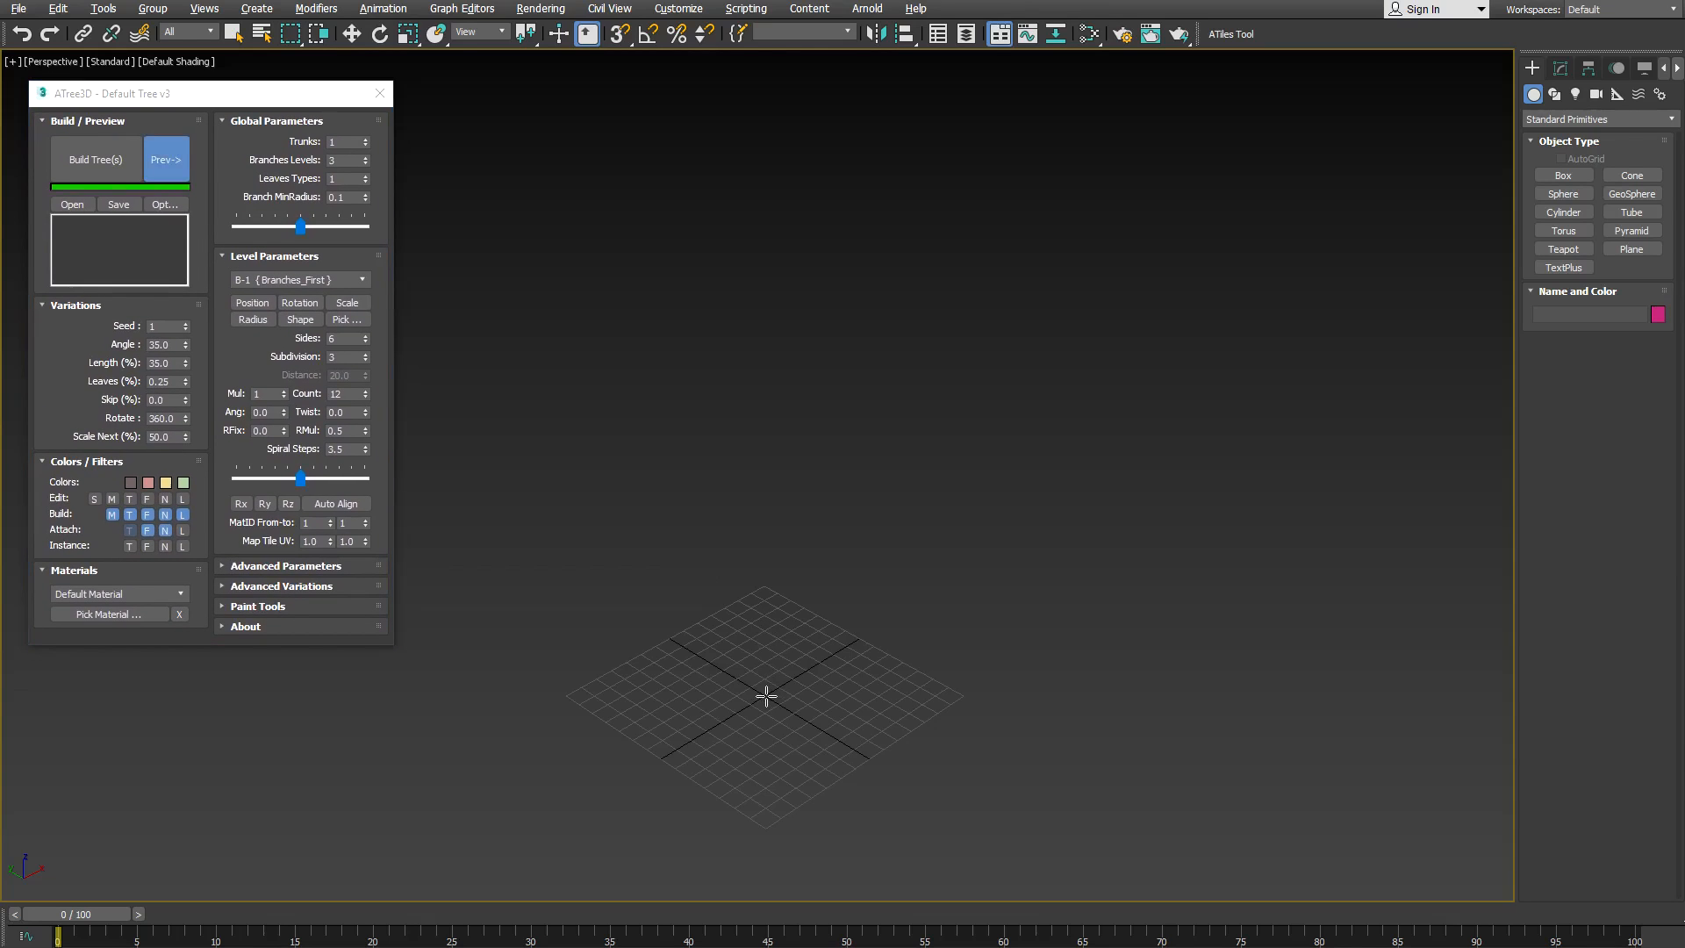
- Place the preview tree at the grid centre and enable Position gizmos for B-1 Branches_First
{"action": "left_click", "coordinate": [95, 160]}
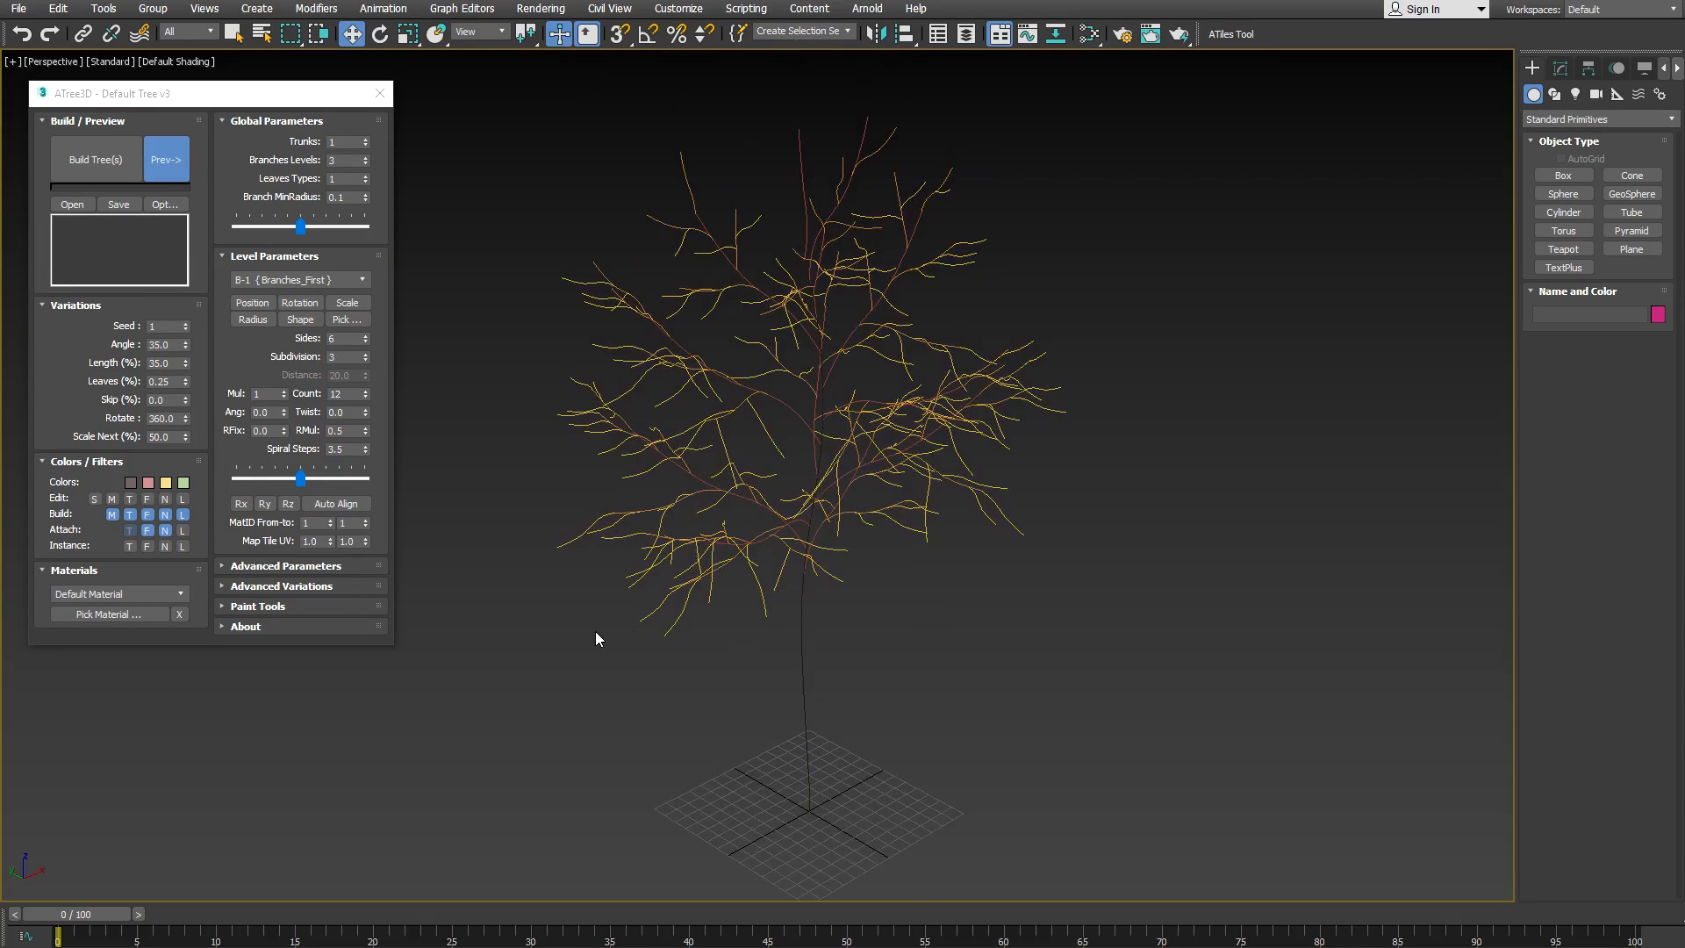
{"action": "mouse_move", "coordinate": [252, 304]}
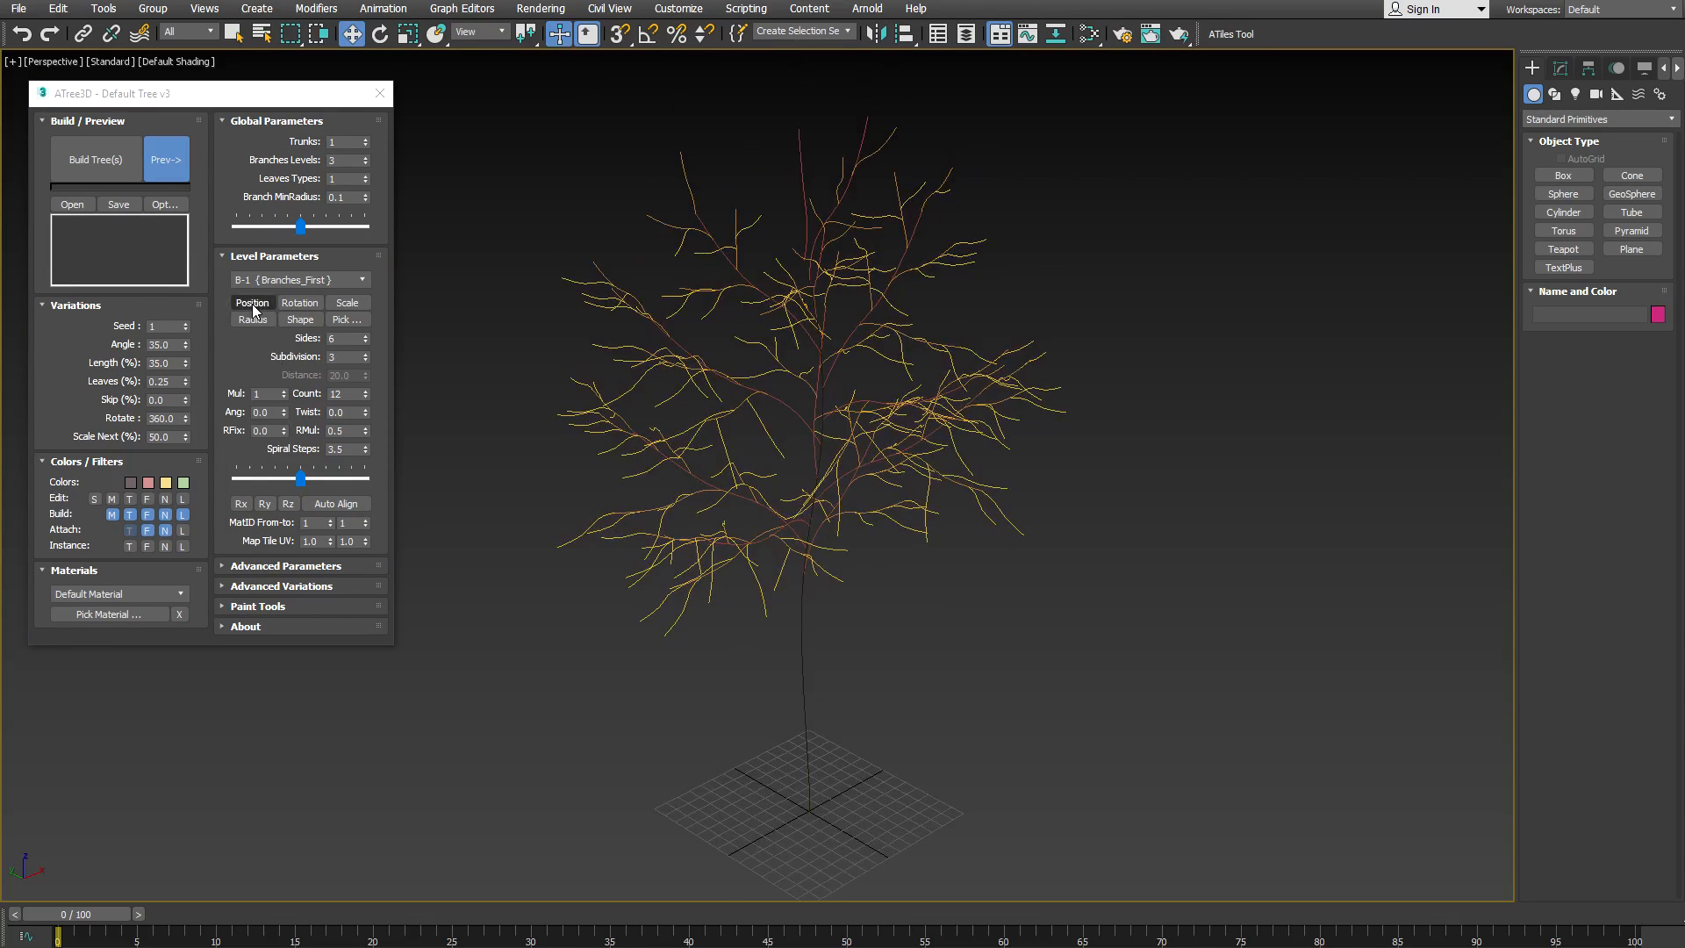
{"action": "left_click", "coordinate": [251, 319]}
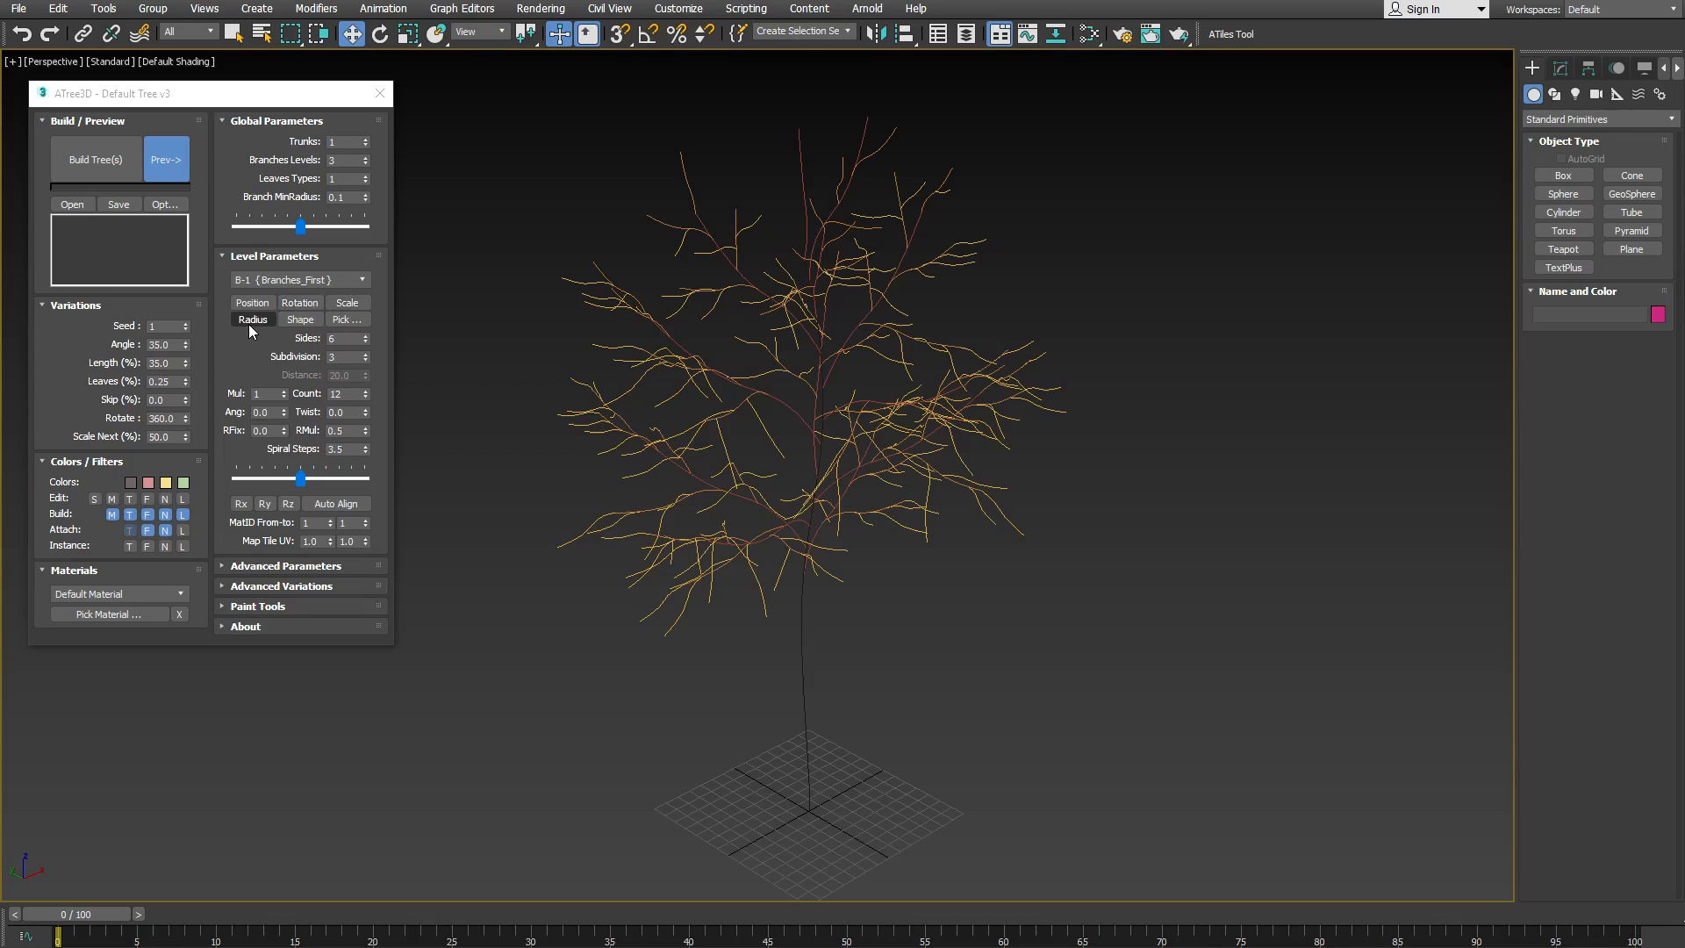
{"action": "left_click", "coordinate": [253, 302]}
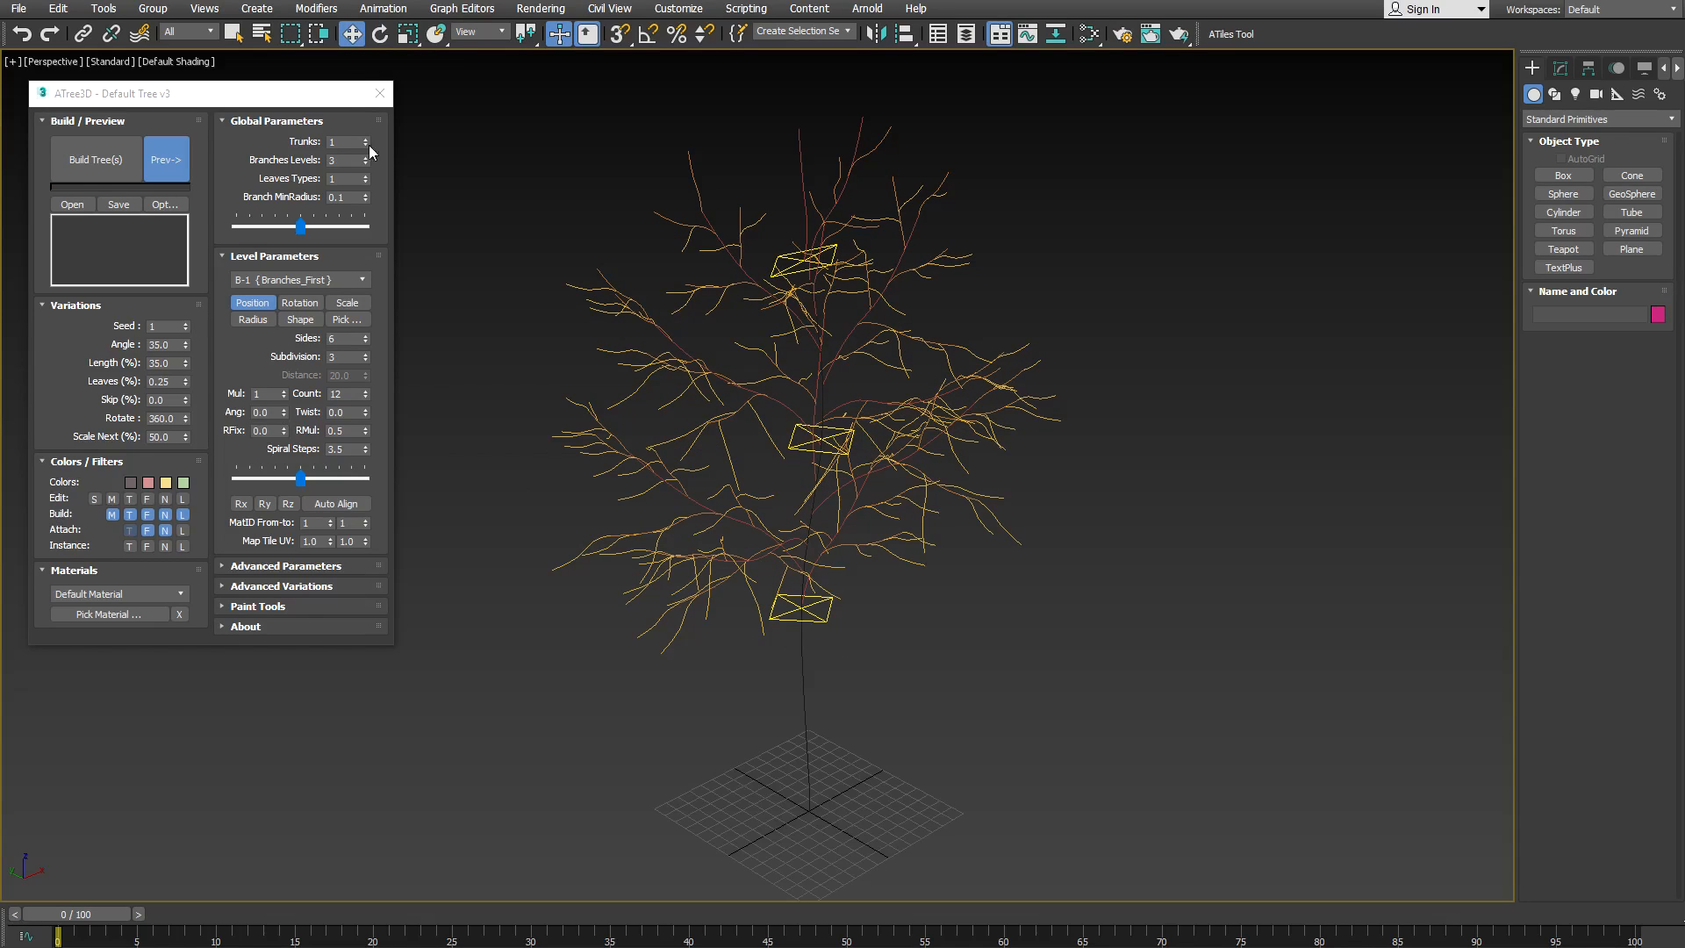
{"action": "mouse_move", "coordinate": [231, 33]}
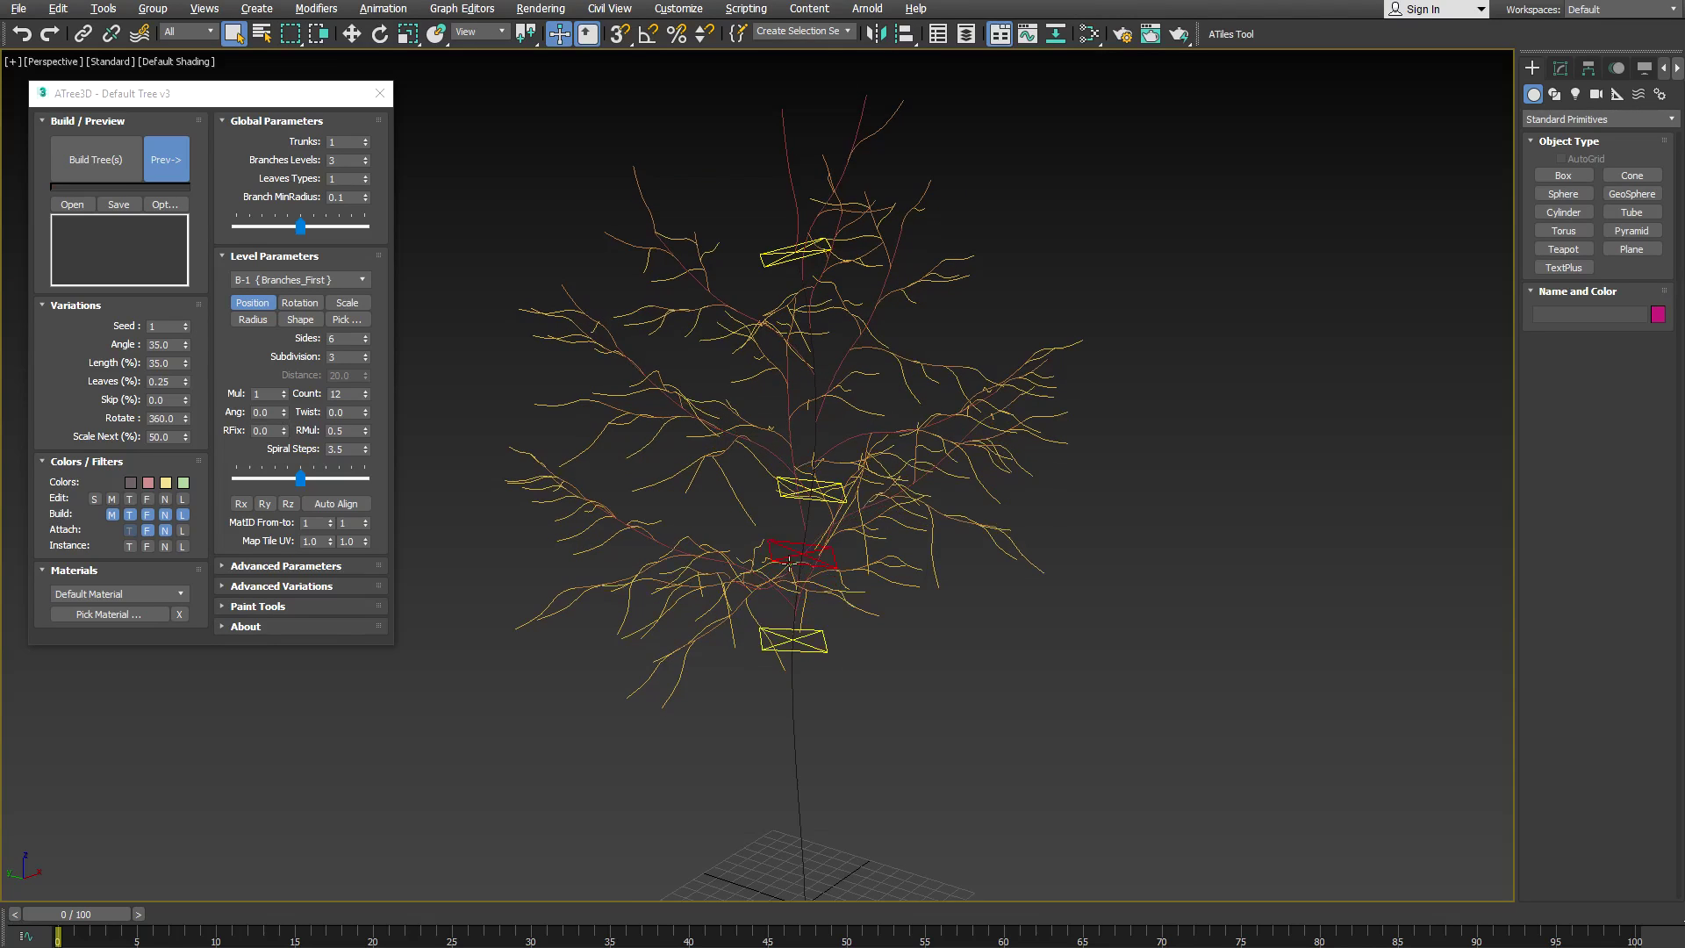
{"action": "mouse_move", "coordinate": [791, 550]}
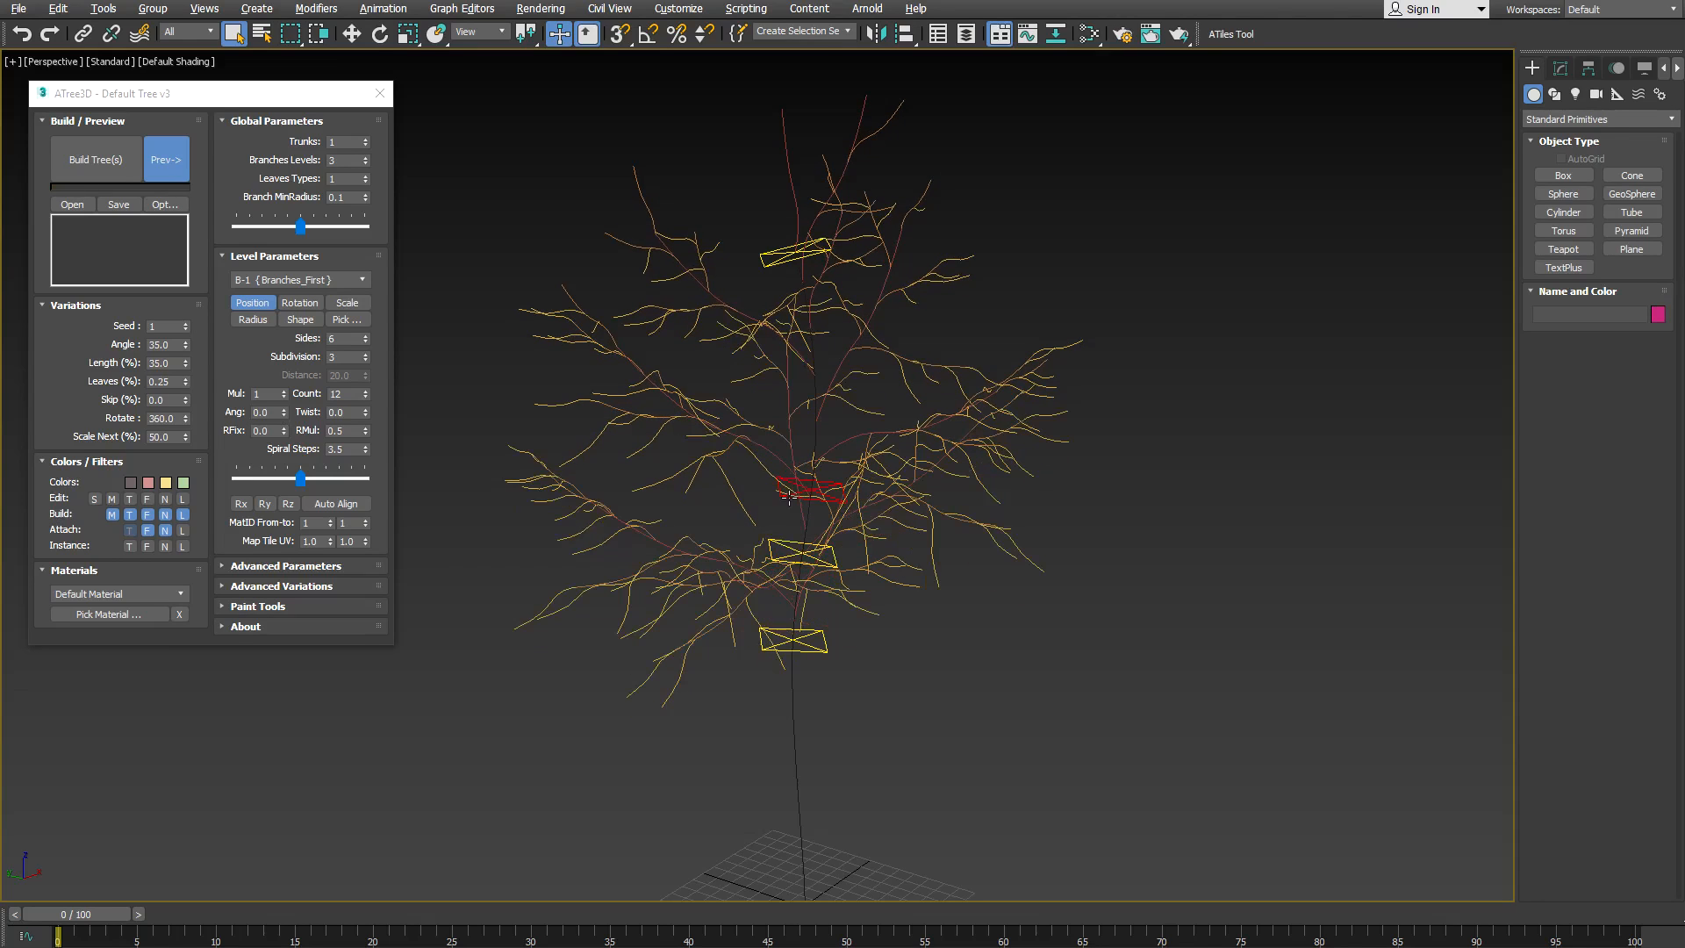
{"action": "mouse_move", "coordinate": [790, 497]}
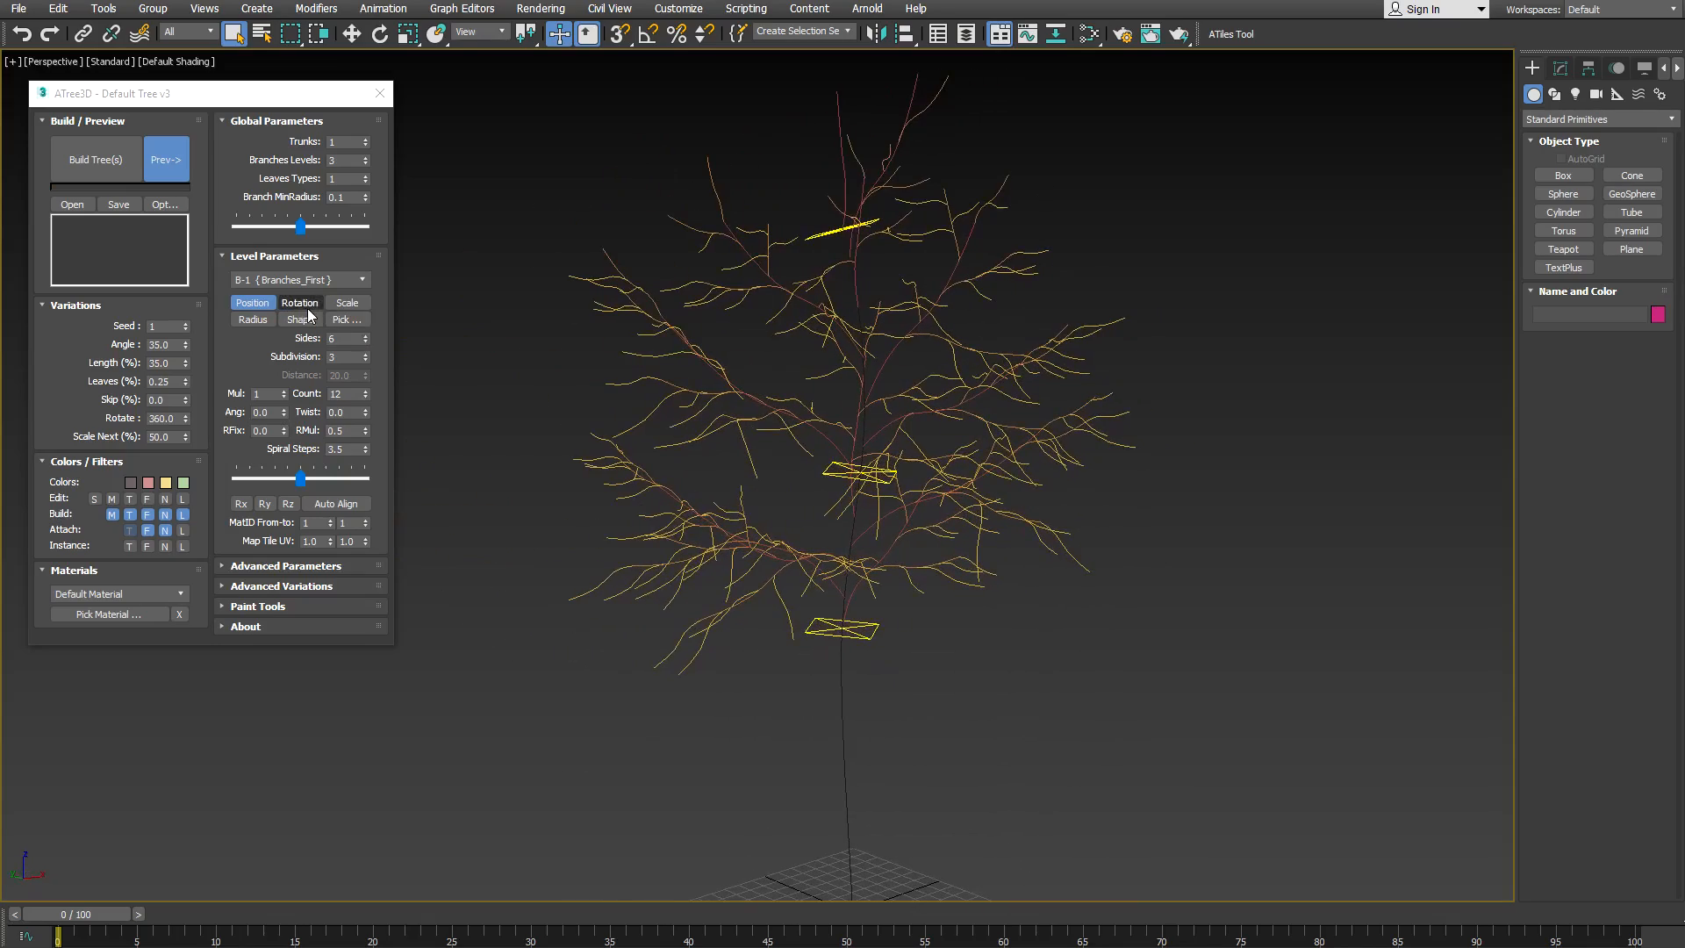
- Rotate the first-level branch clusters with Rotation gizmos, then switch to Scale gizmos
{"action": "left_click", "coordinate": [300, 302]}
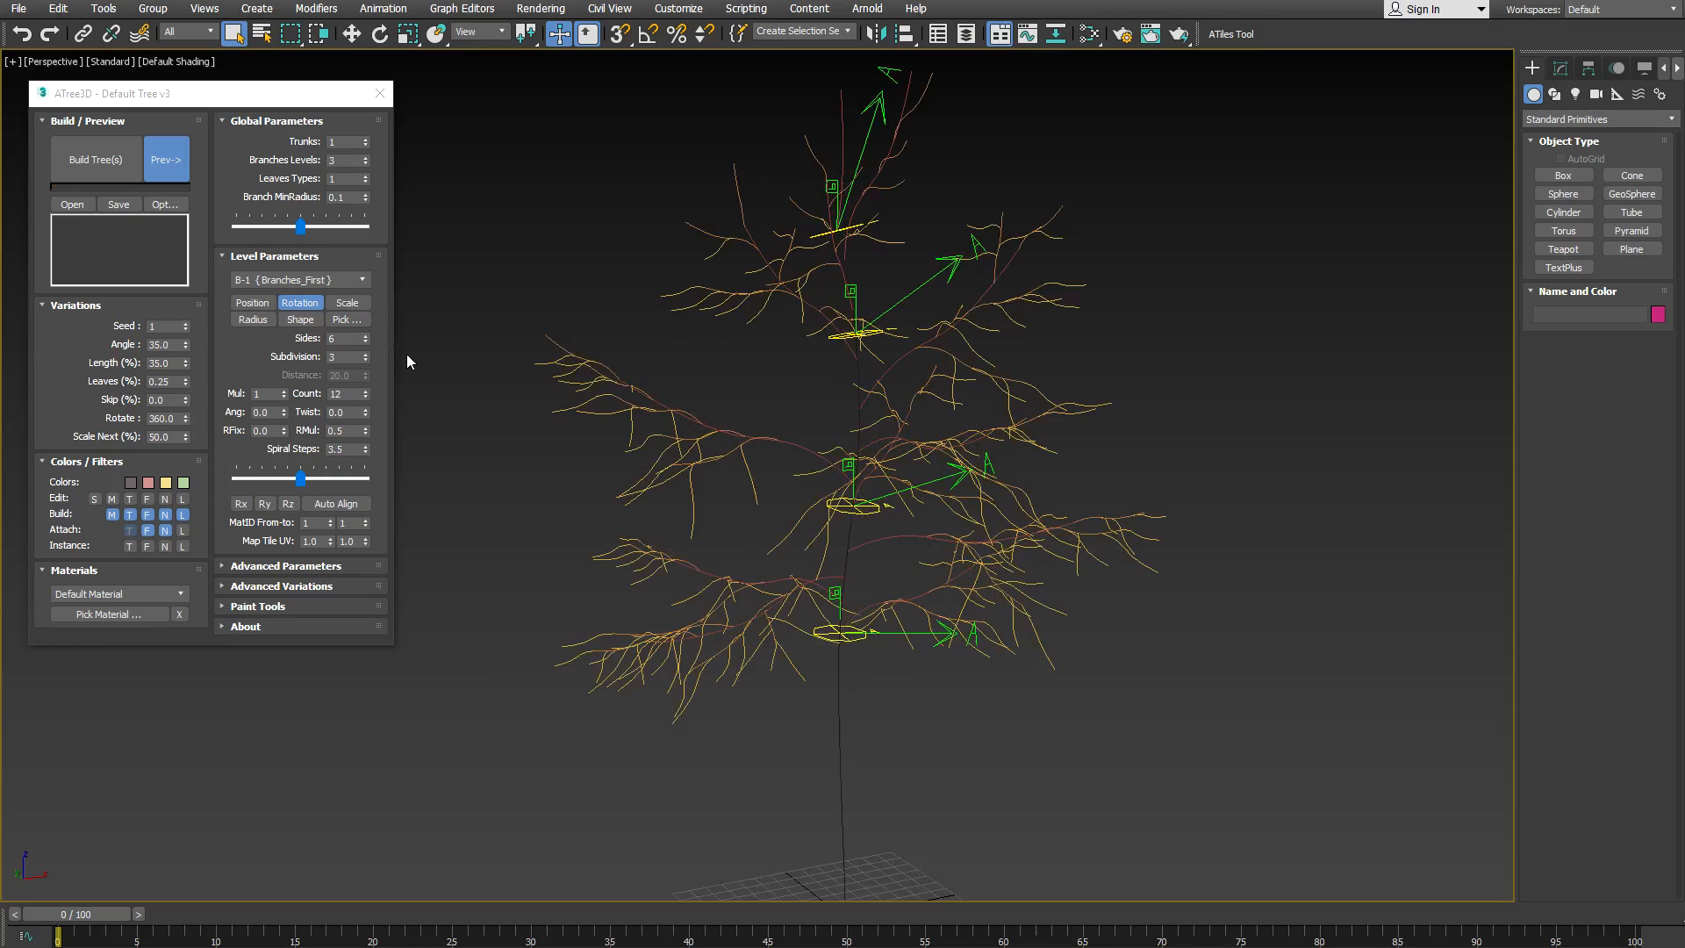
{"action": "left_click", "coordinate": [346, 303]}
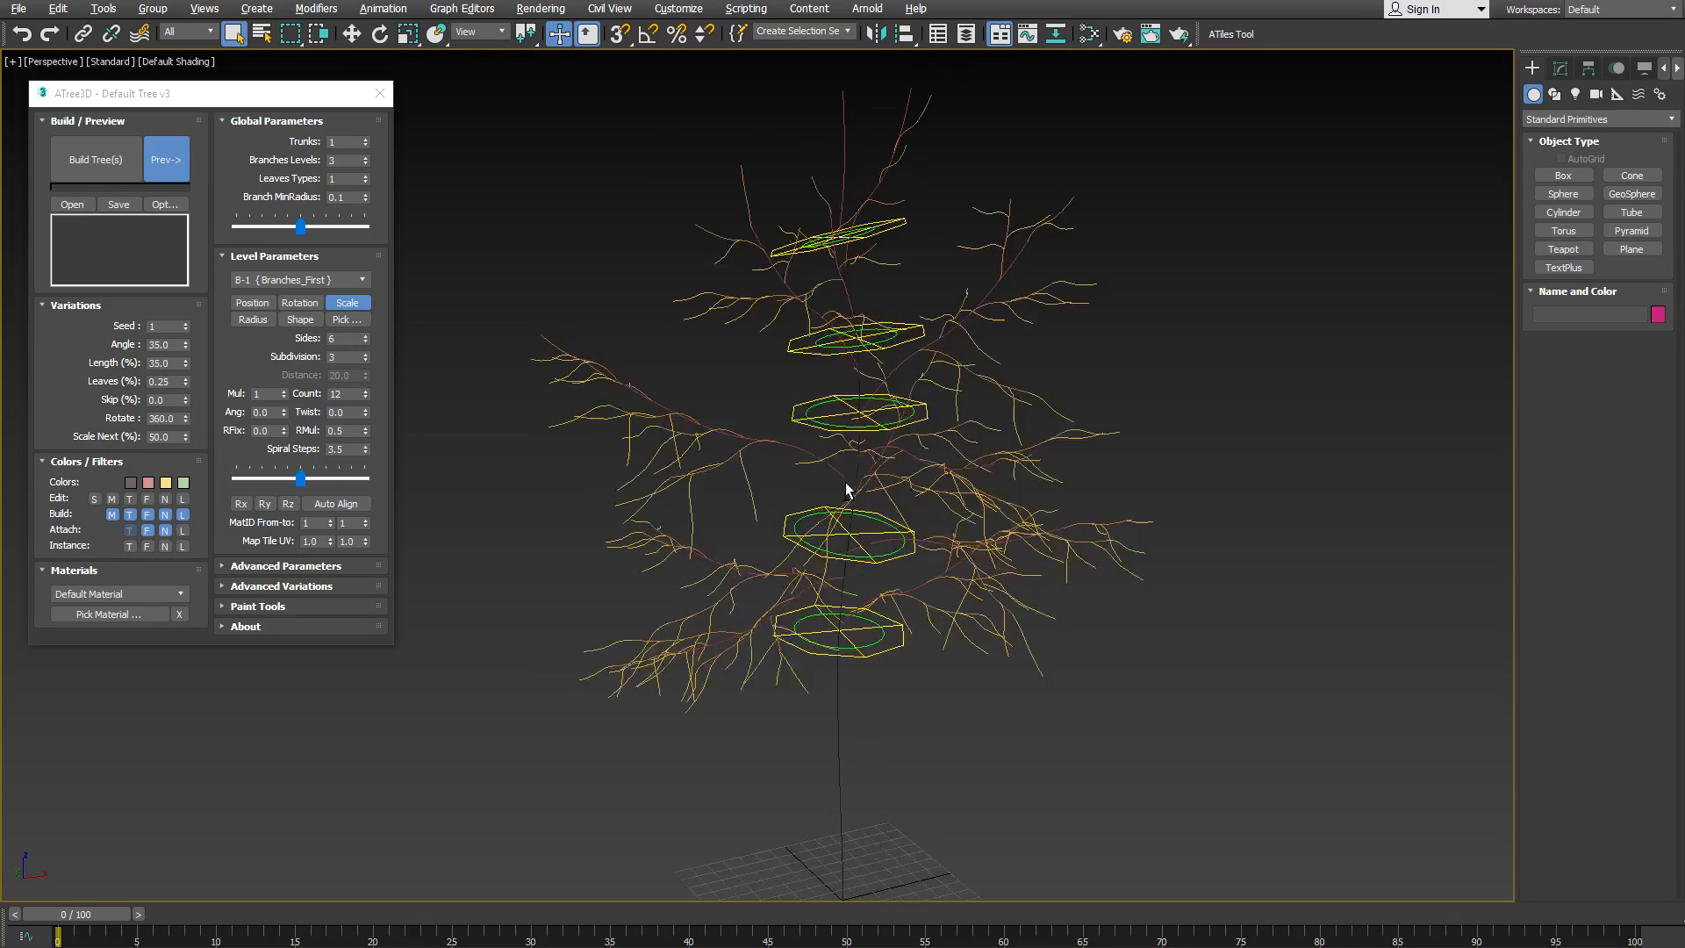
- Edit first-level branch Radius gizmos and toggle the first-level branch preview
{"action": "left_click", "coordinate": [253, 320]}
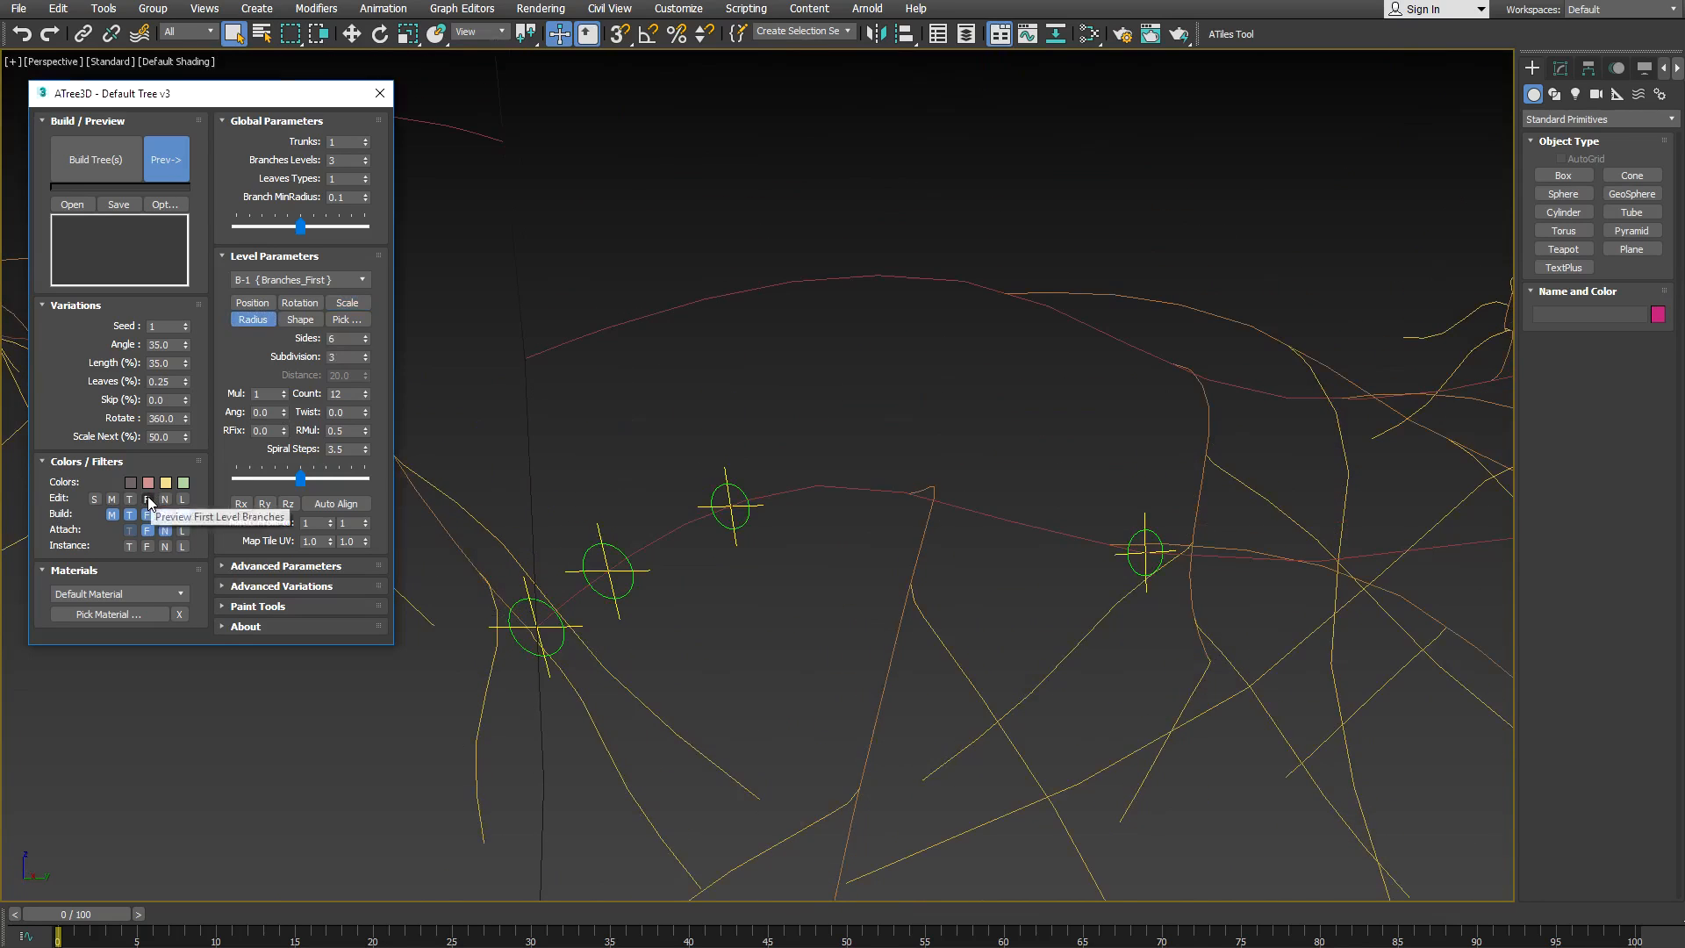
{"action": "left_click", "coordinate": [165, 160]}
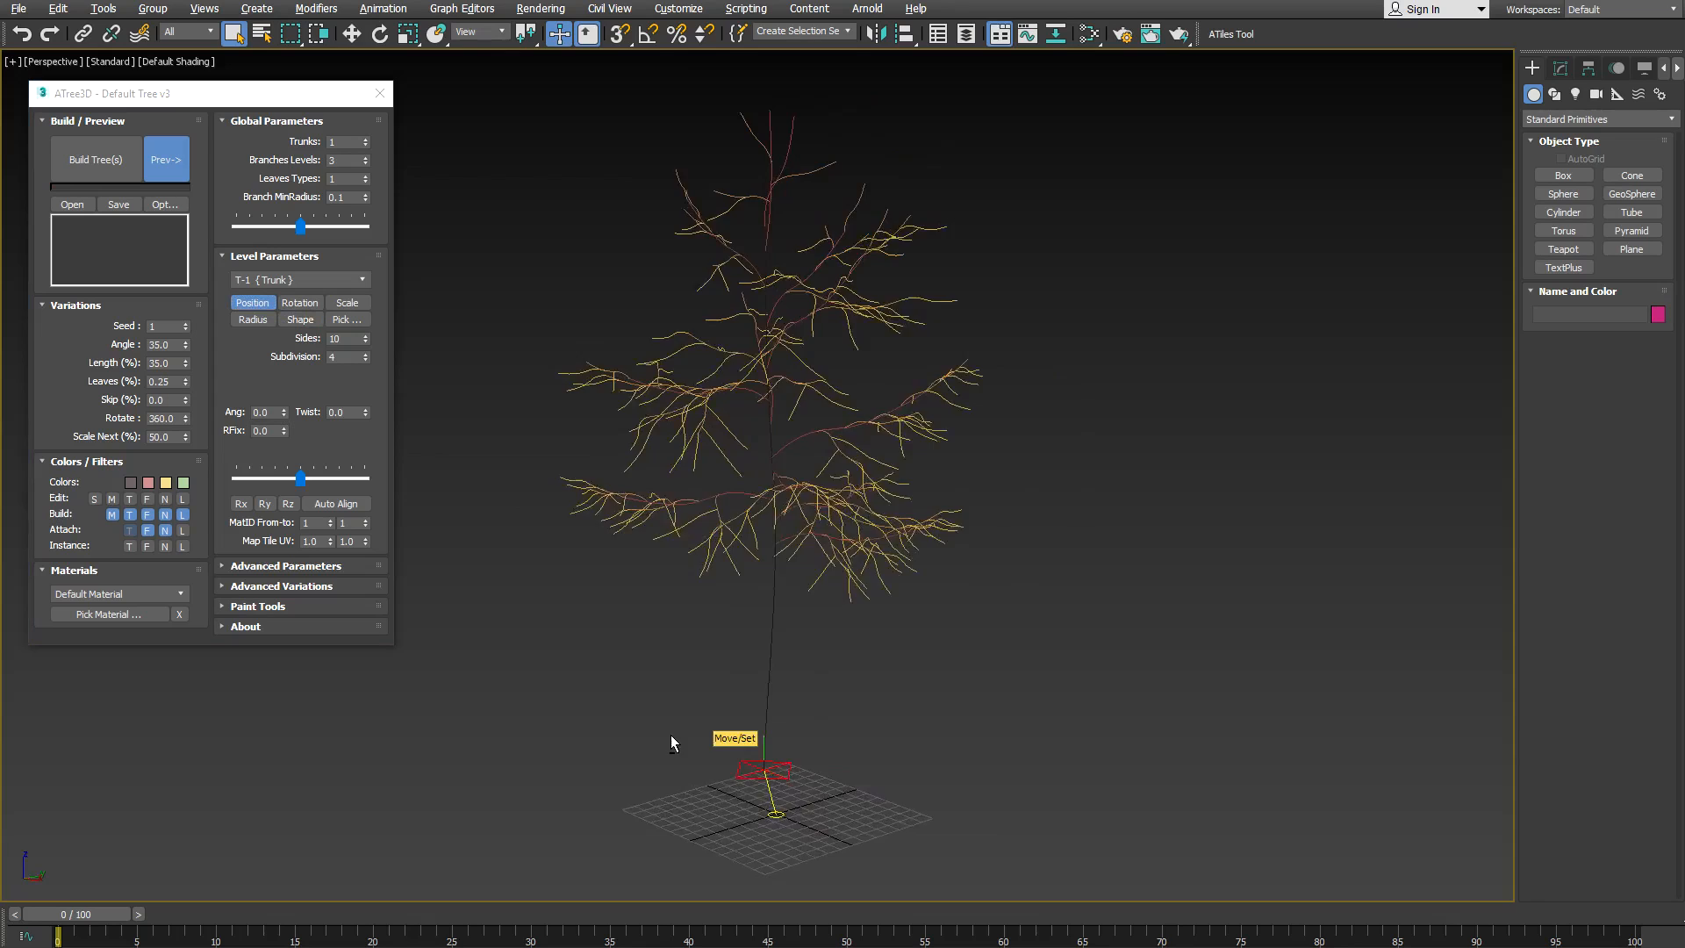
- Add a second trunk, show its Position helper and select the first trunk's helper
{"action": "left_click", "coordinate": [365, 137]}
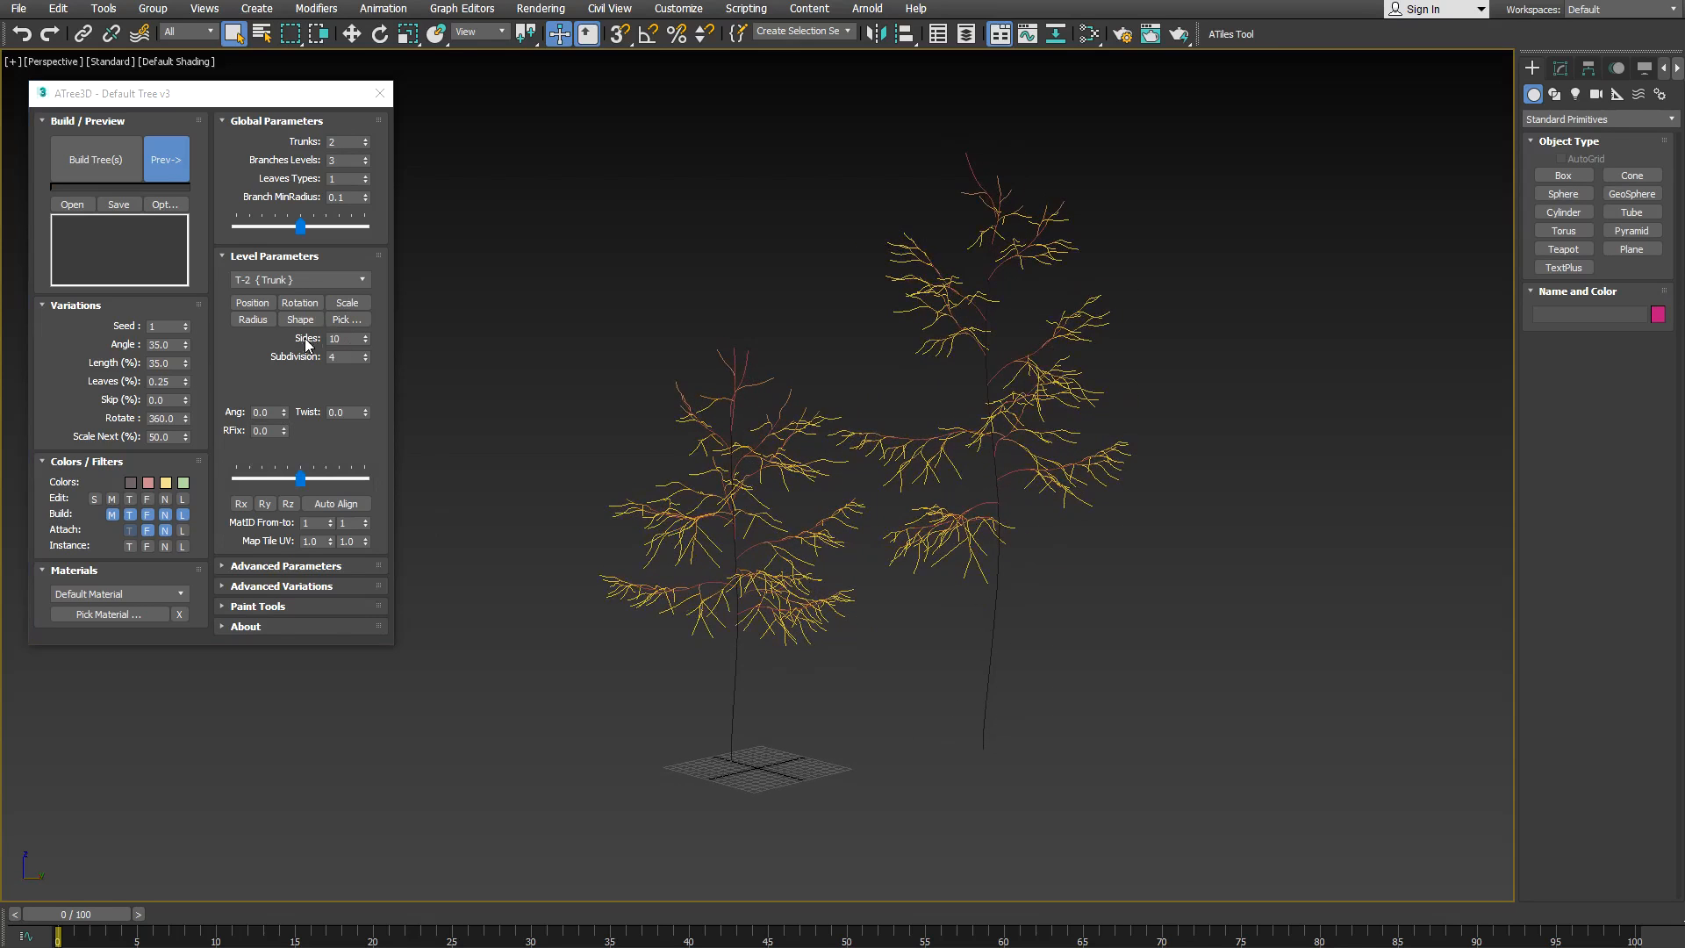
{"action": "left_click", "coordinate": [252, 302]}
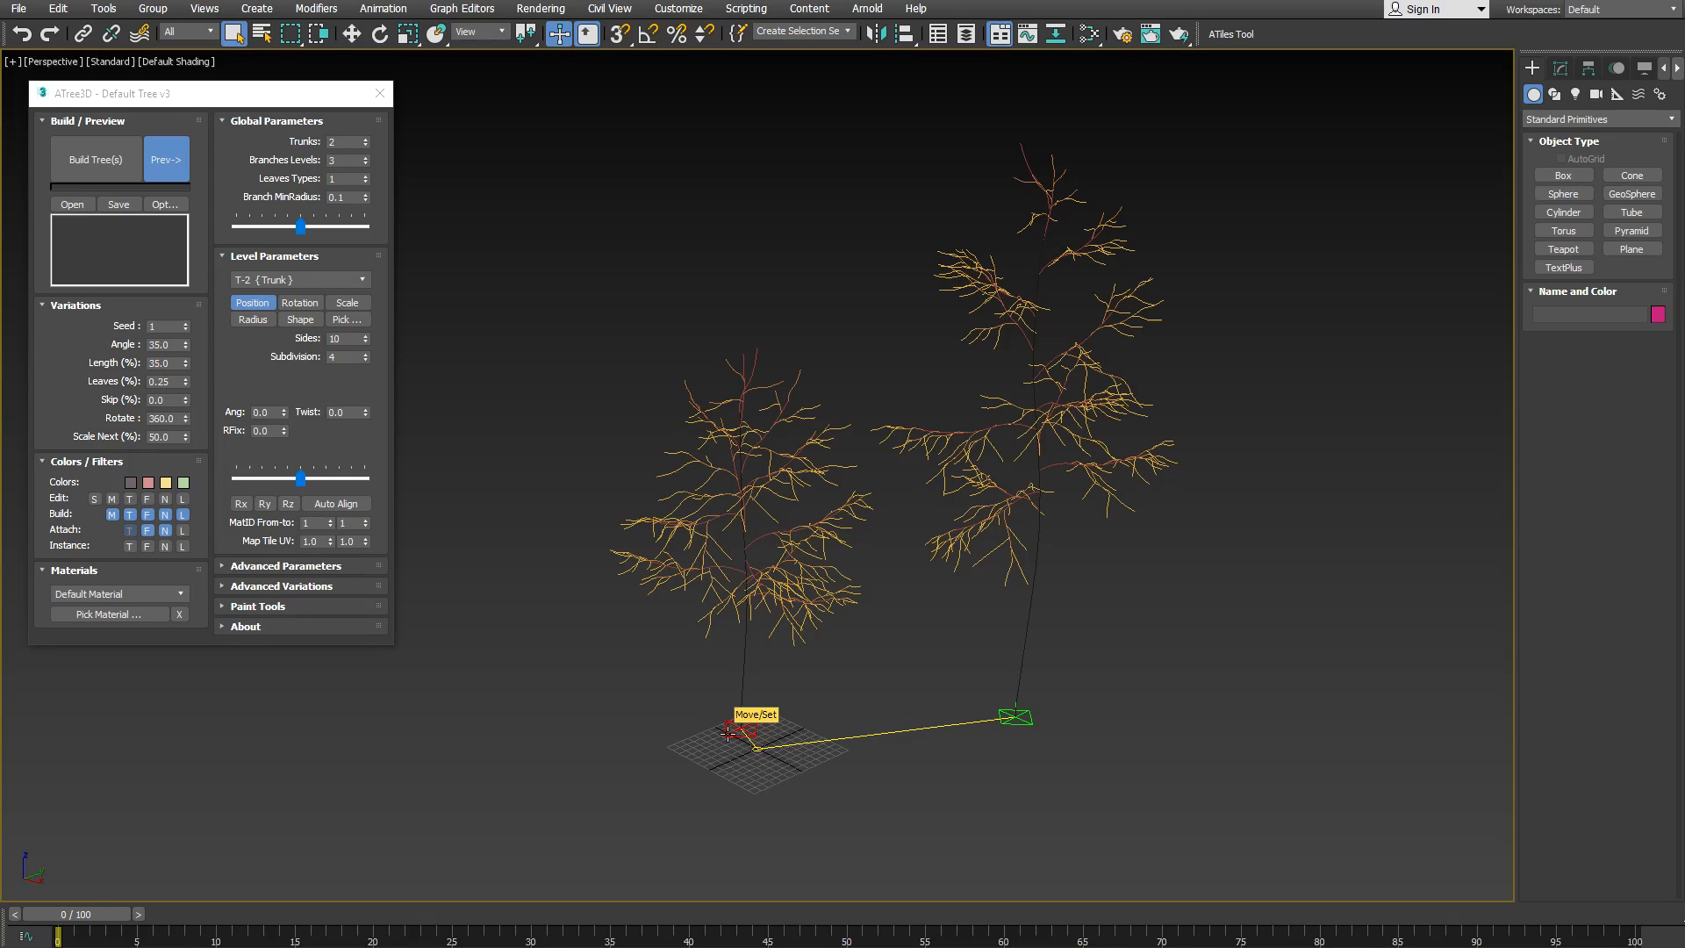
{"action": "left_click", "coordinate": [741, 730]}
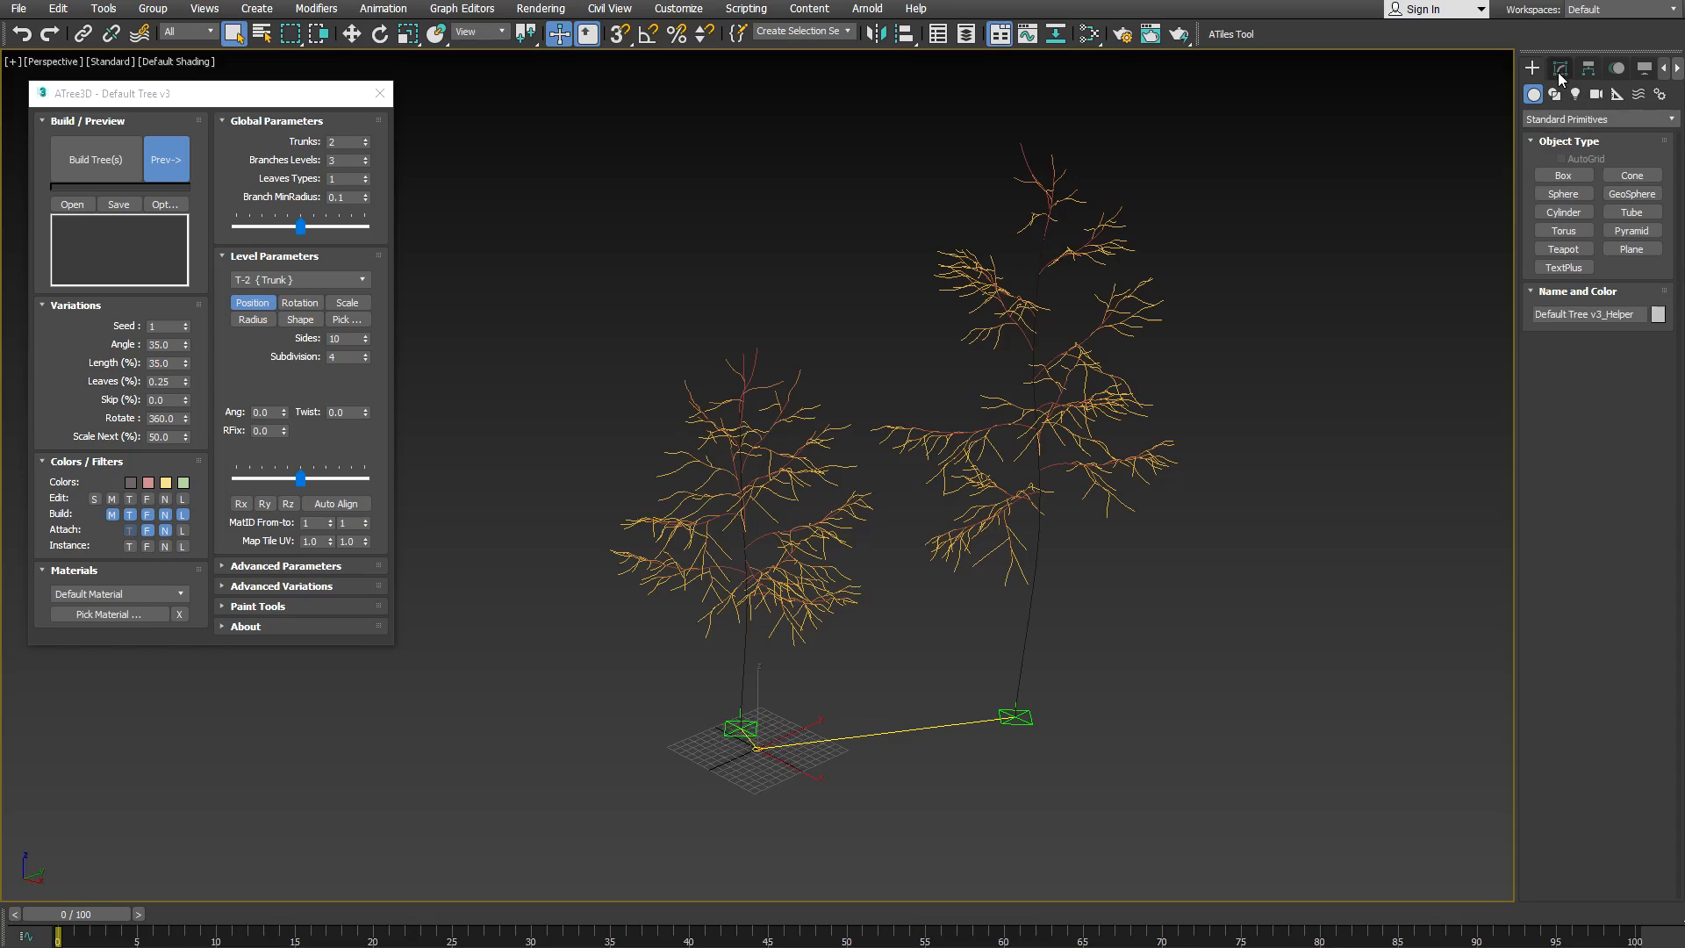
- In the Modify panel, pick the P1 offset entry and zero its X/Y/Z offset
{"action": "left_click", "coordinate": [1559, 68]}
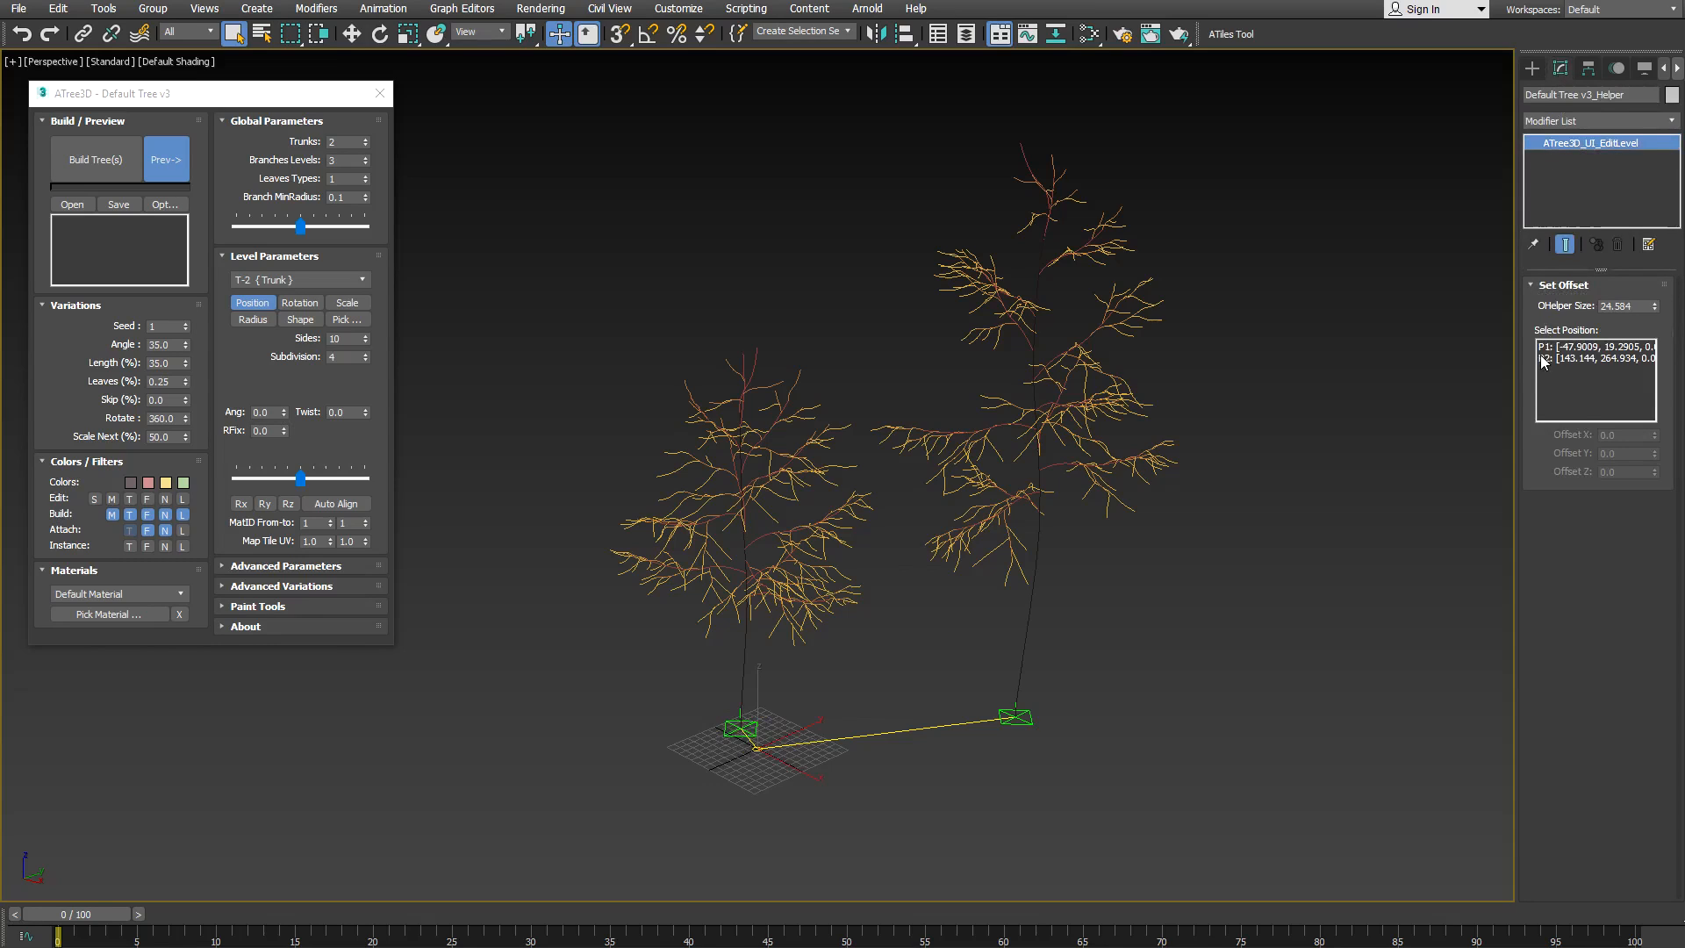
{"action": "left_click", "coordinate": [1595, 345]}
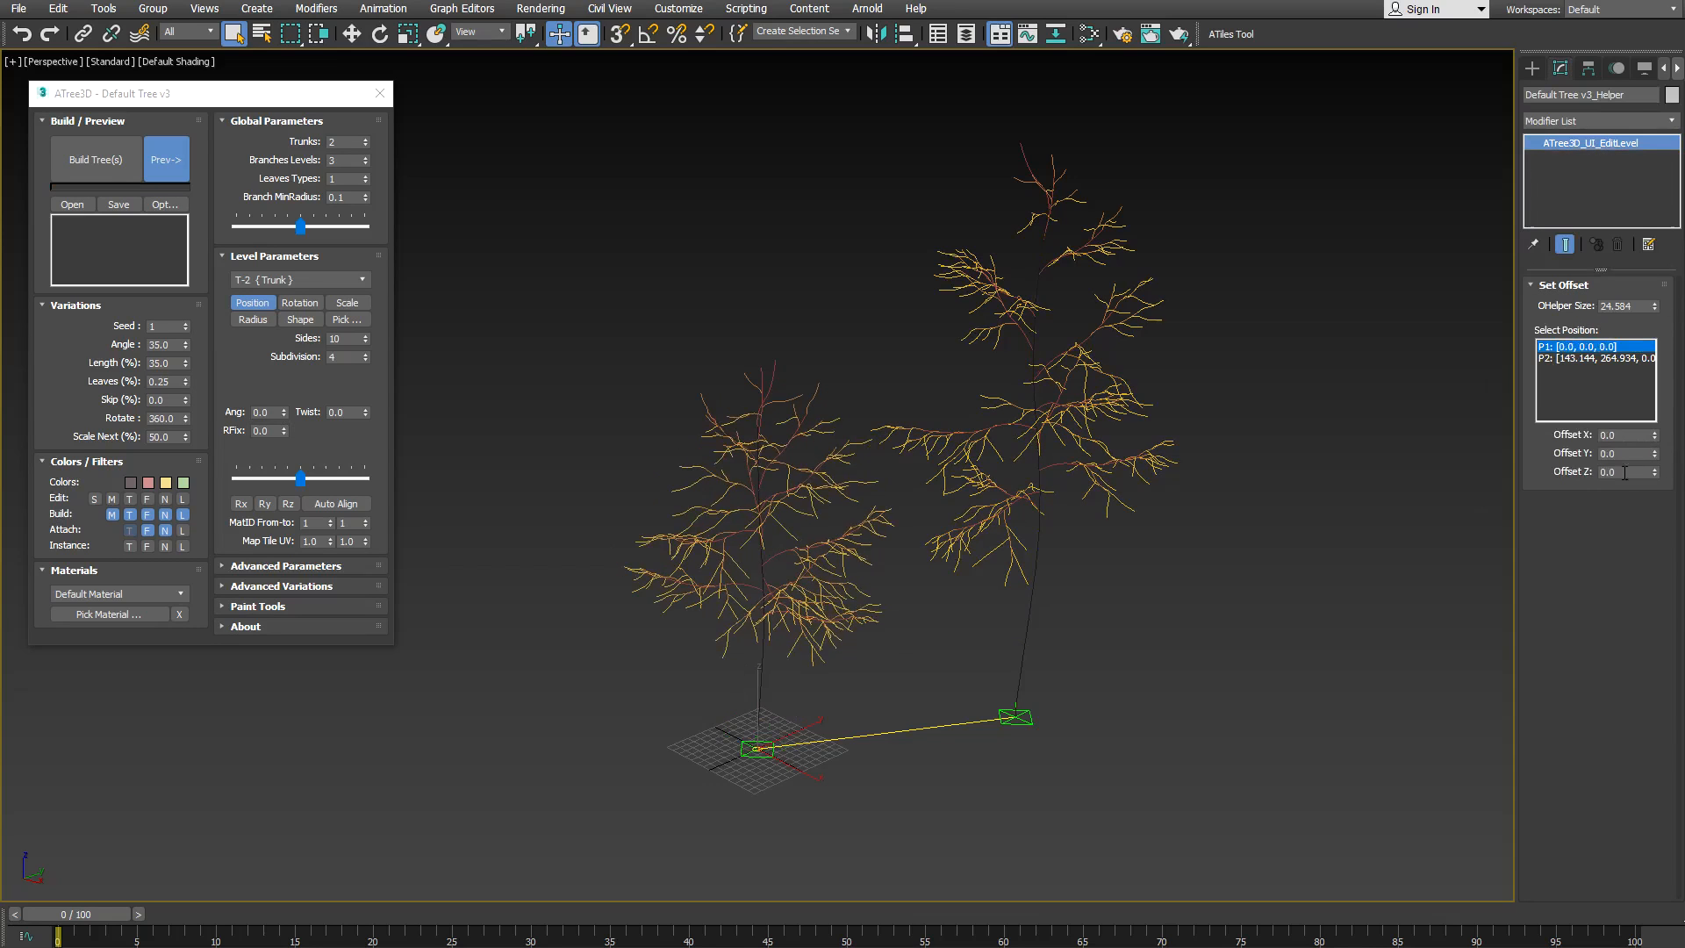
{"action": "left_click", "coordinate": [1595, 358]}
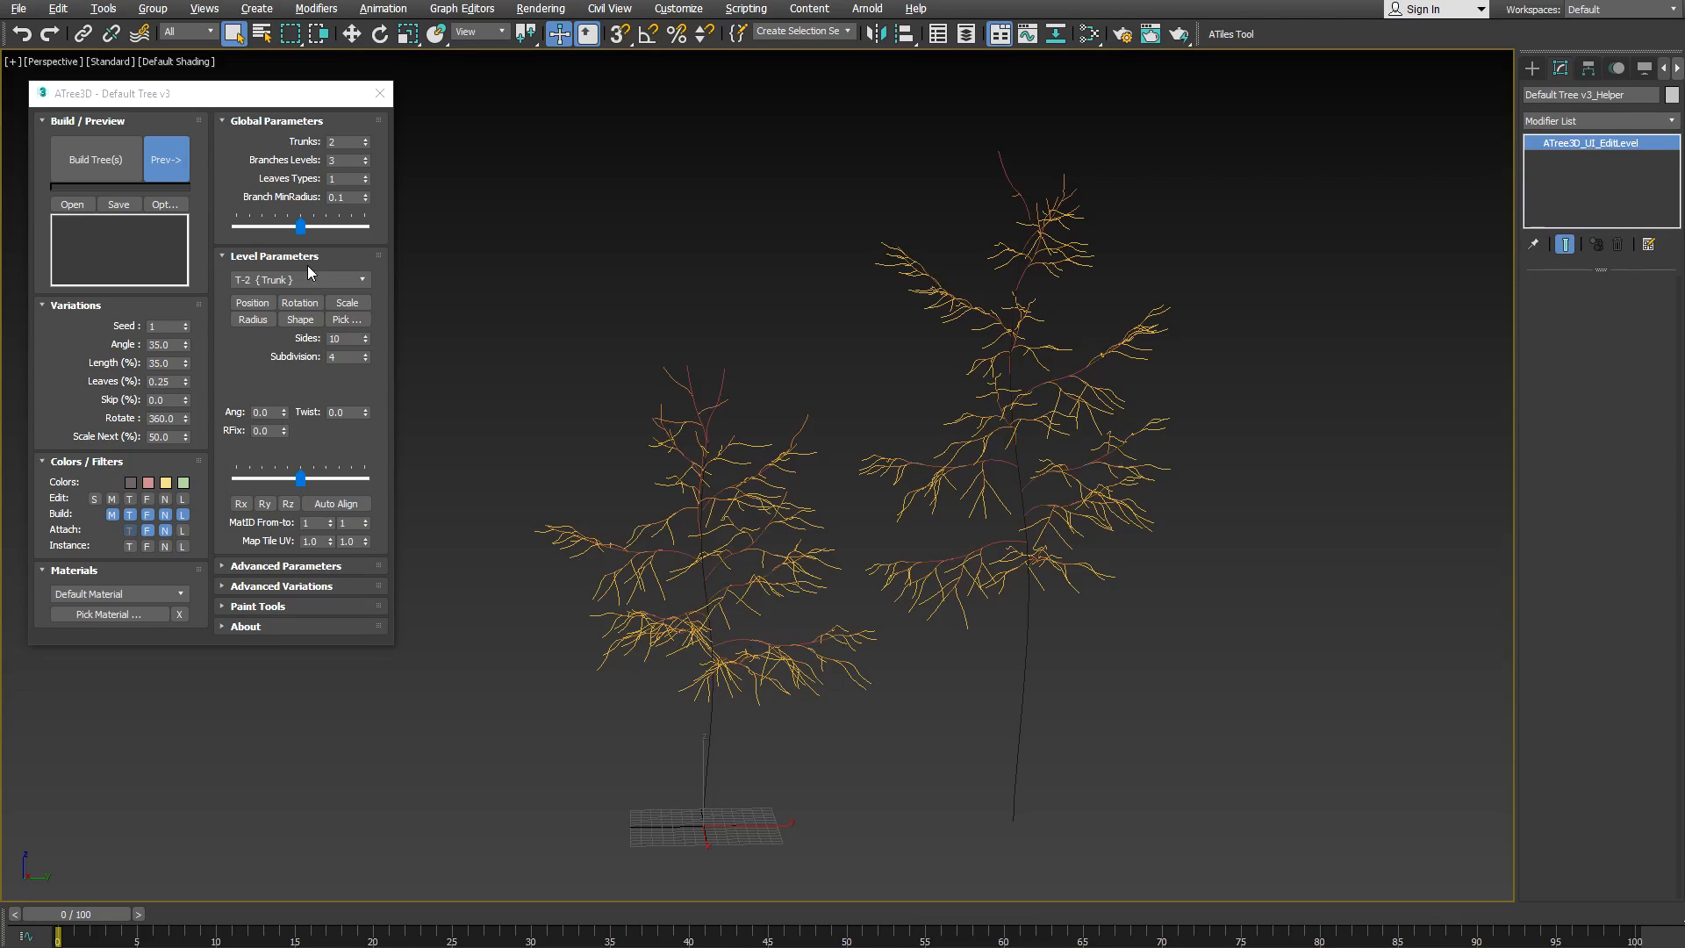
- On level B-1 Branches_First, lower the branch Distance from 22.0 to 15.4
{"action": "left_click", "coordinate": [299, 279]}
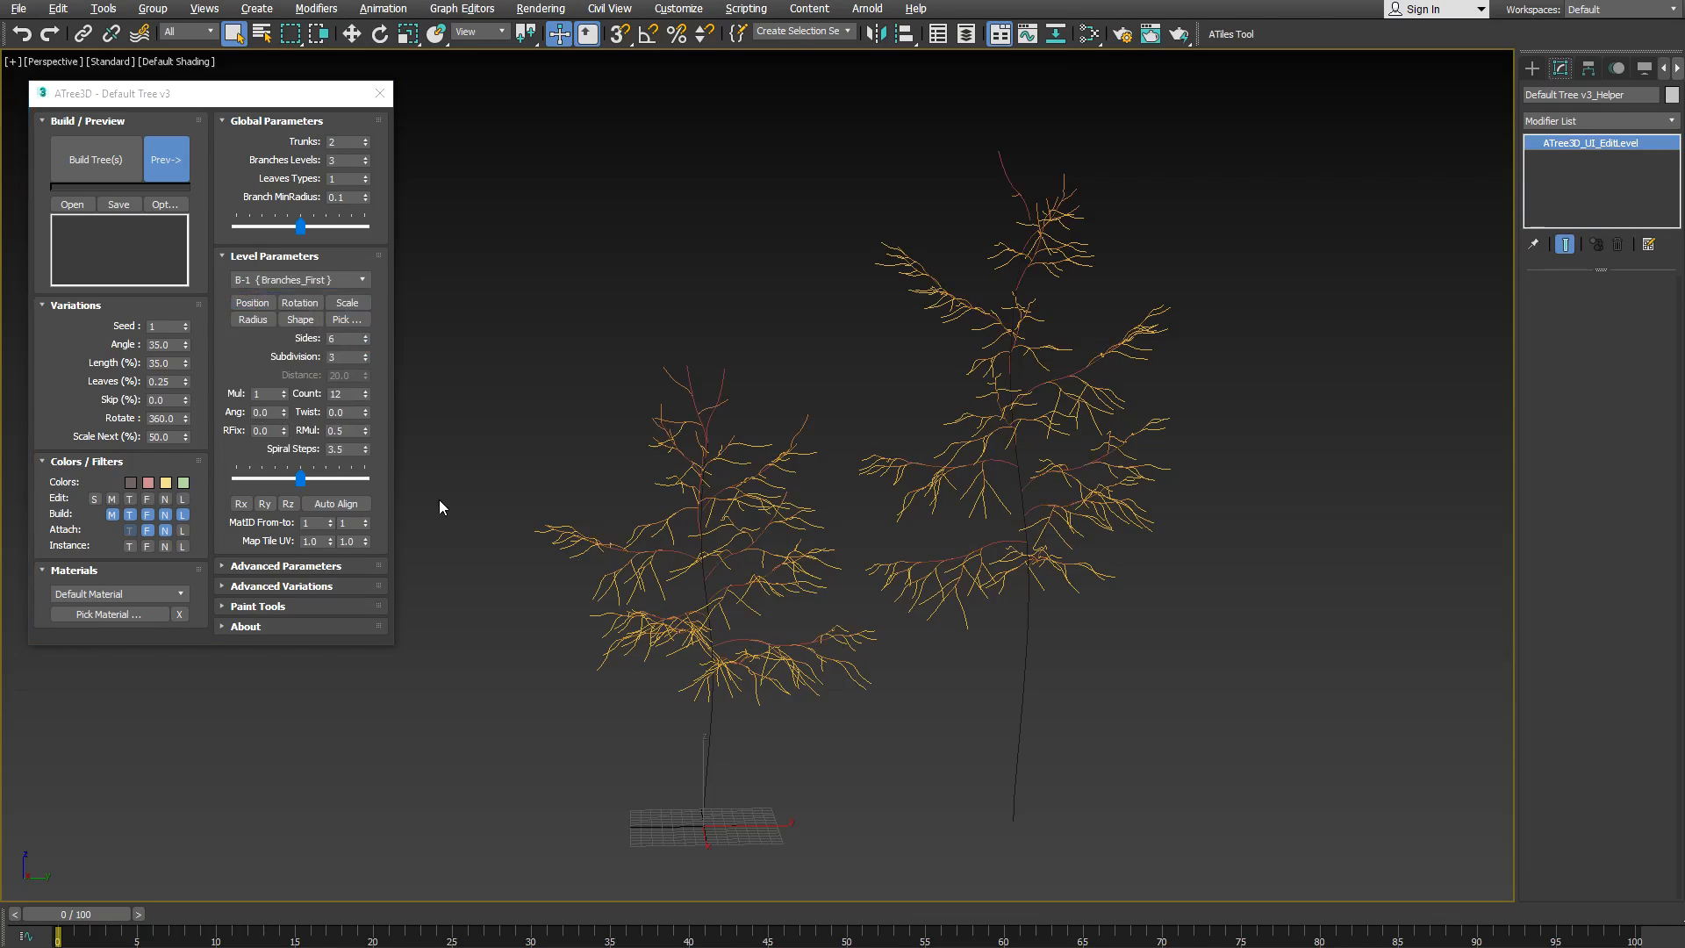
{"action": "mouse_move", "coordinate": [358, 383]}
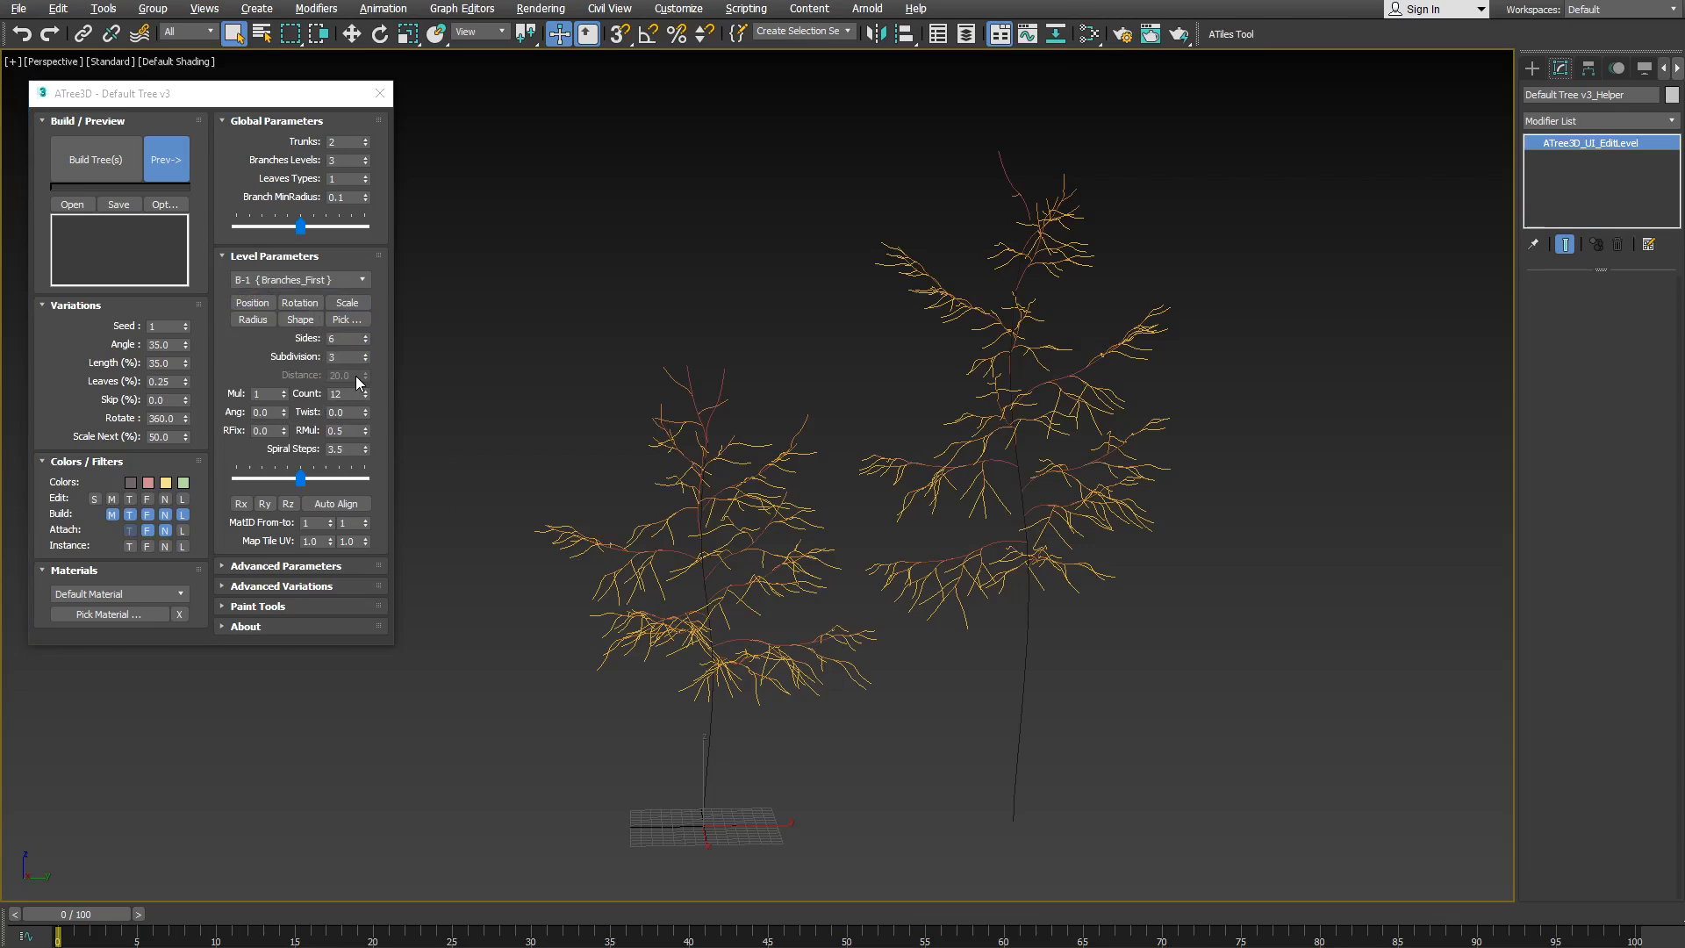
{"action": "mouse_move", "coordinate": [362, 400]}
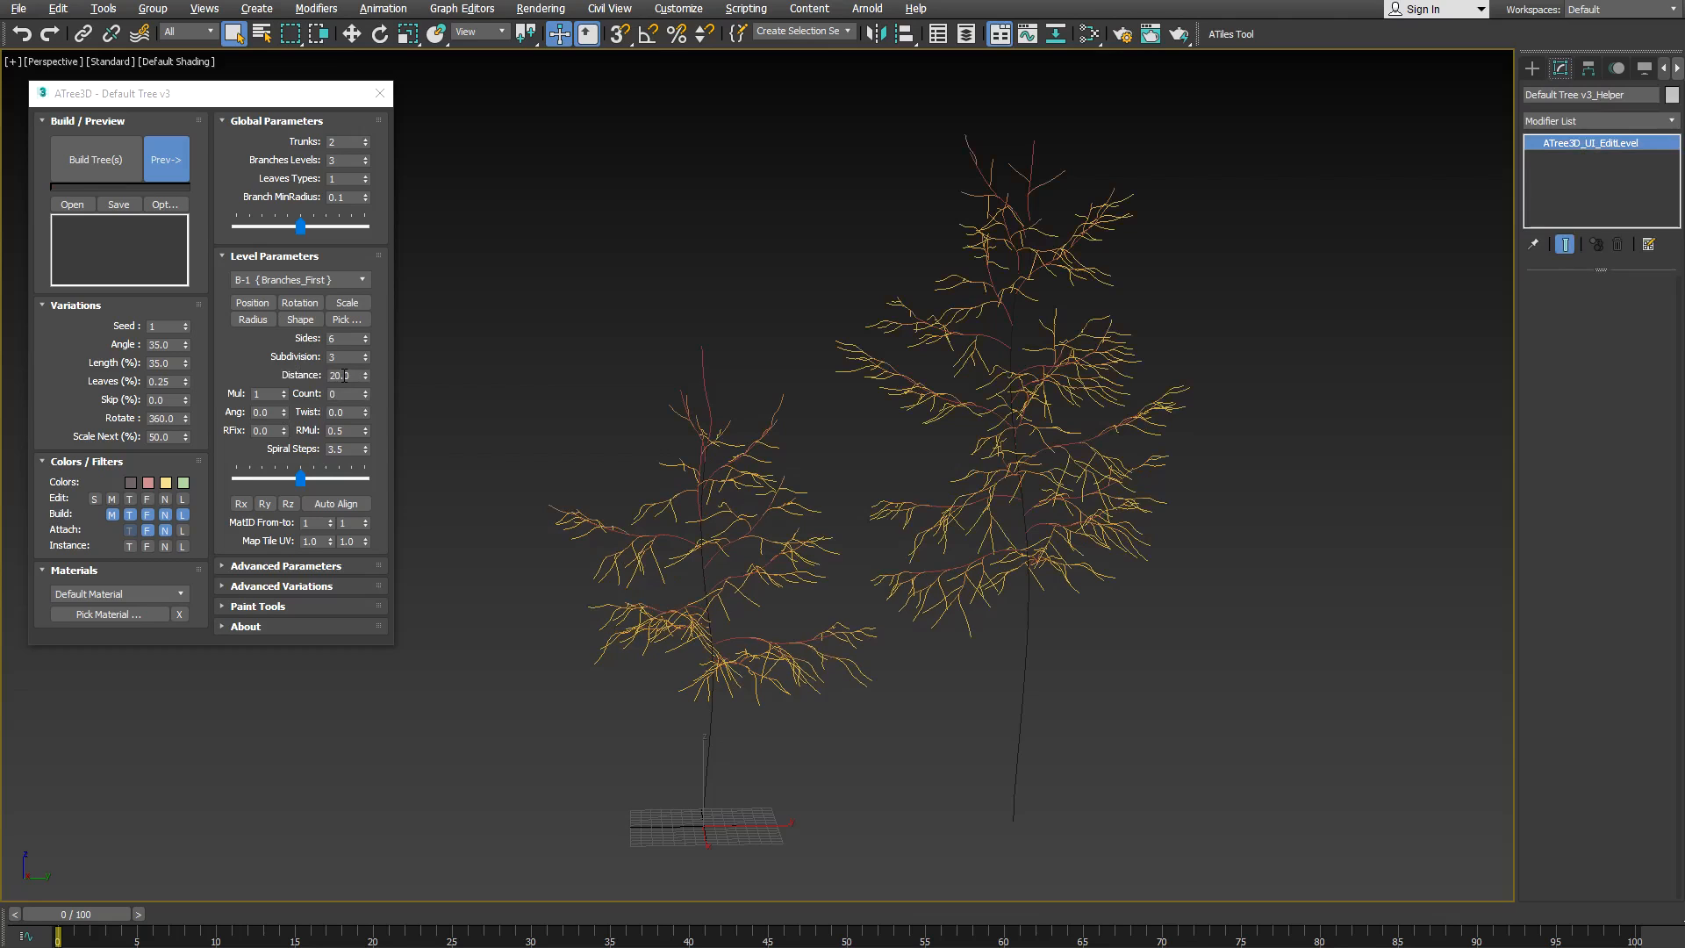
{"action": "left_click", "coordinate": [365, 372]}
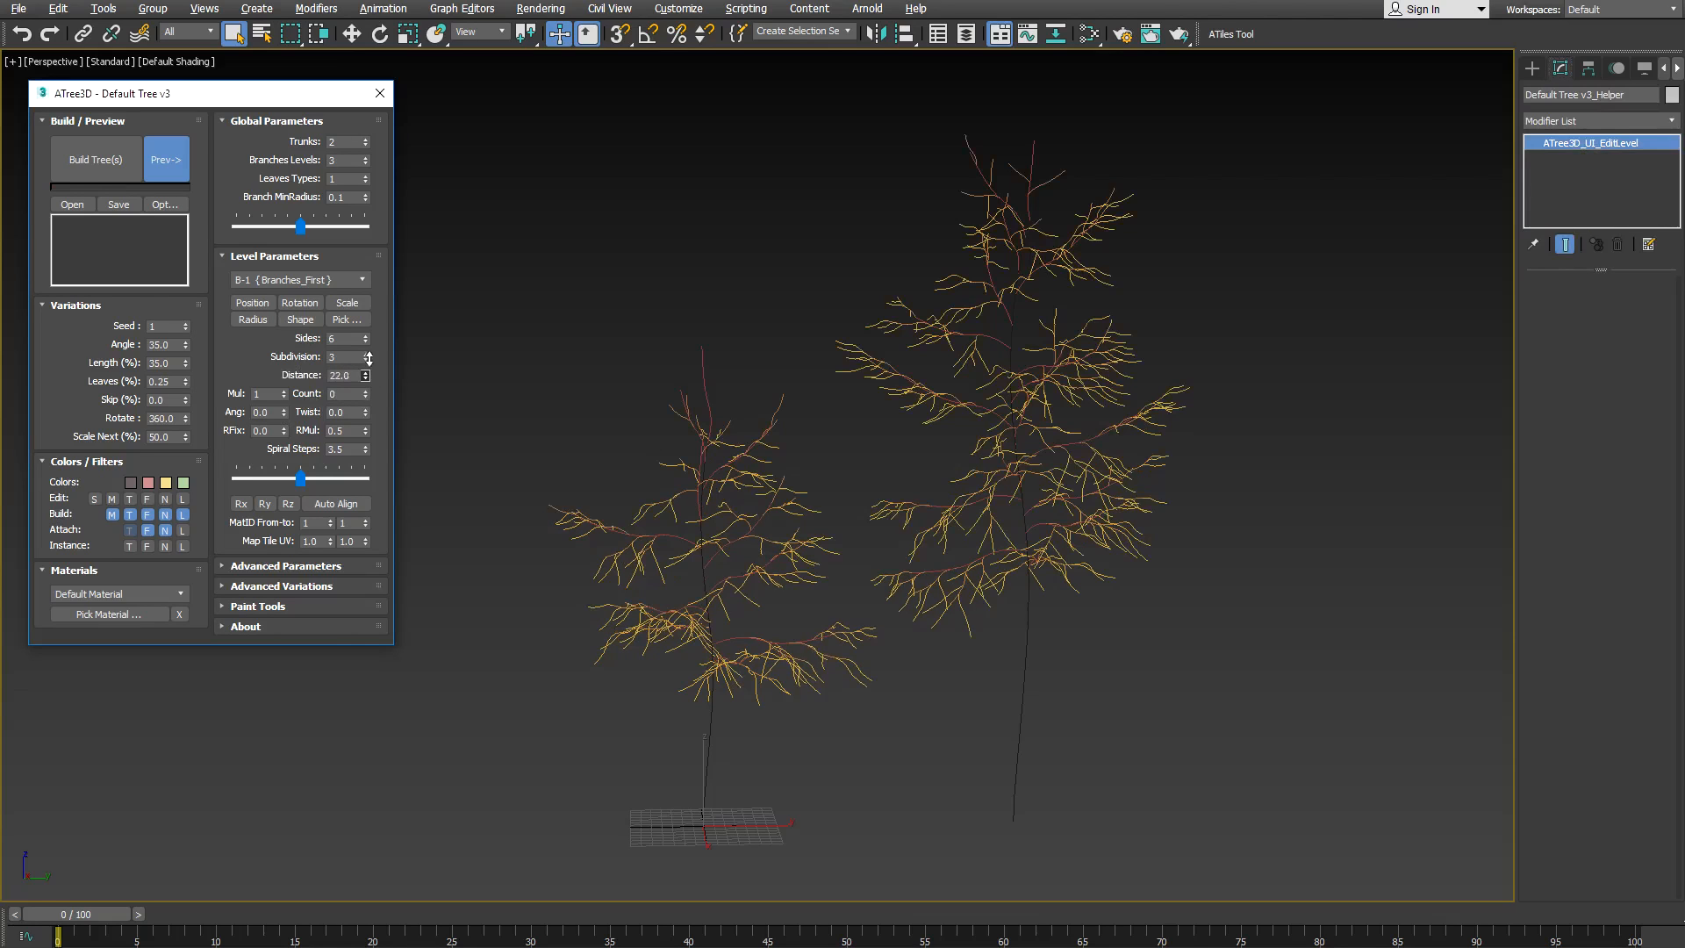
{"action": "left_click", "coordinate": [365, 378]}
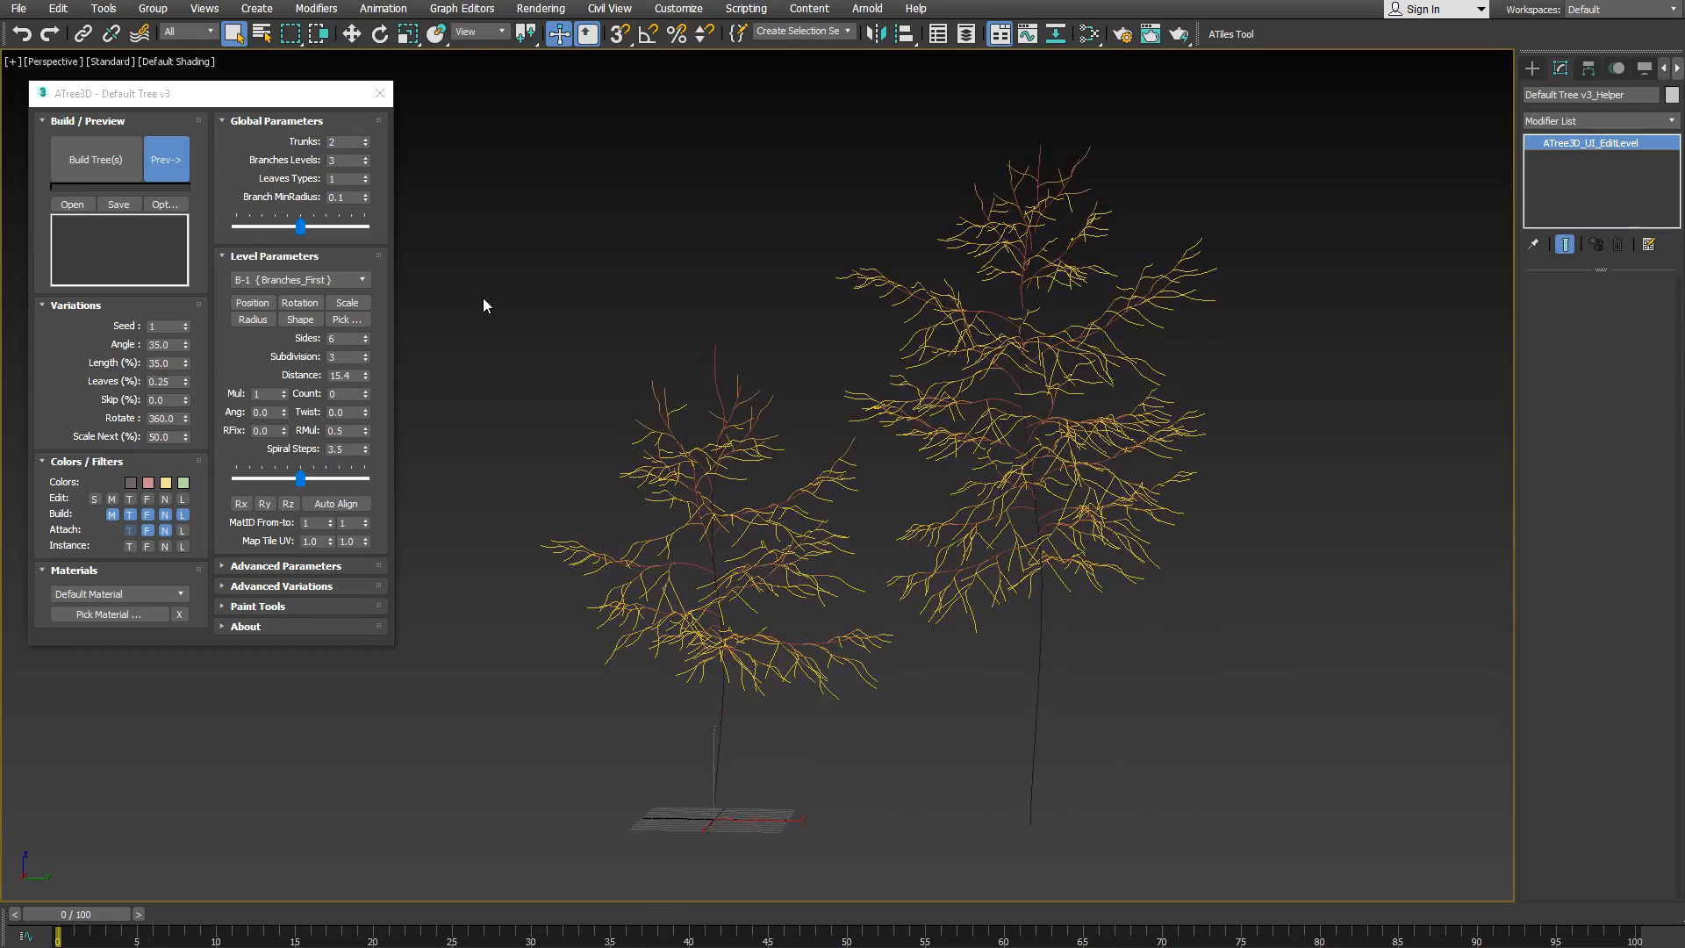
{"action": "left_click", "coordinate": [365, 146]}
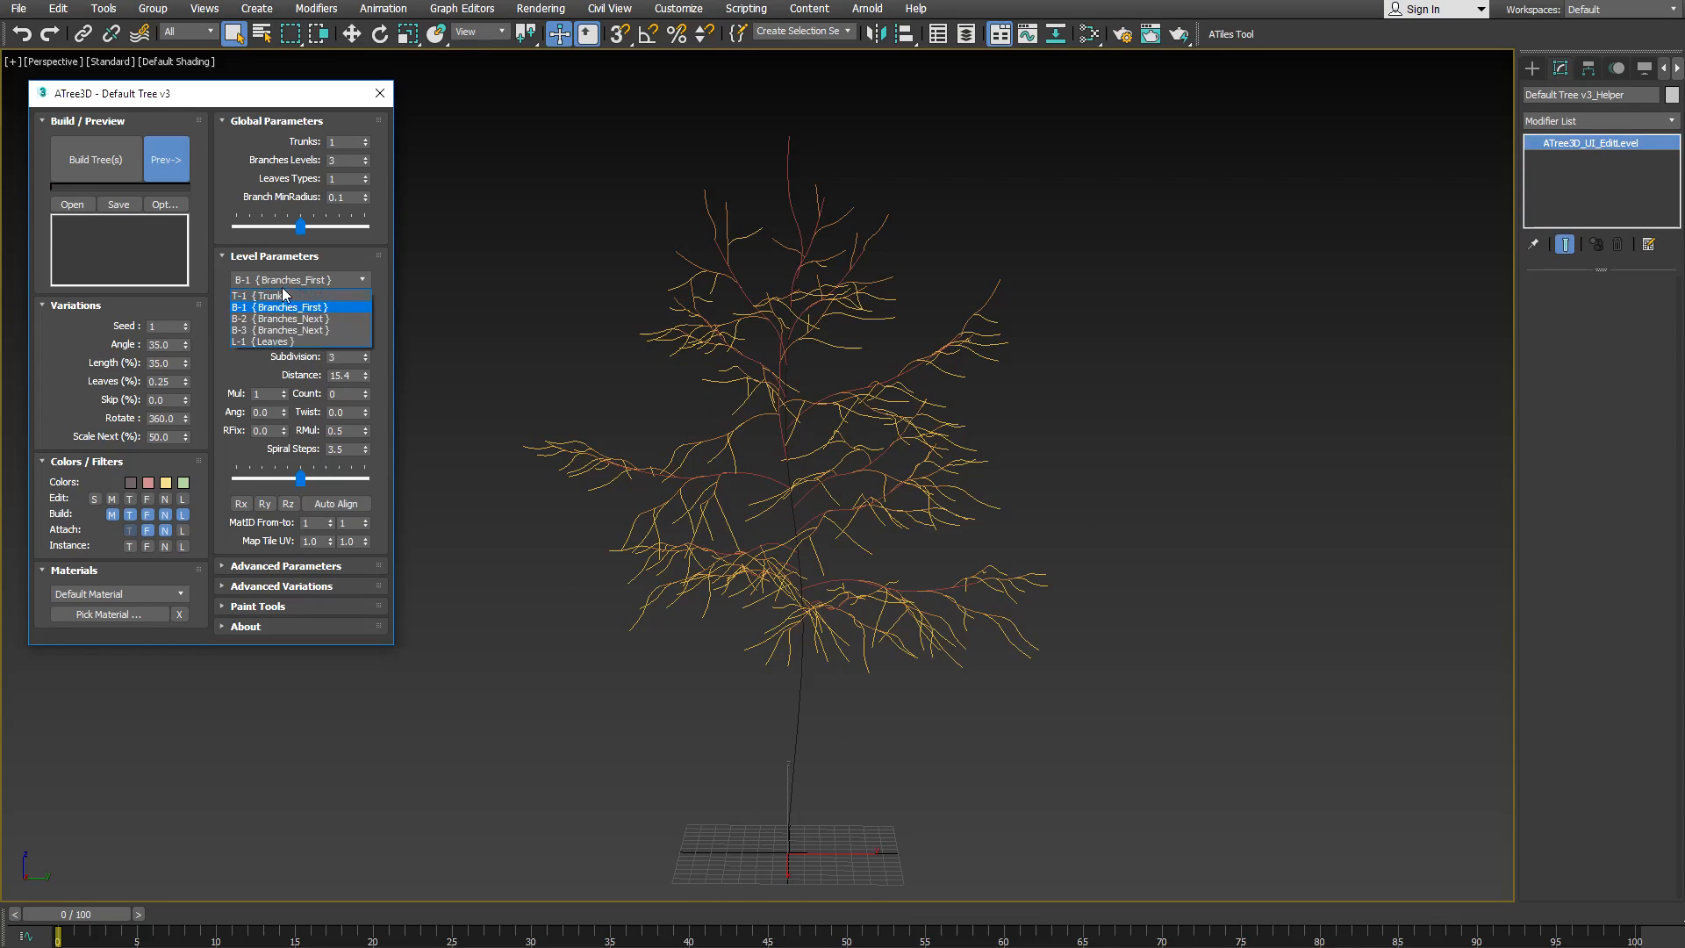
- Switch to level T-1 Trunk and reduce its Sides from 3 to 1
{"action": "left_click", "coordinate": [258, 295]}
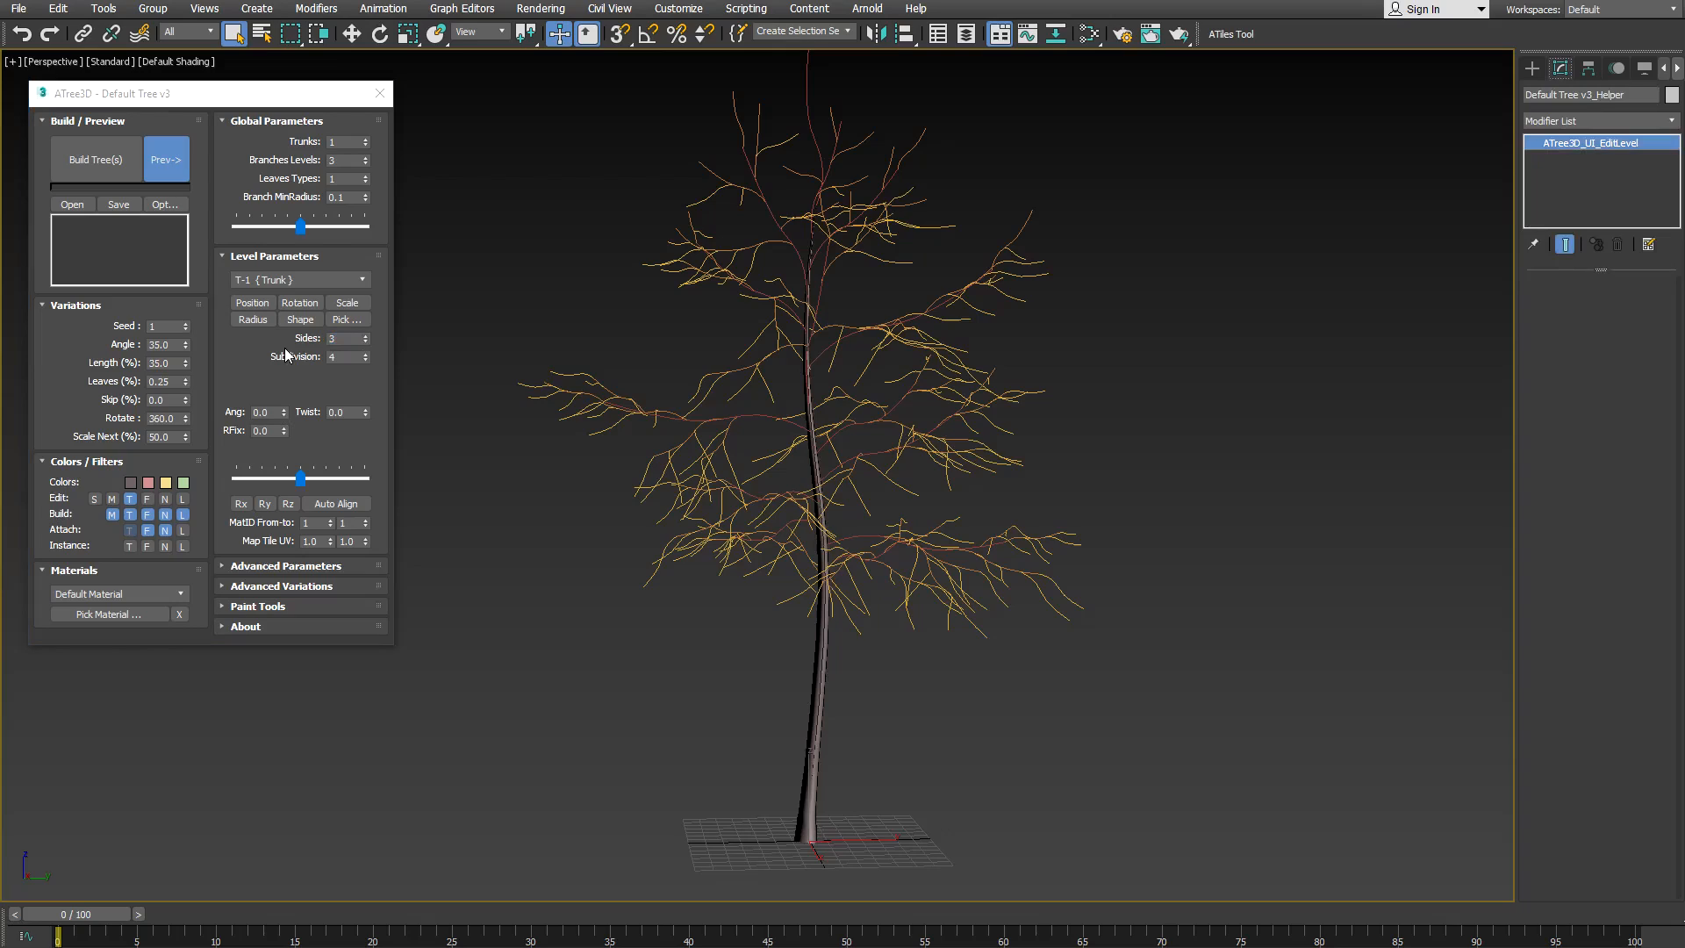
{"action": "left_click", "coordinate": [362, 343]}
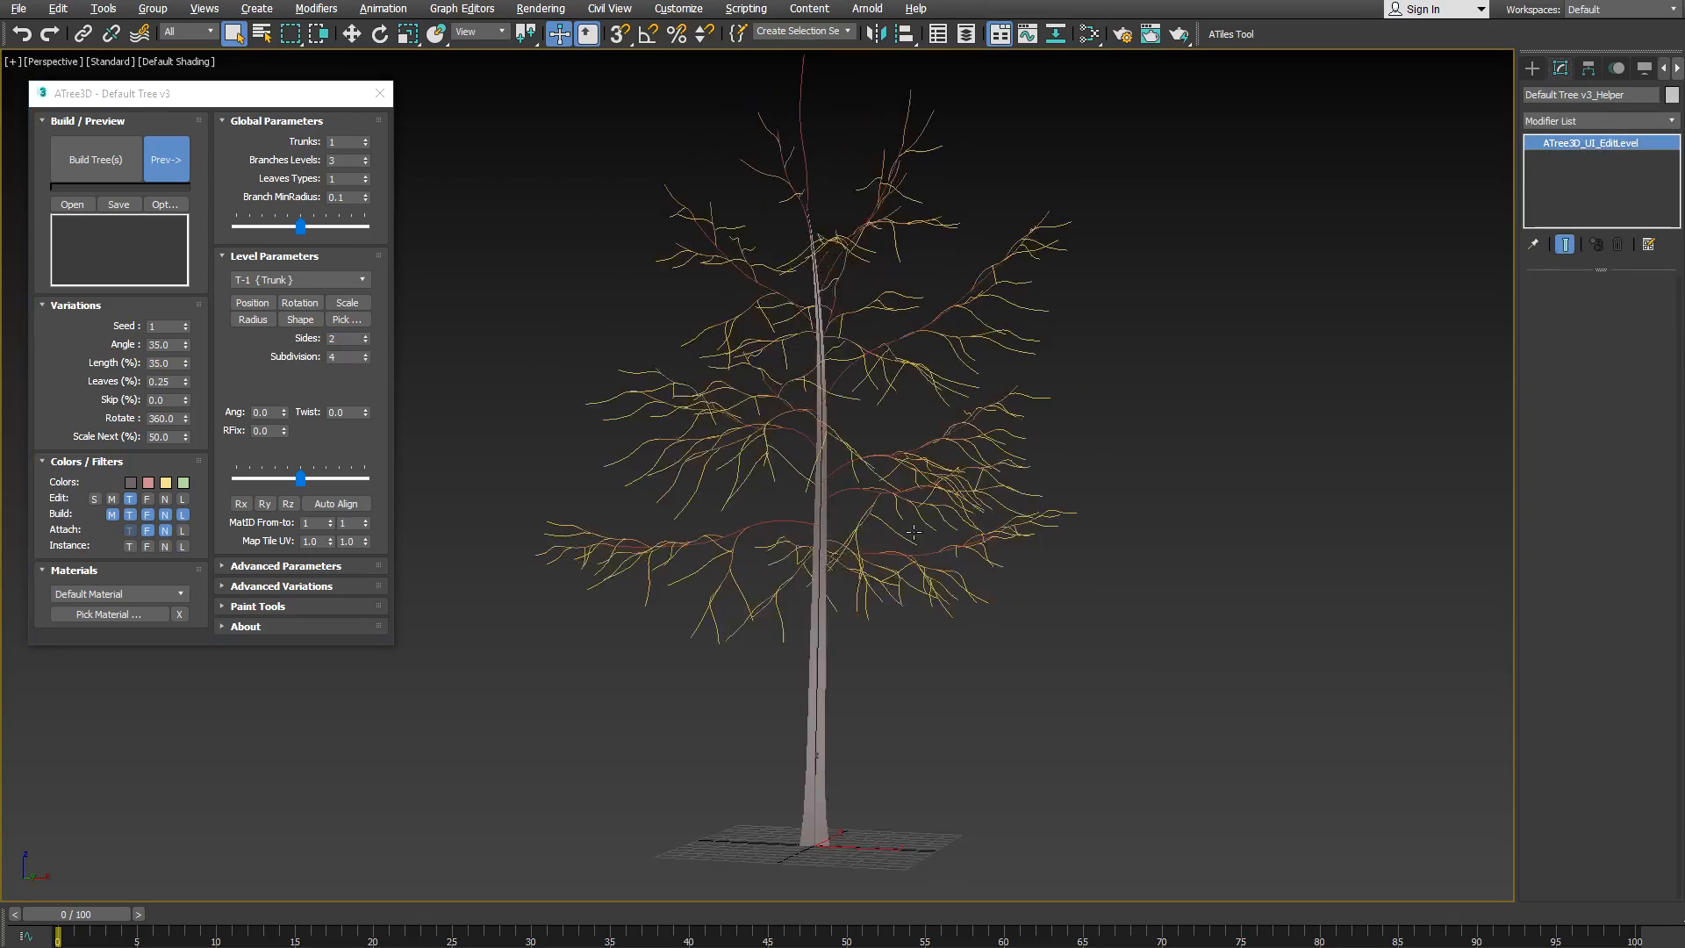
{"action": "left_click", "coordinate": [363, 342]}
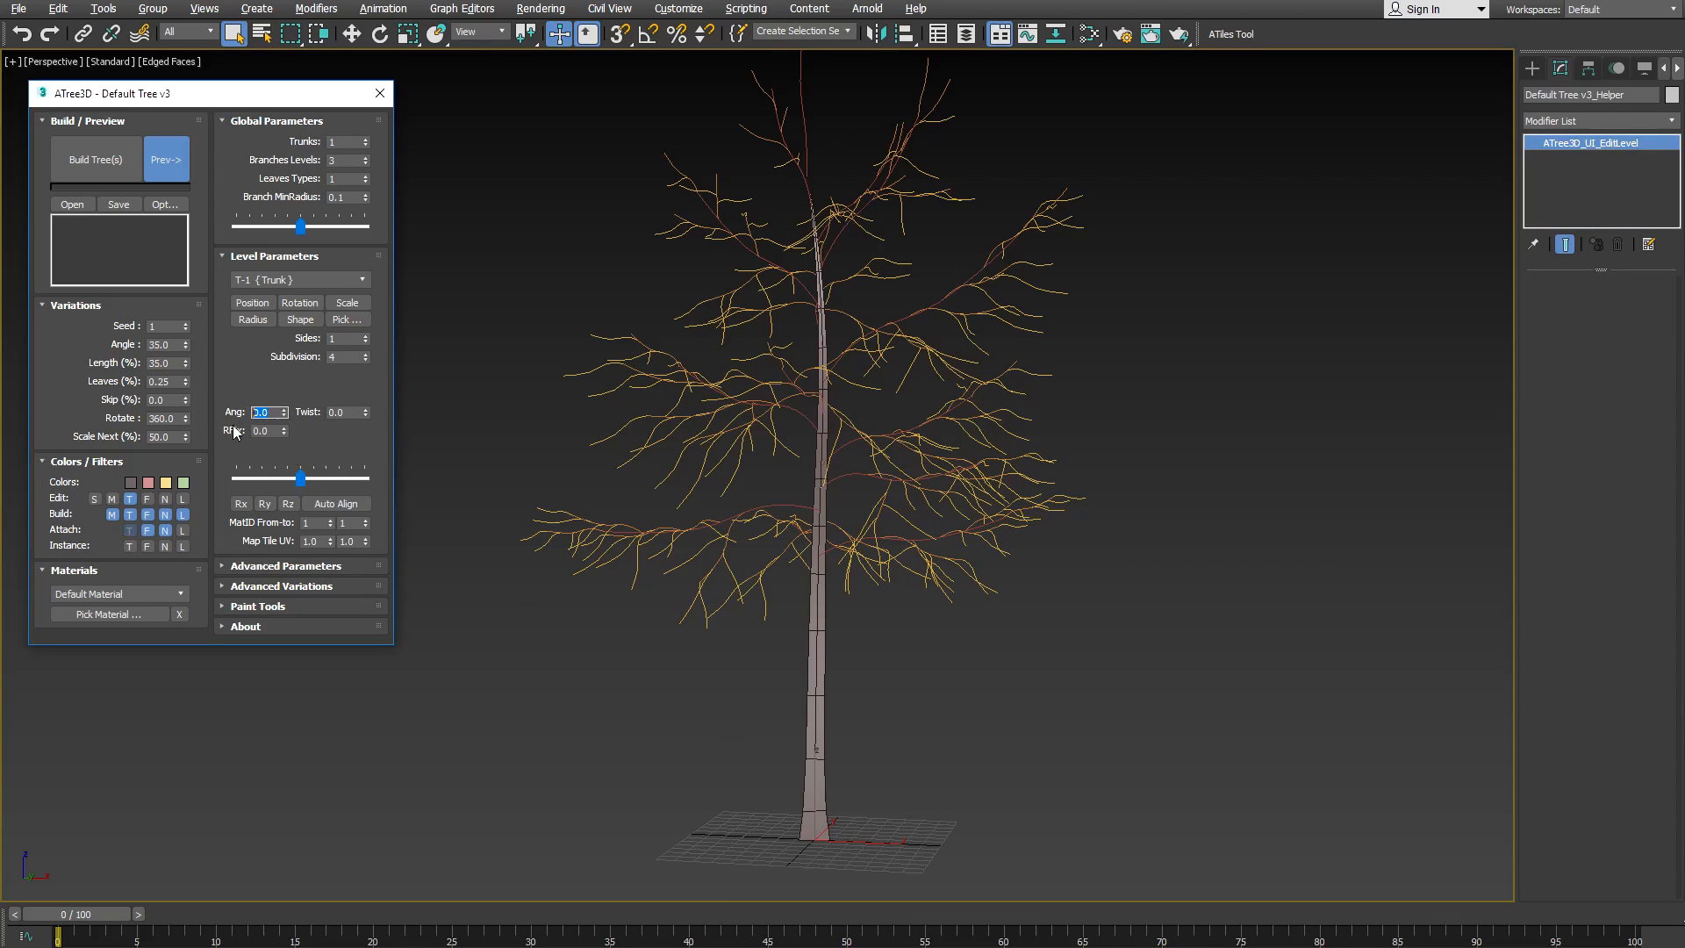
- Raise trunk Sides to 10, test RFix at 1.0, then return RFix to 0.0
{"action": "type", "text": "90.0"}
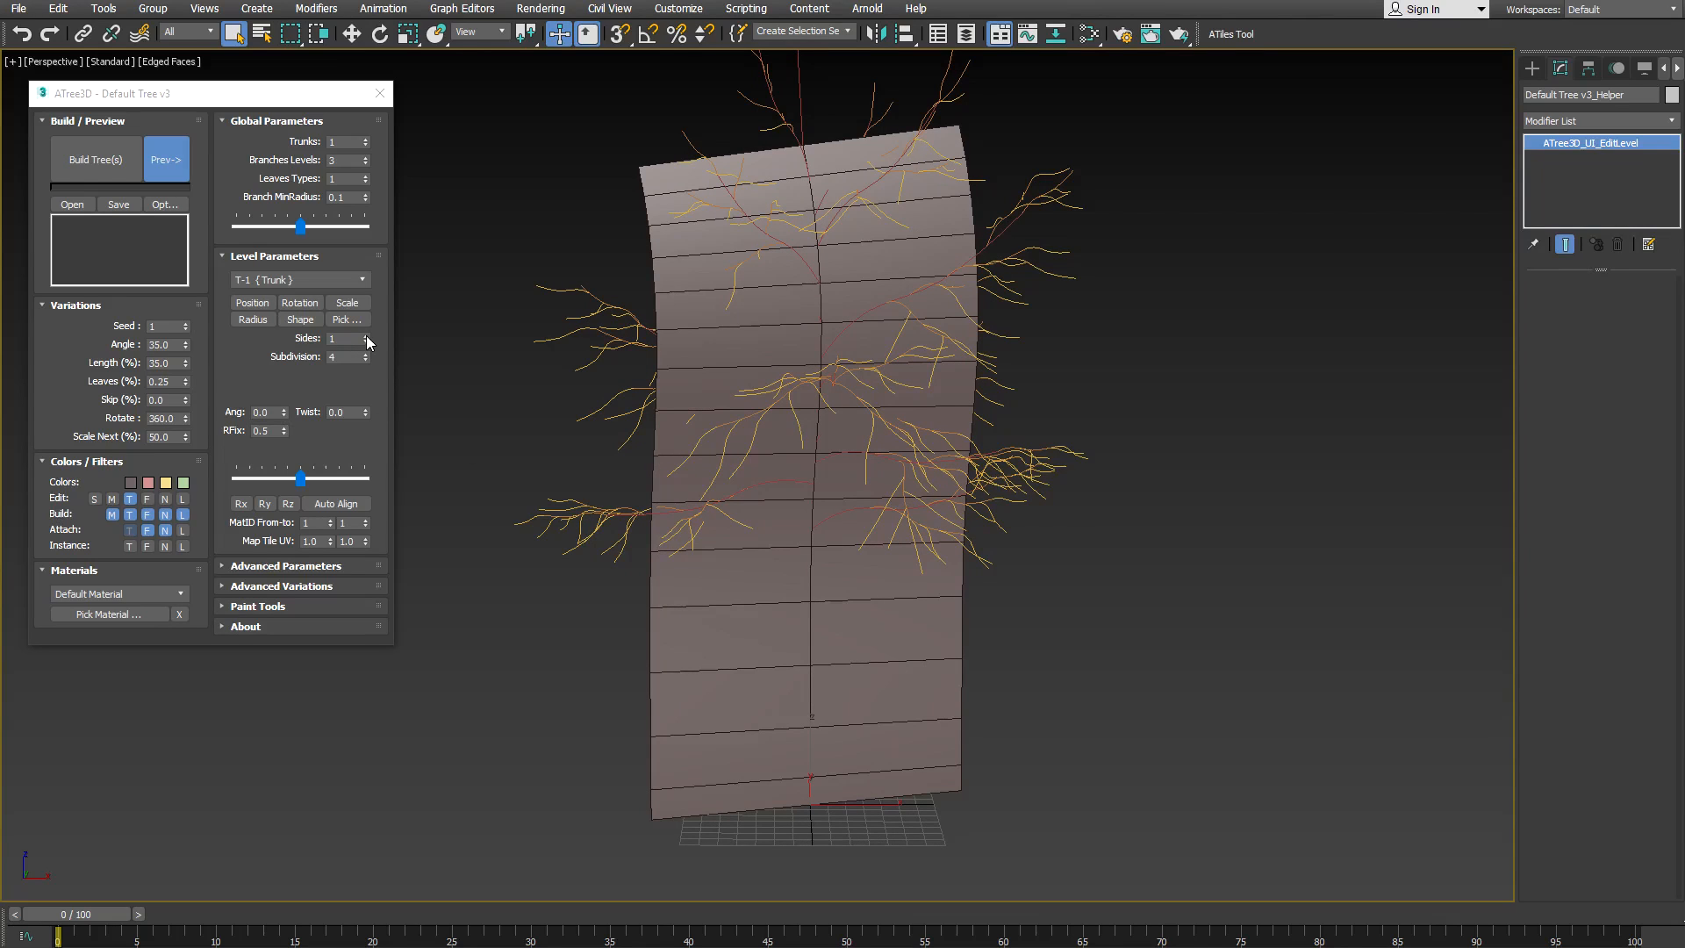
{"action": "left_click", "coordinate": [365, 333]}
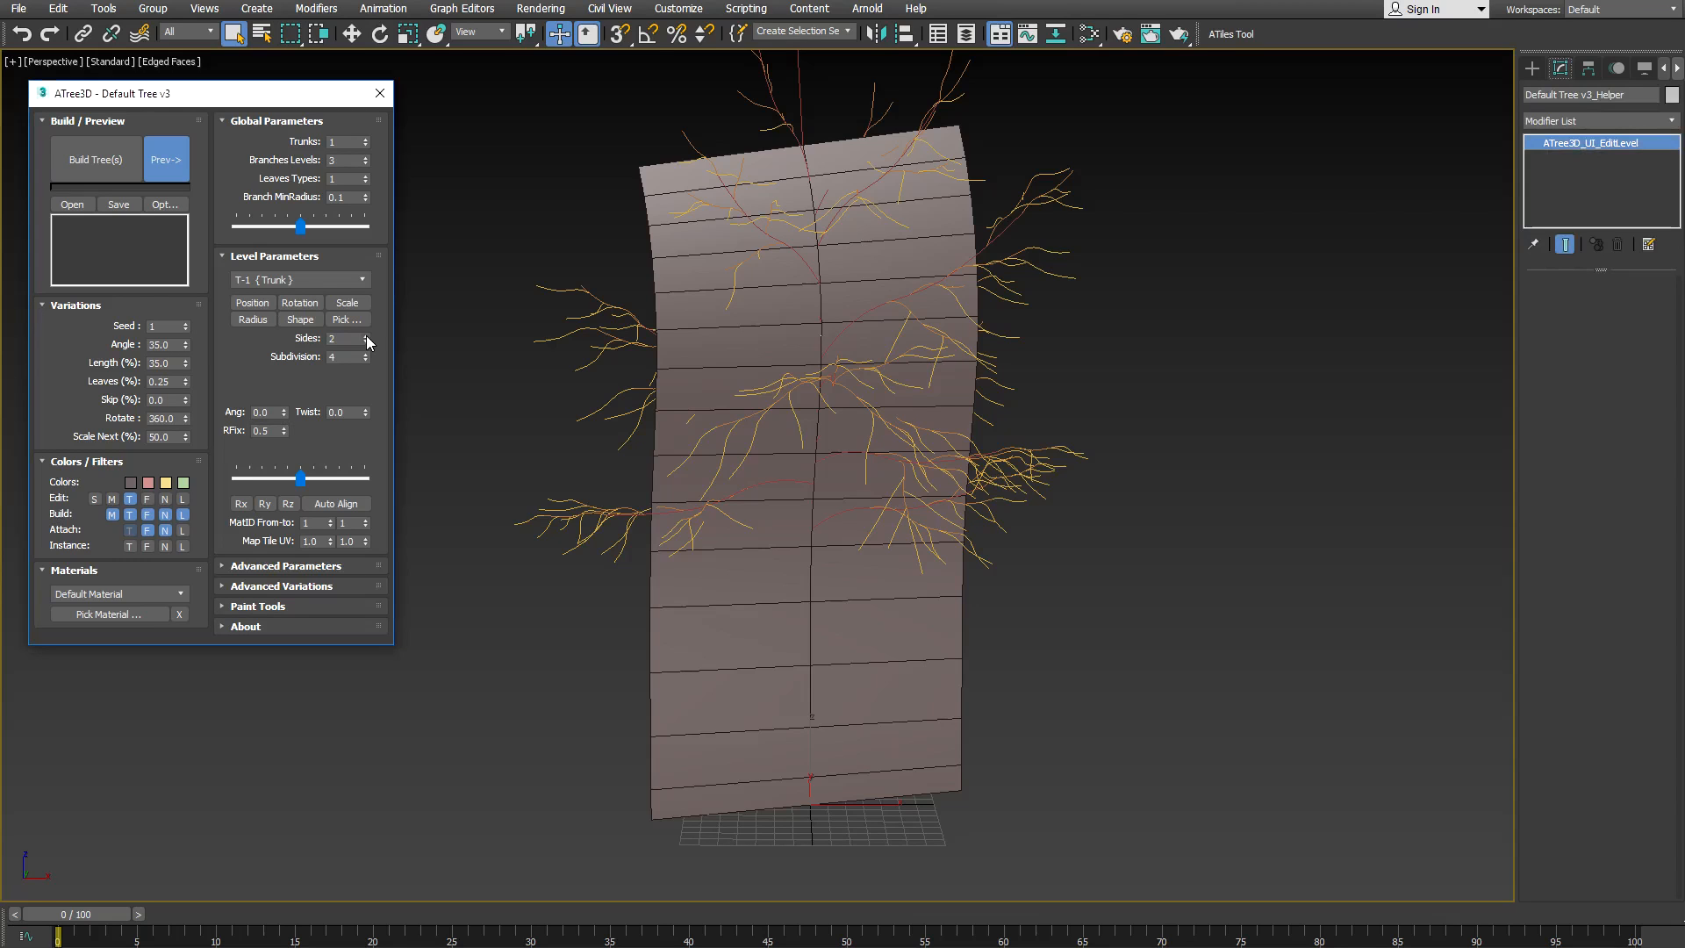
{"action": "left_click", "coordinate": [366, 334]}
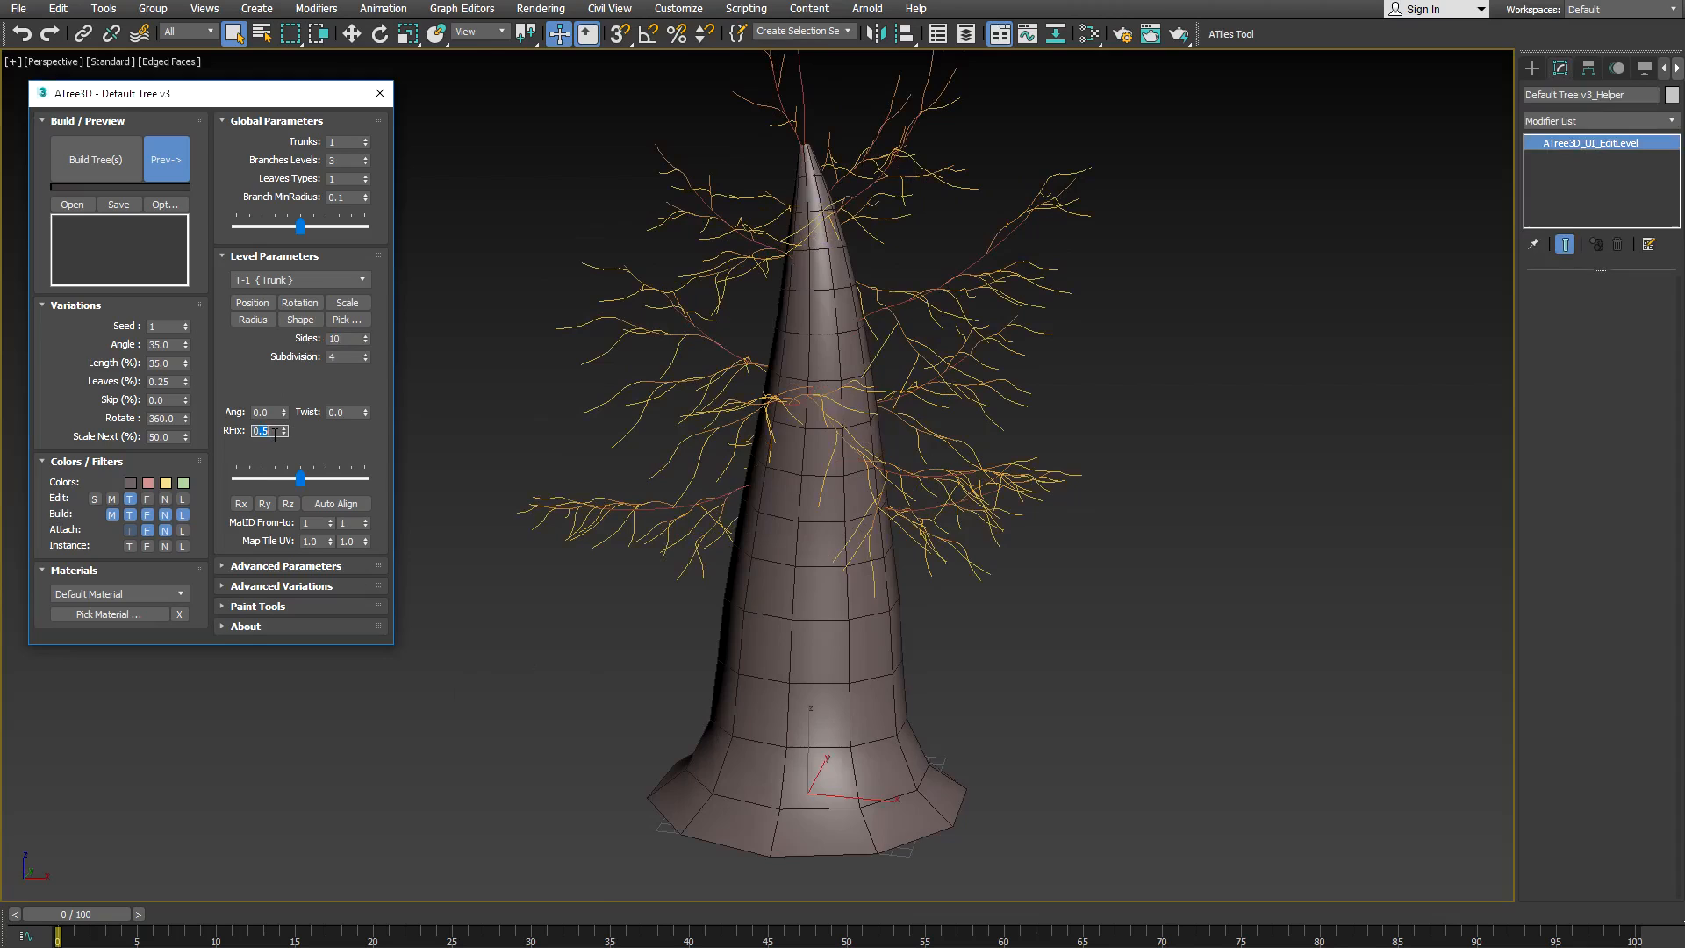
{"action": "type", "text": "1.0"}
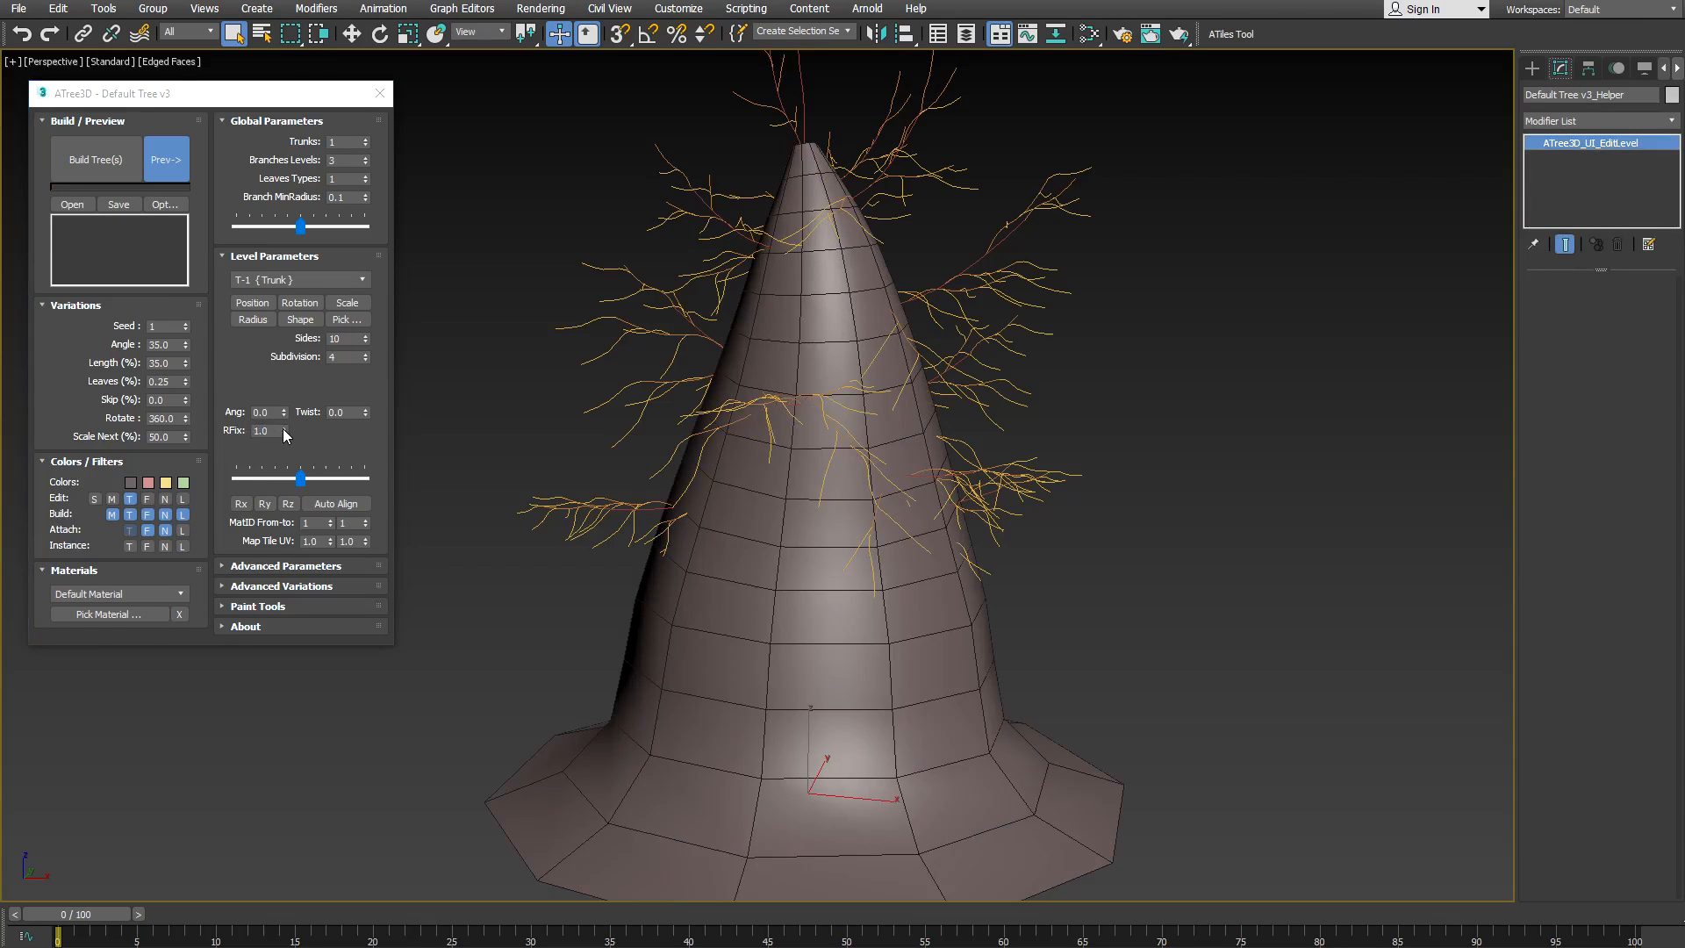
{"action": "left_click", "coordinate": [284, 434]}
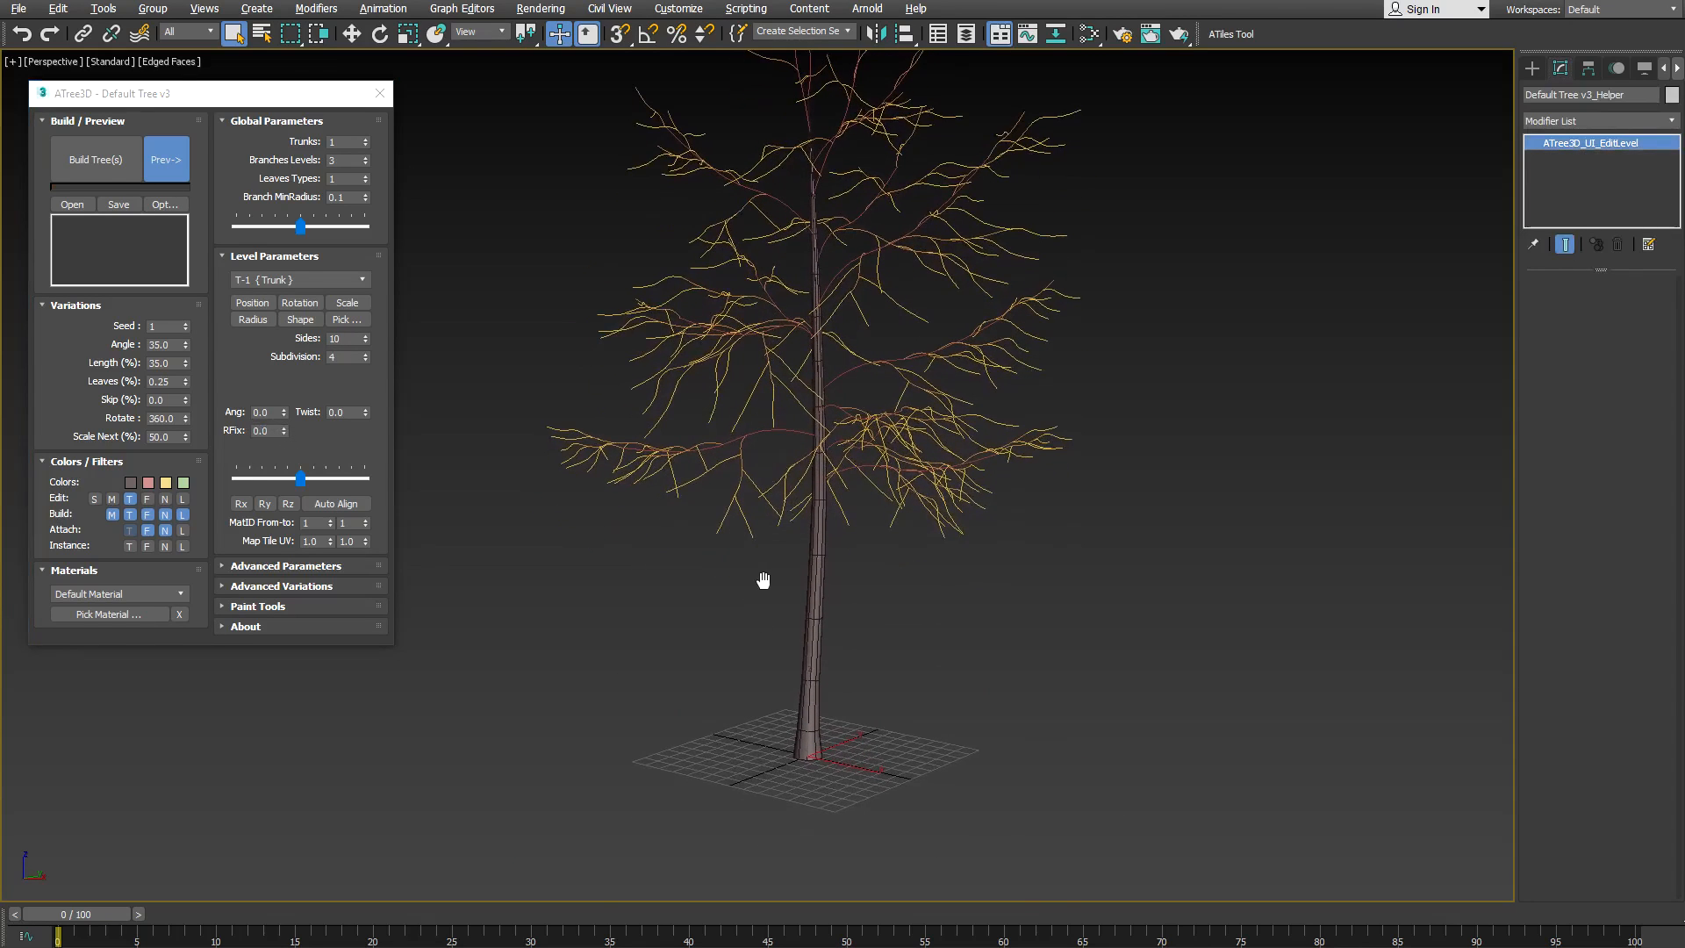
- View the trunk's Set Radius points, then switch to level B-2 Branches_Next
{"action": "left_click", "coordinate": [253, 319]}
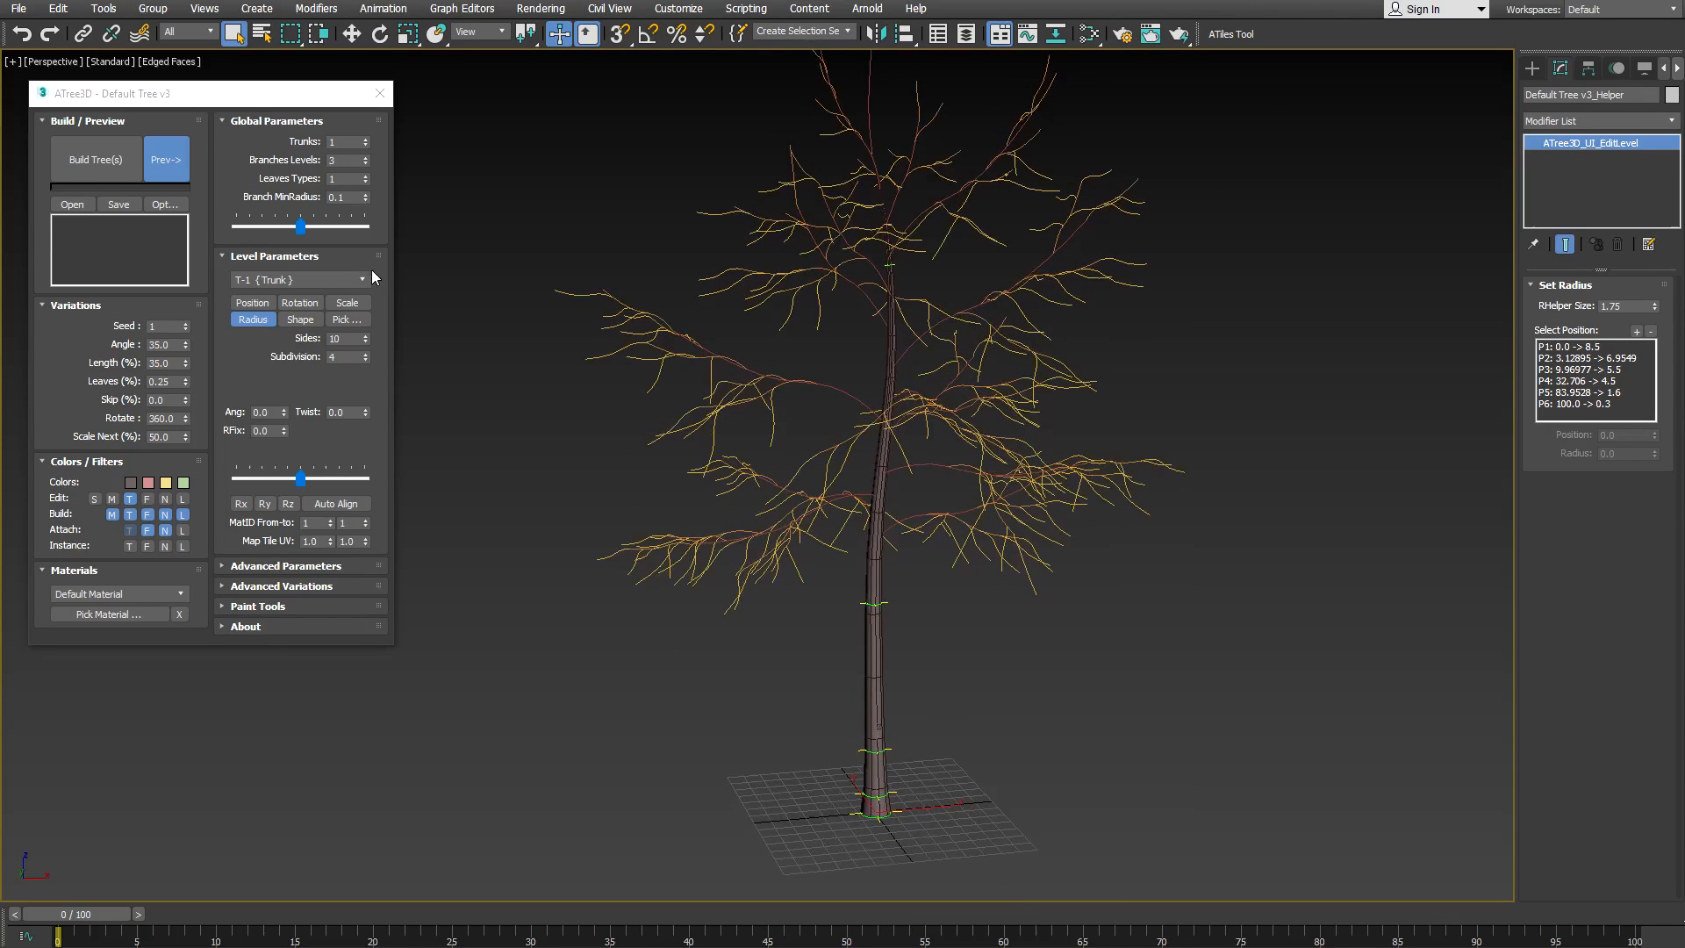
{"action": "left_click", "coordinate": [361, 279]}
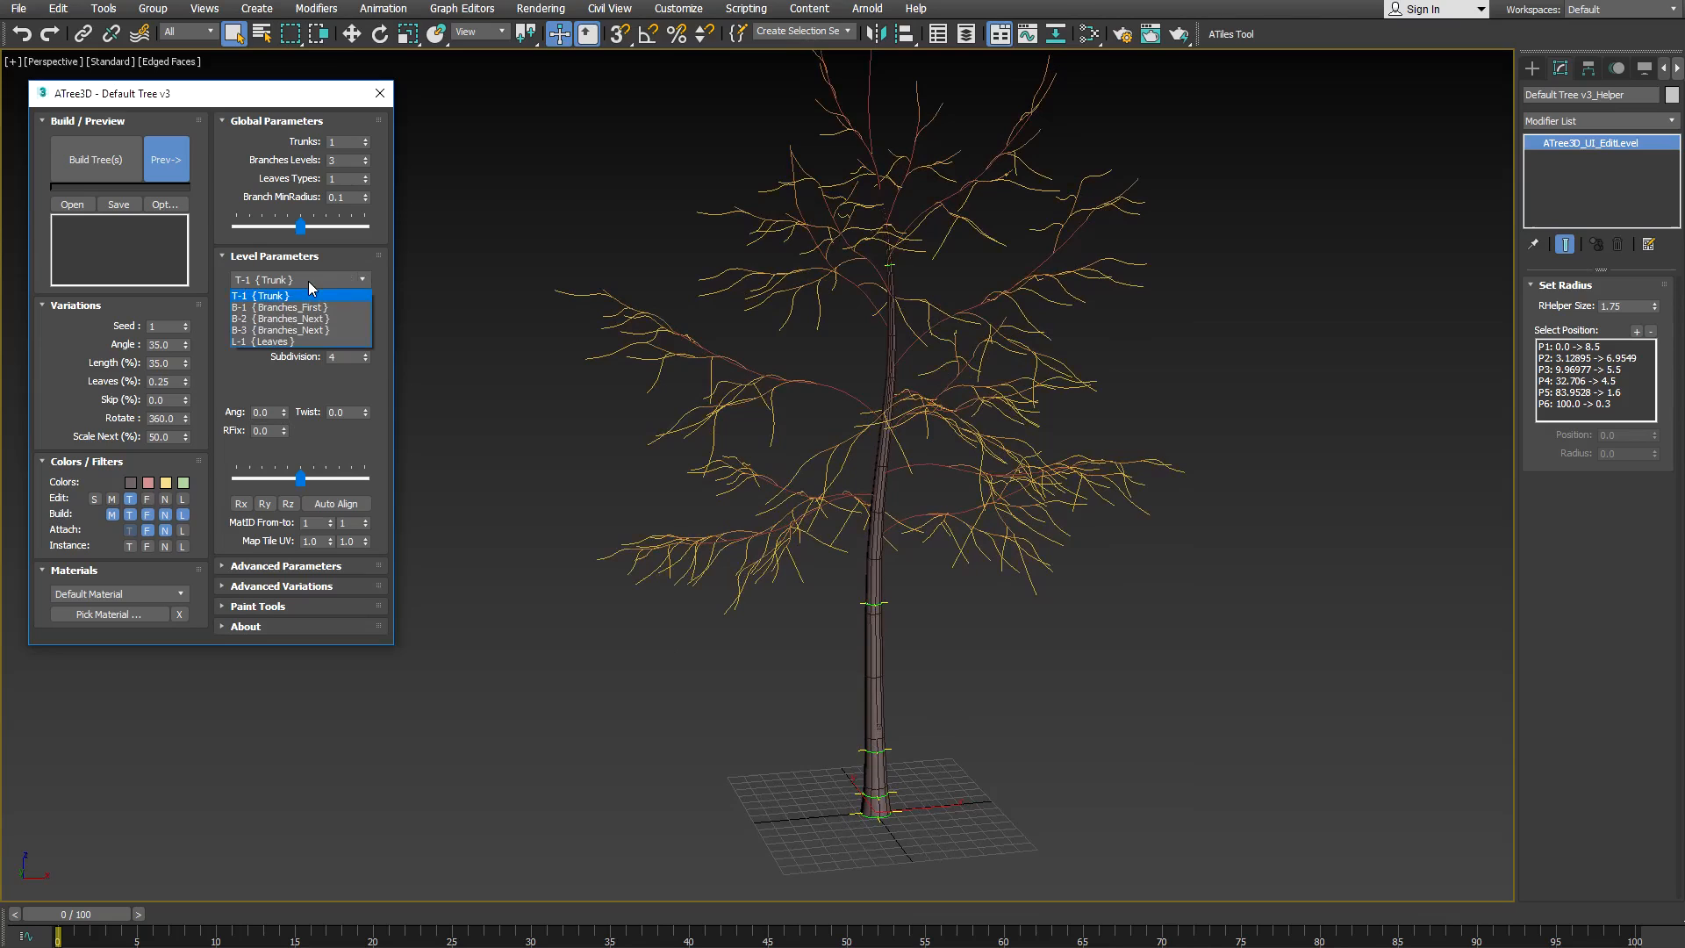
{"action": "left_click", "coordinate": [286, 318]}
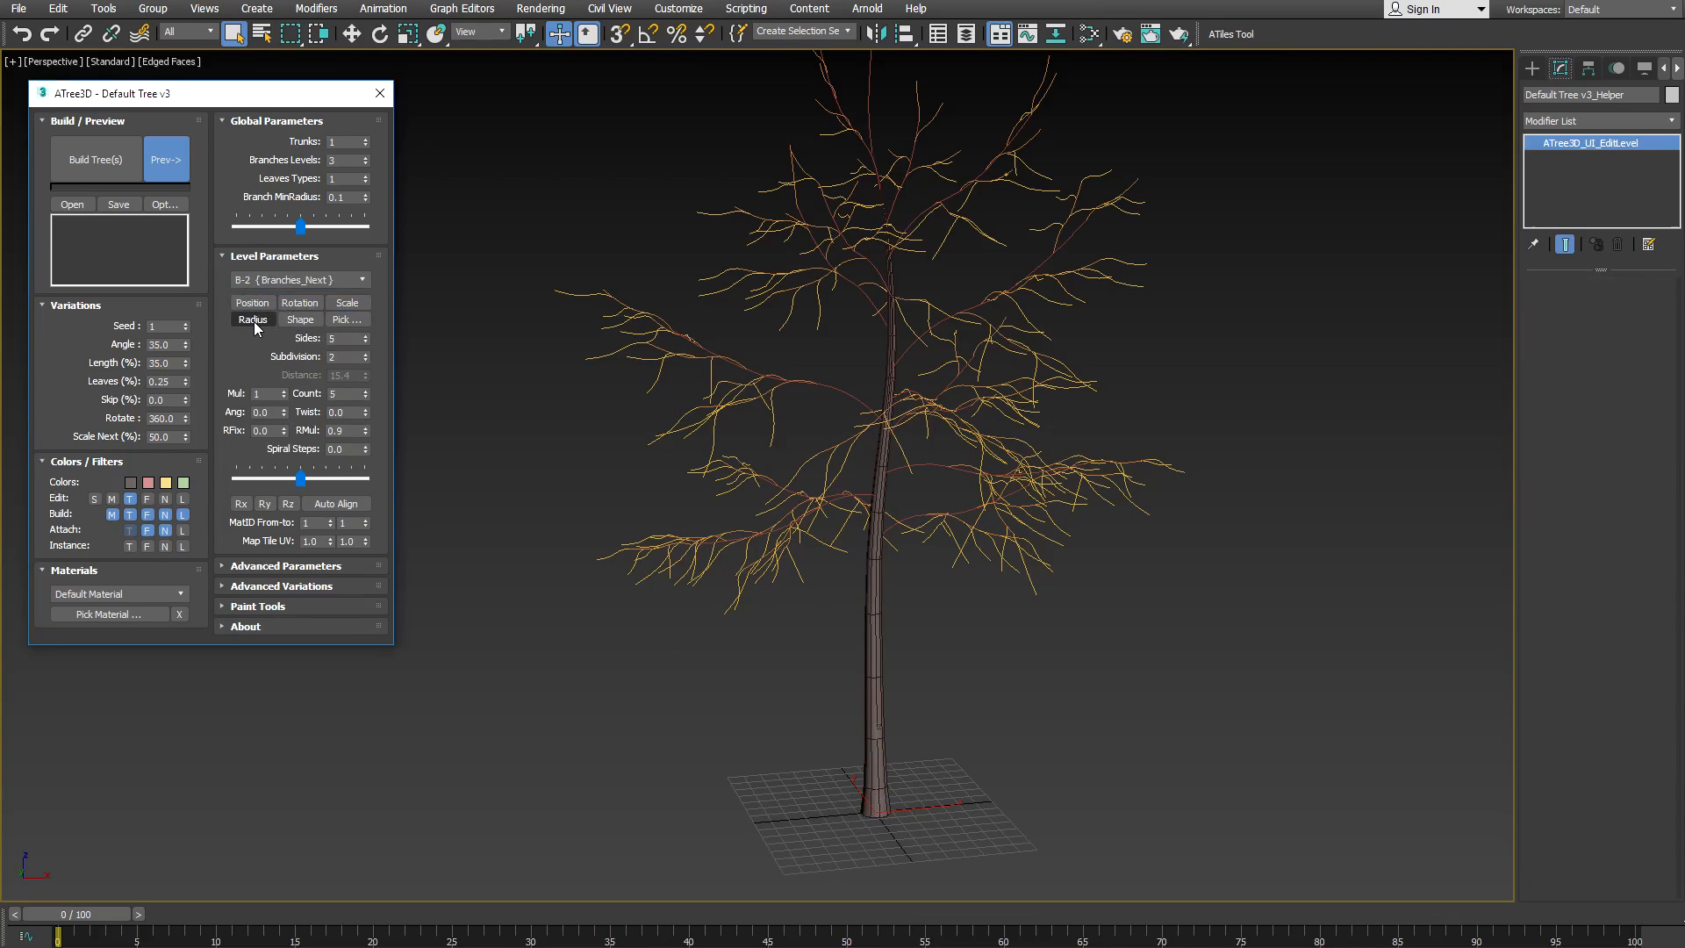
- Set both the R and A rotation angles of branch level B-2 to Local orientation
{"action": "left_click", "coordinate": [300, 302]}
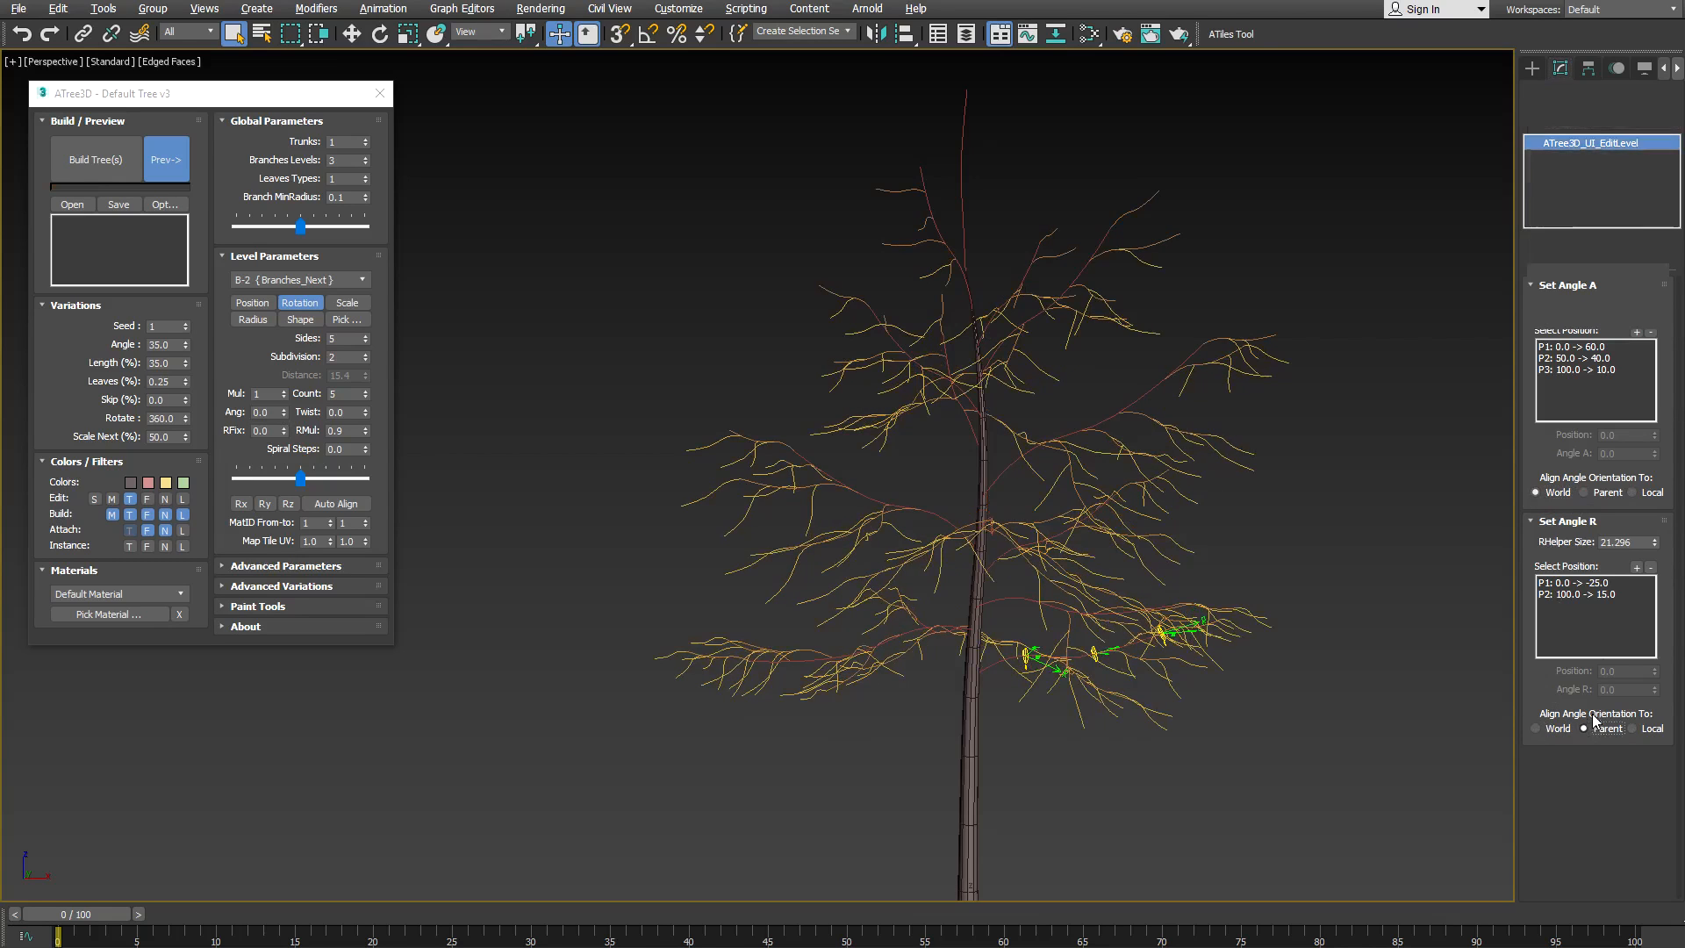
{"action": "left_click", "coordinate": [1632, 726]}
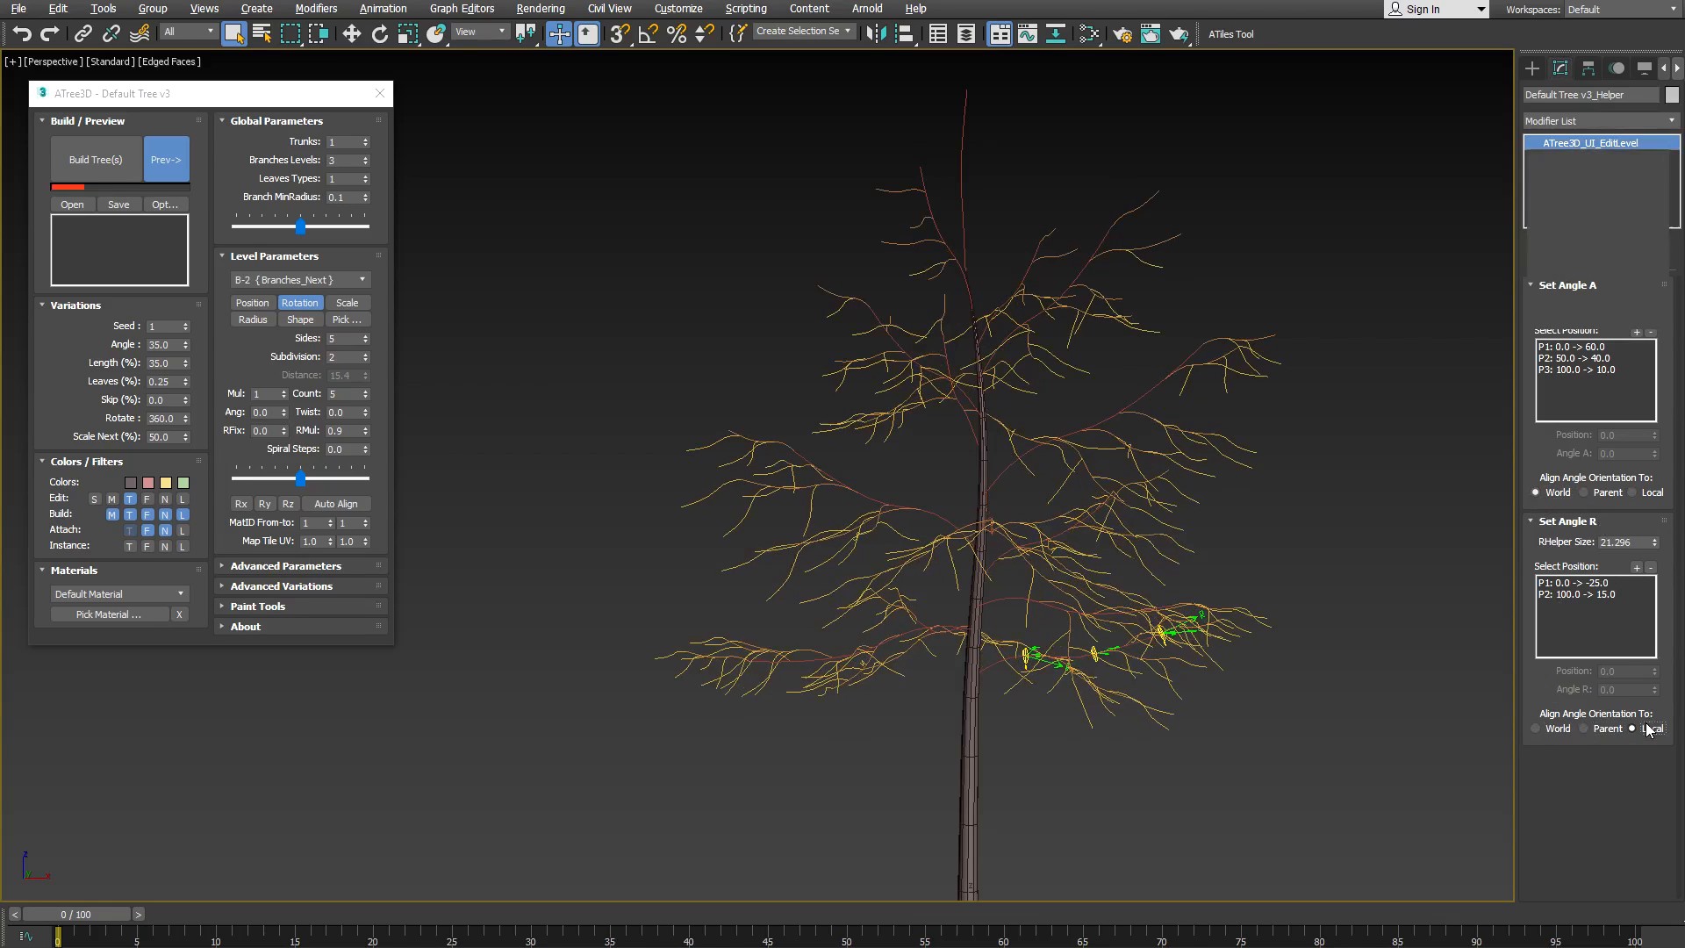
{"action": "left_click", "coordinate": [1585, 491]}
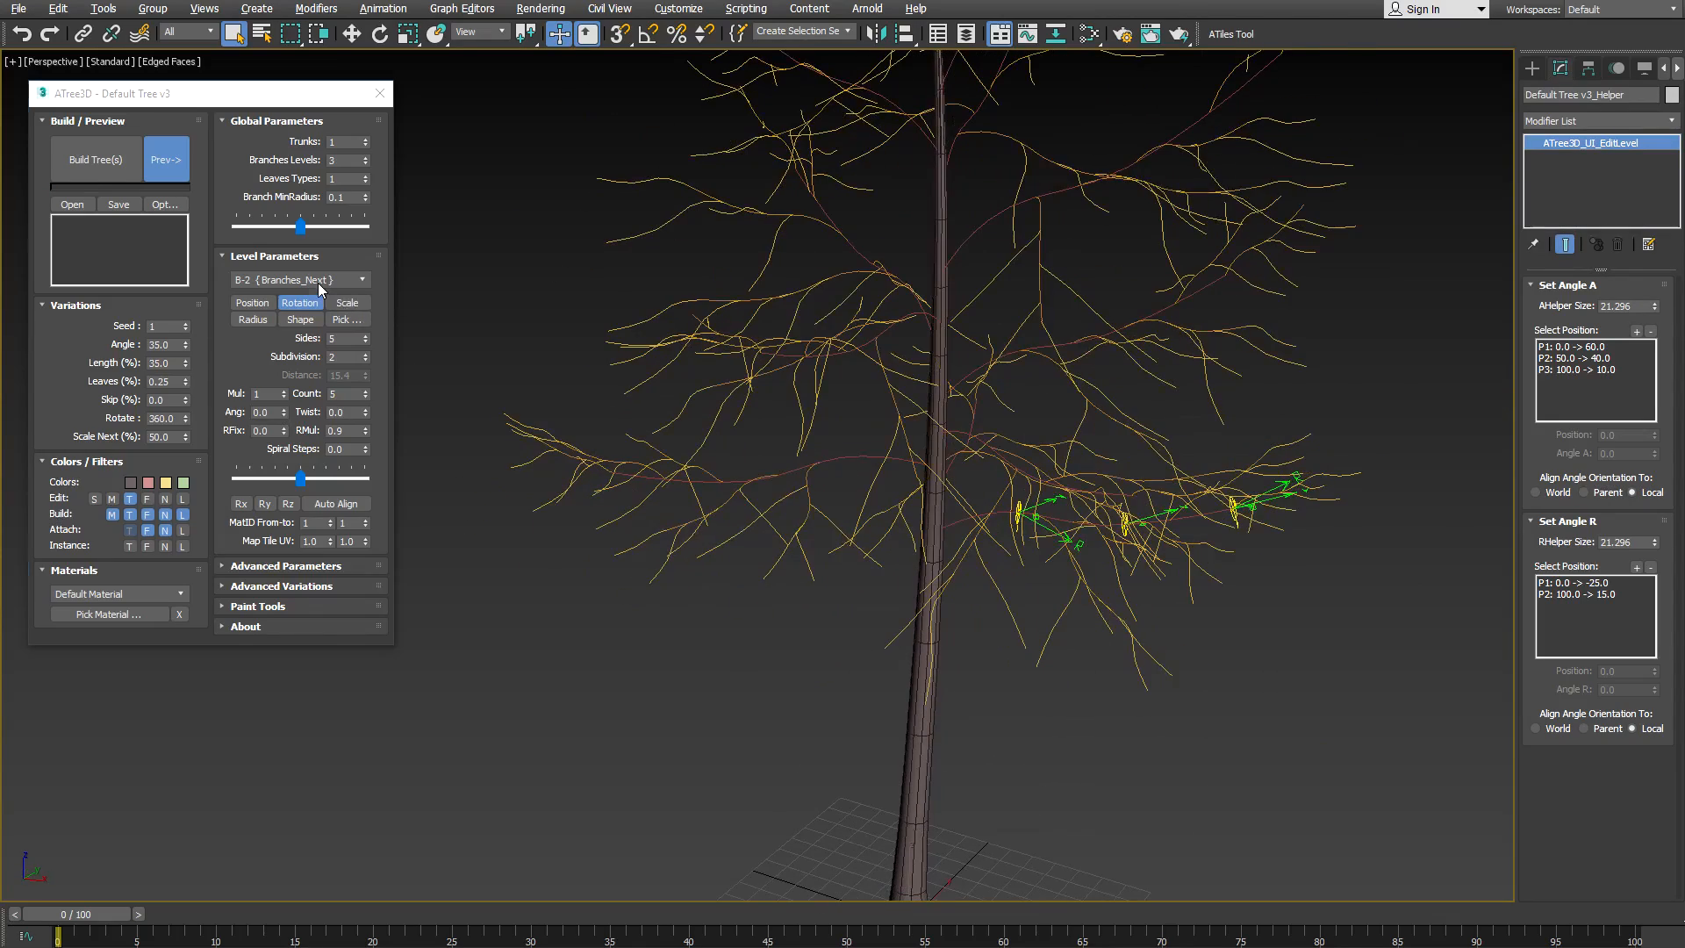
- Switch to the L-1 leaves level and build the full leafy tree mesh with Build Tree(s)
{"action": "left_click", "coordinate": [300, 279]}
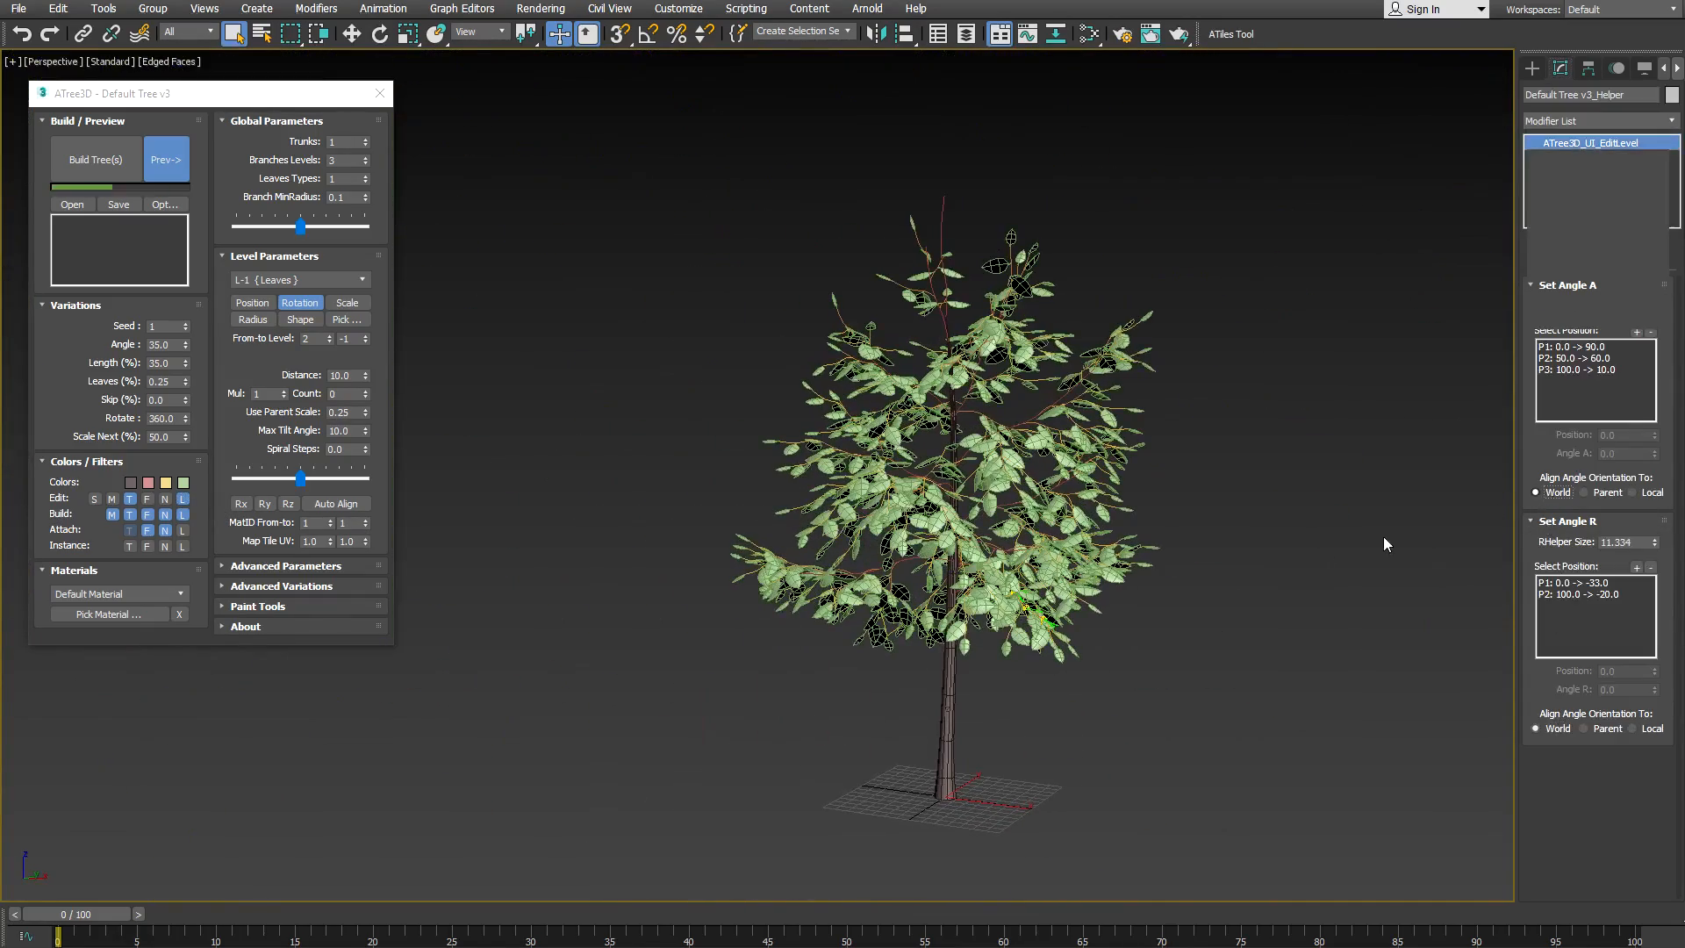
{"action": "left_click", "coordinate": [94, 159]}
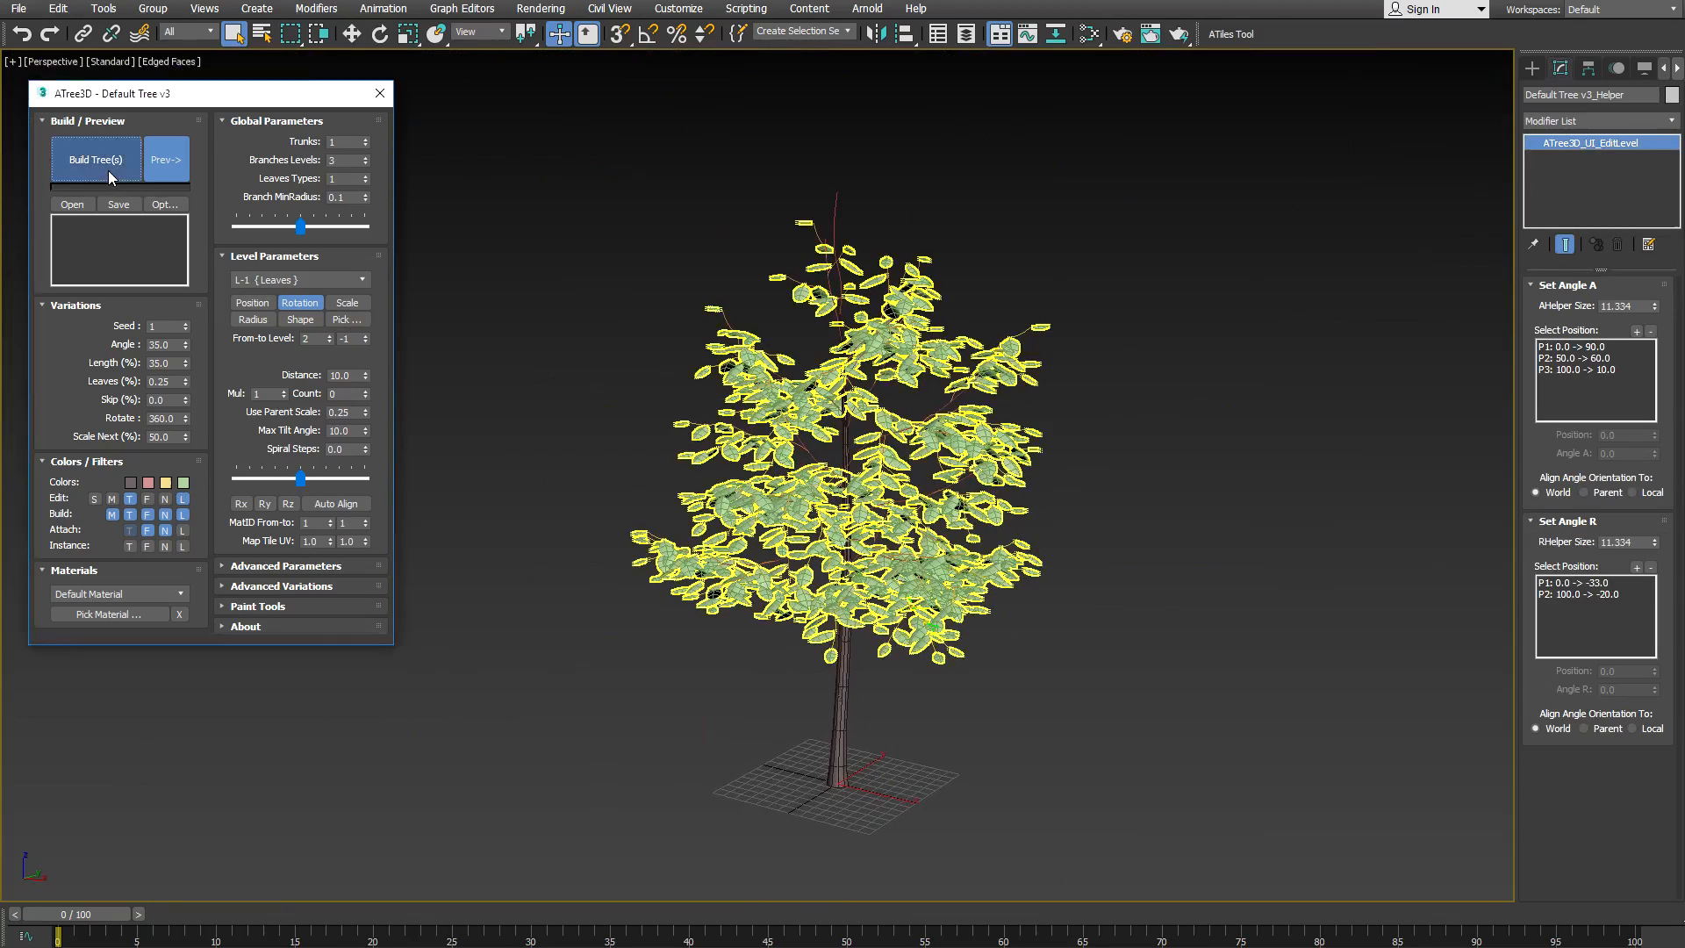
{"action": "left_click", "coordinate": [95, 159]}
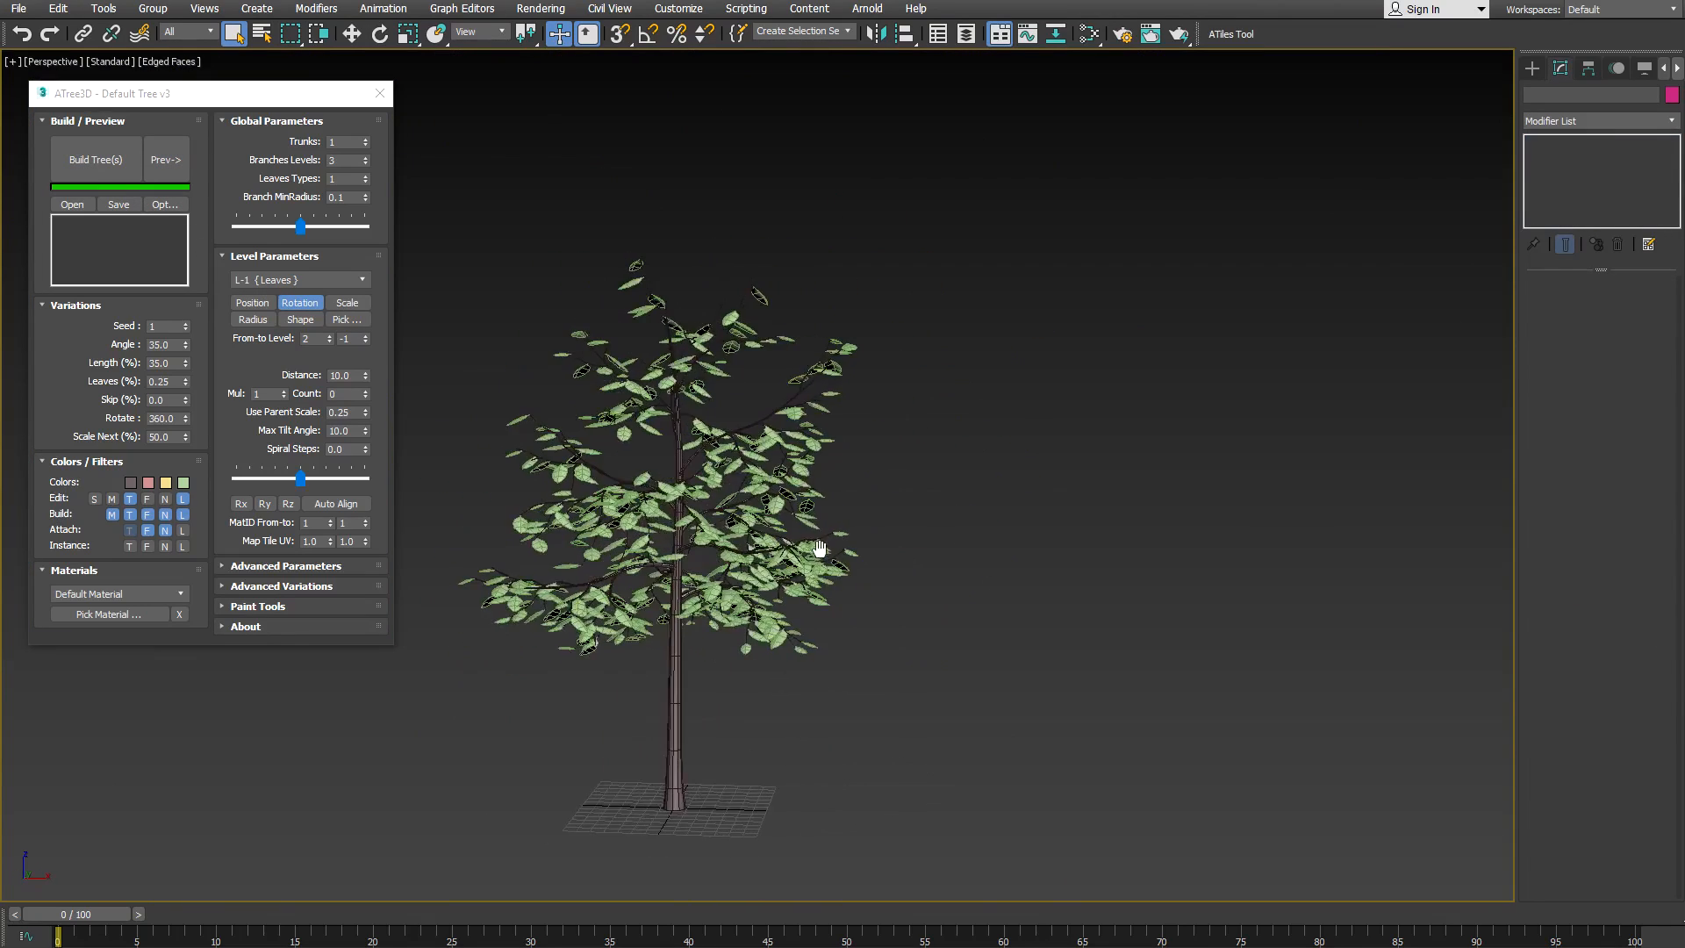
{"action": "left_click", "coordinate": [165, 160]}
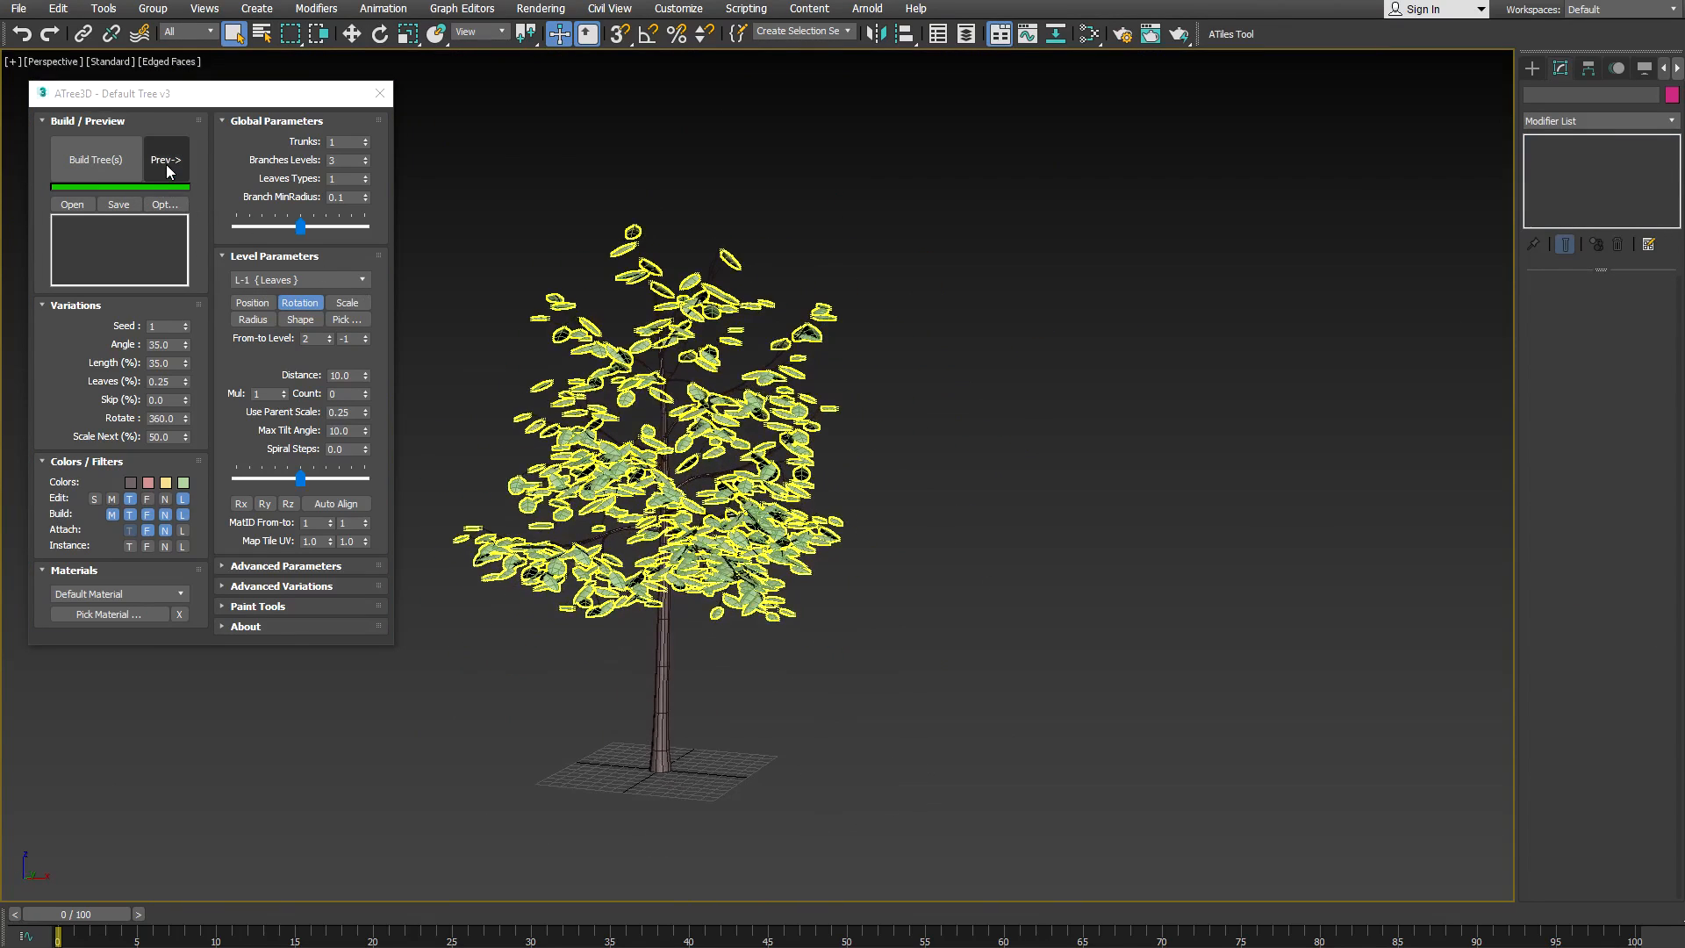
- Restore the preview tree via Prev-> and reselect Default Tree v3_Helper from the scene
{"action": "left_click", "coordinate": [165, 160]}
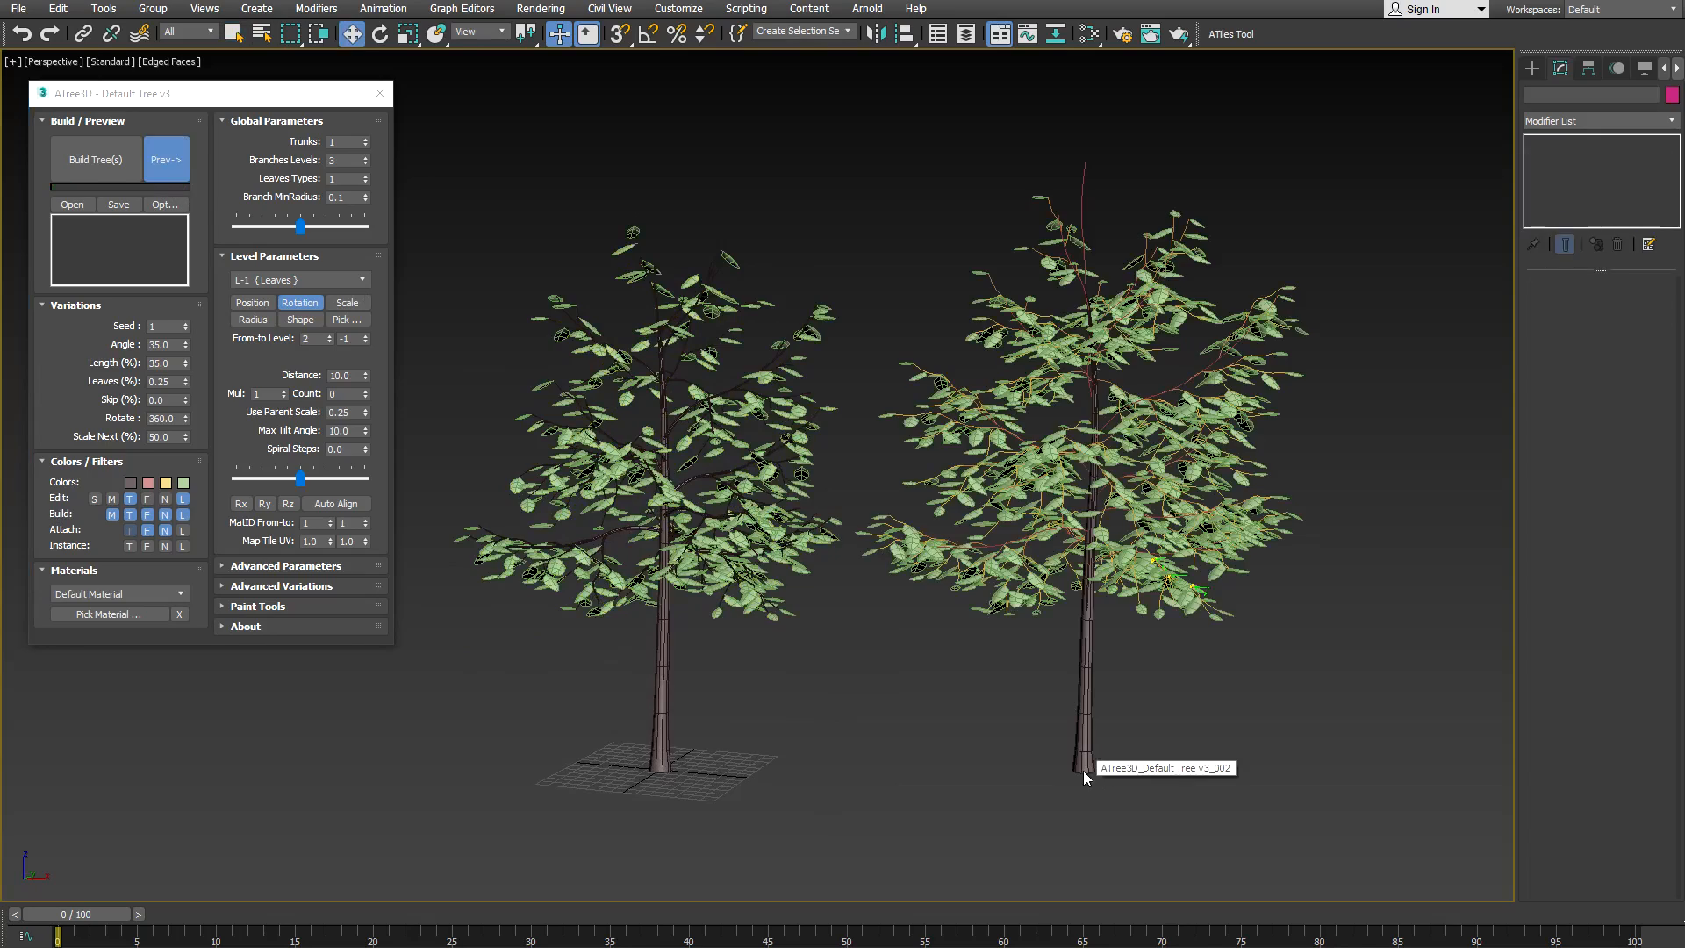
{"action": "mouse_move", "coordinate": [319, 373]}
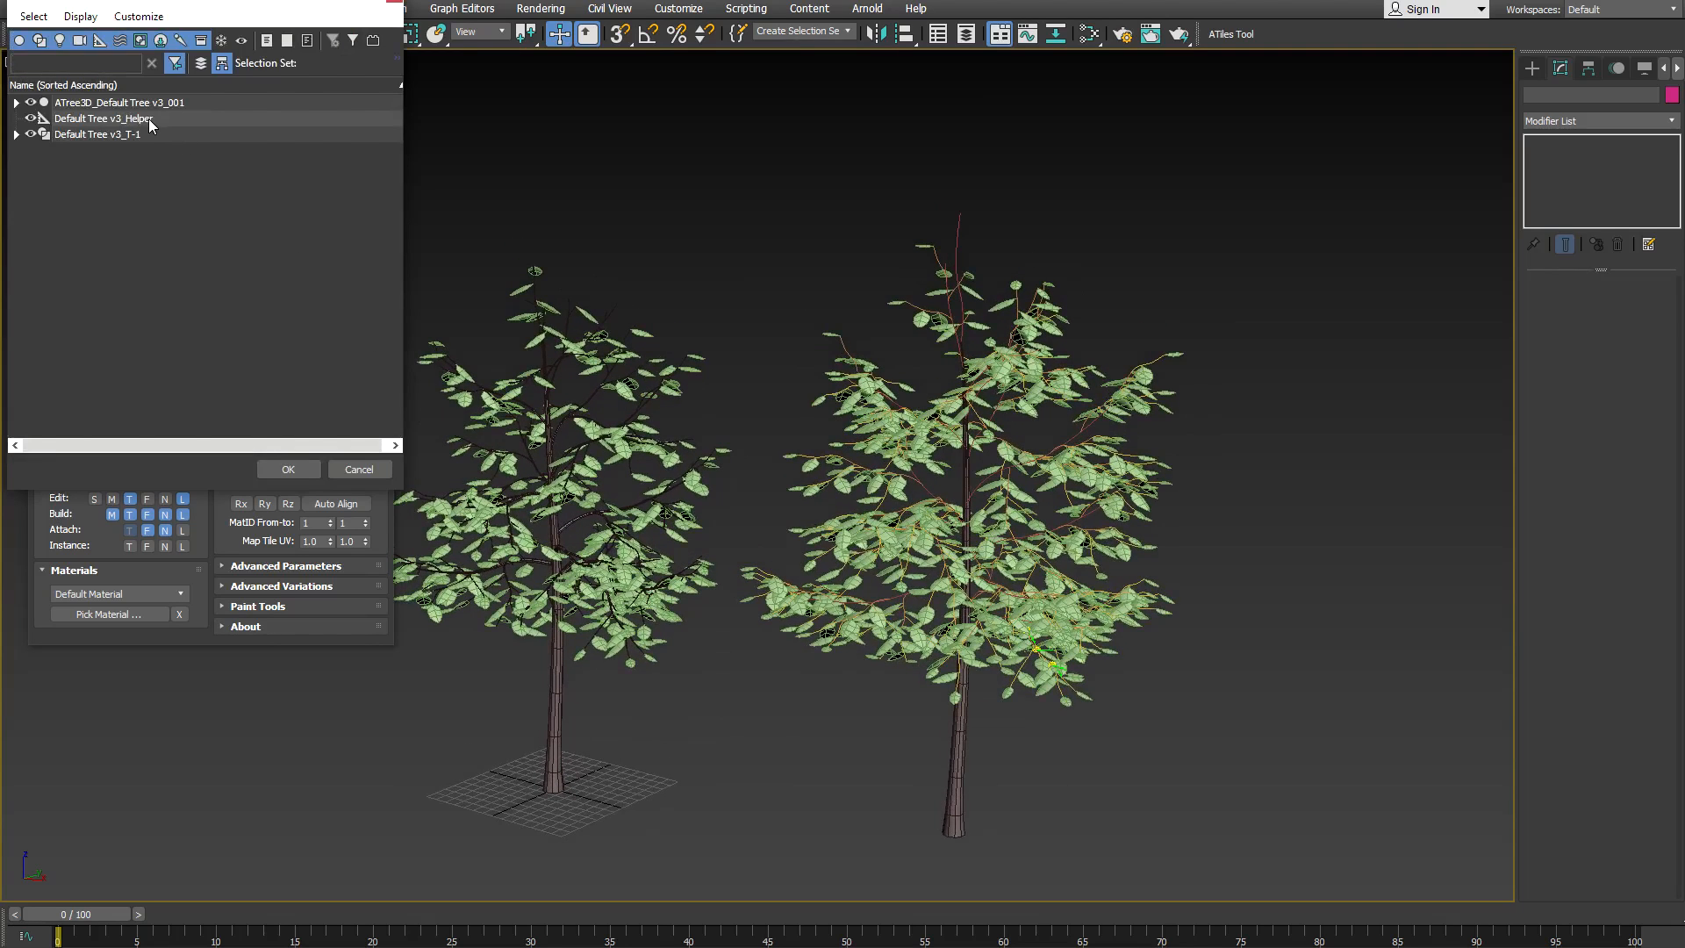
{"action": "left_click", "coordinate": [102, 117]}
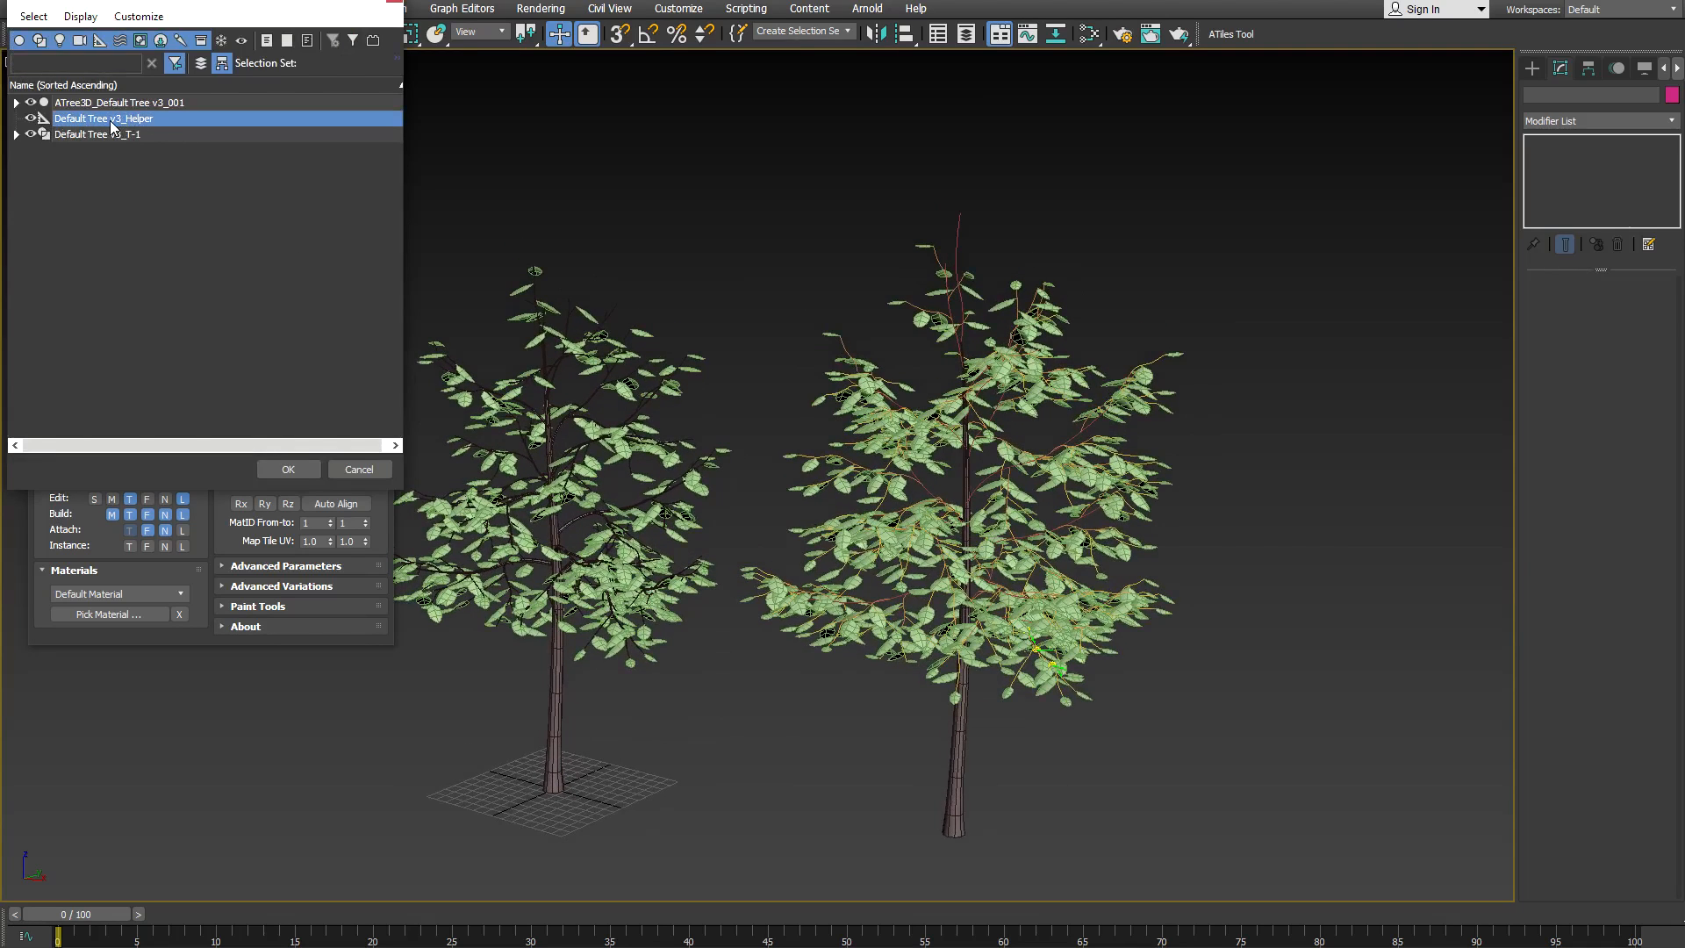
{"action": "left_click", "coordinate": [286, 469]}
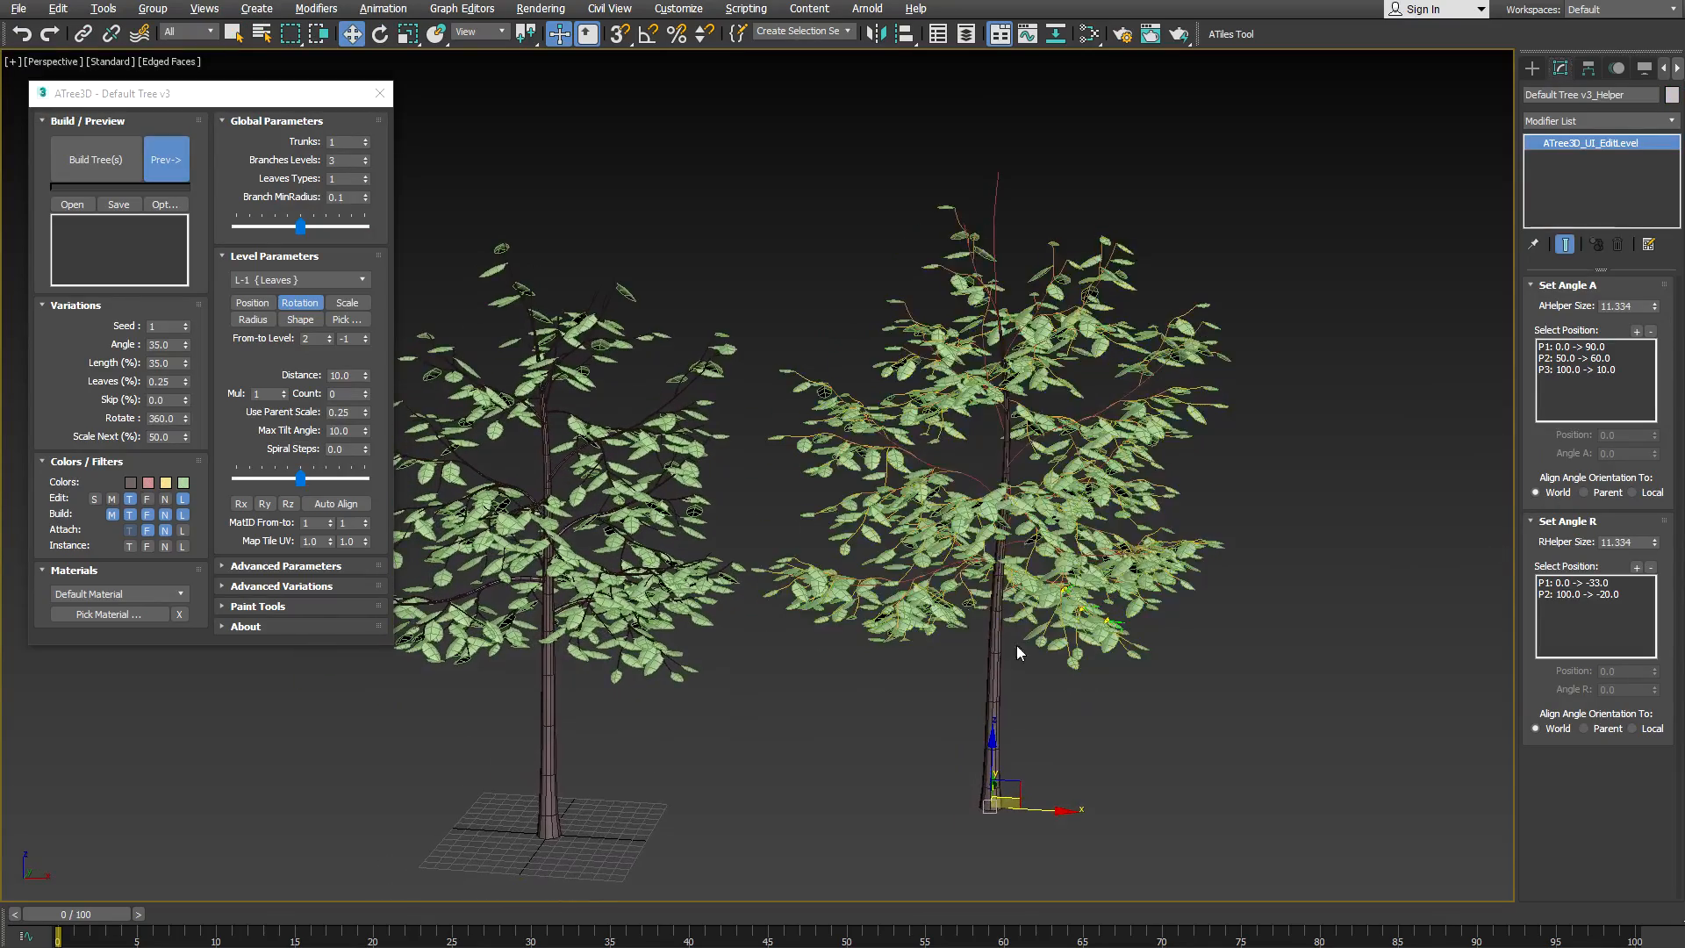